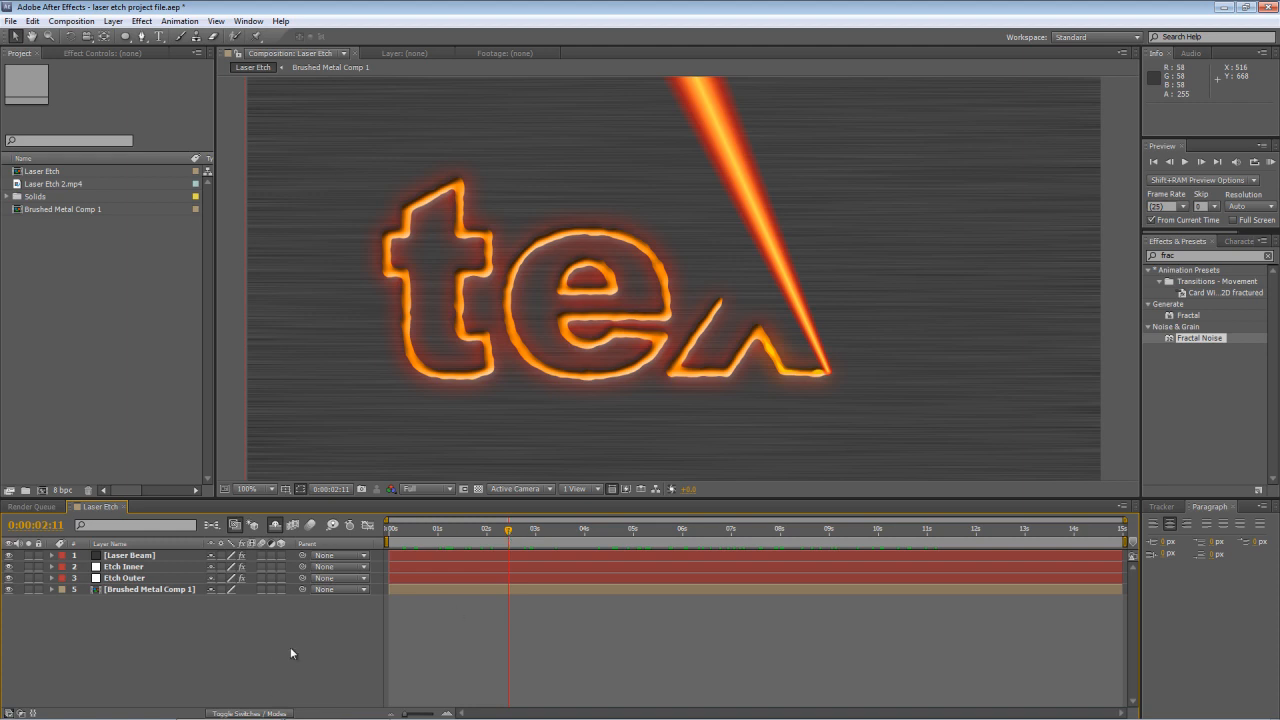
mouse_move(56, 314)
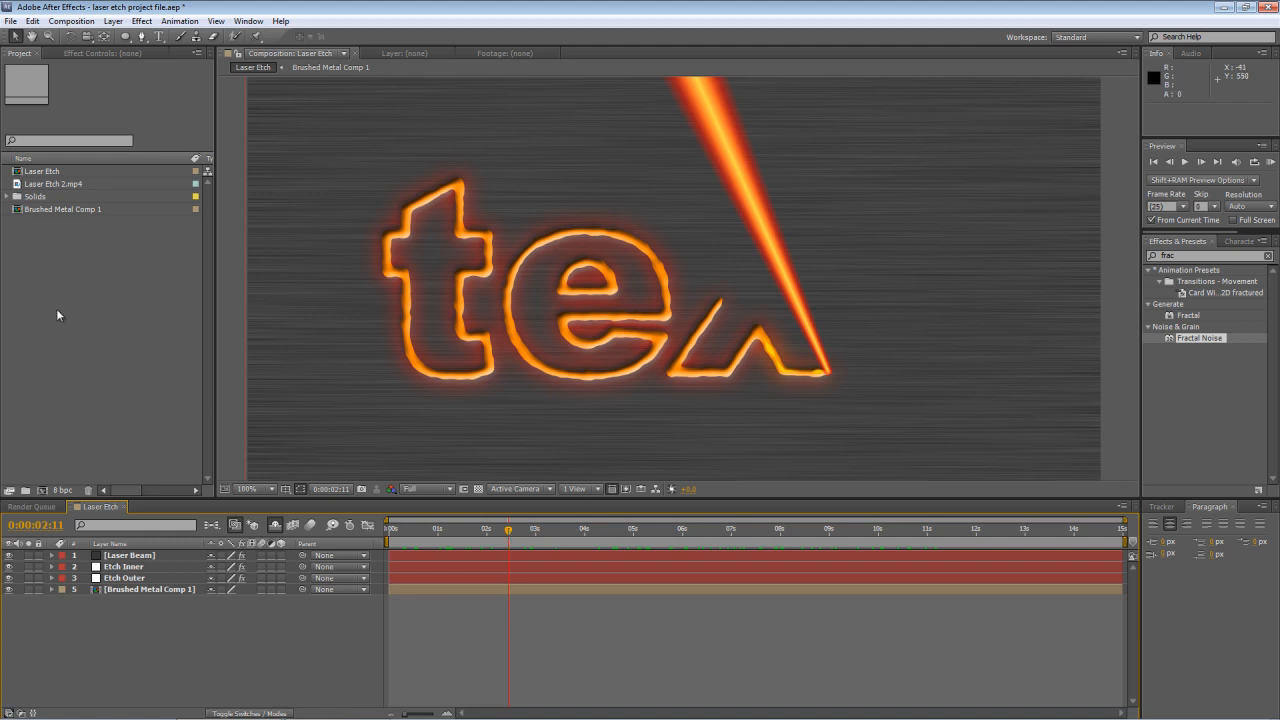
Create a 100 × 100 px composition named Laser Highlight from the Project panel
right_click(60, 314)
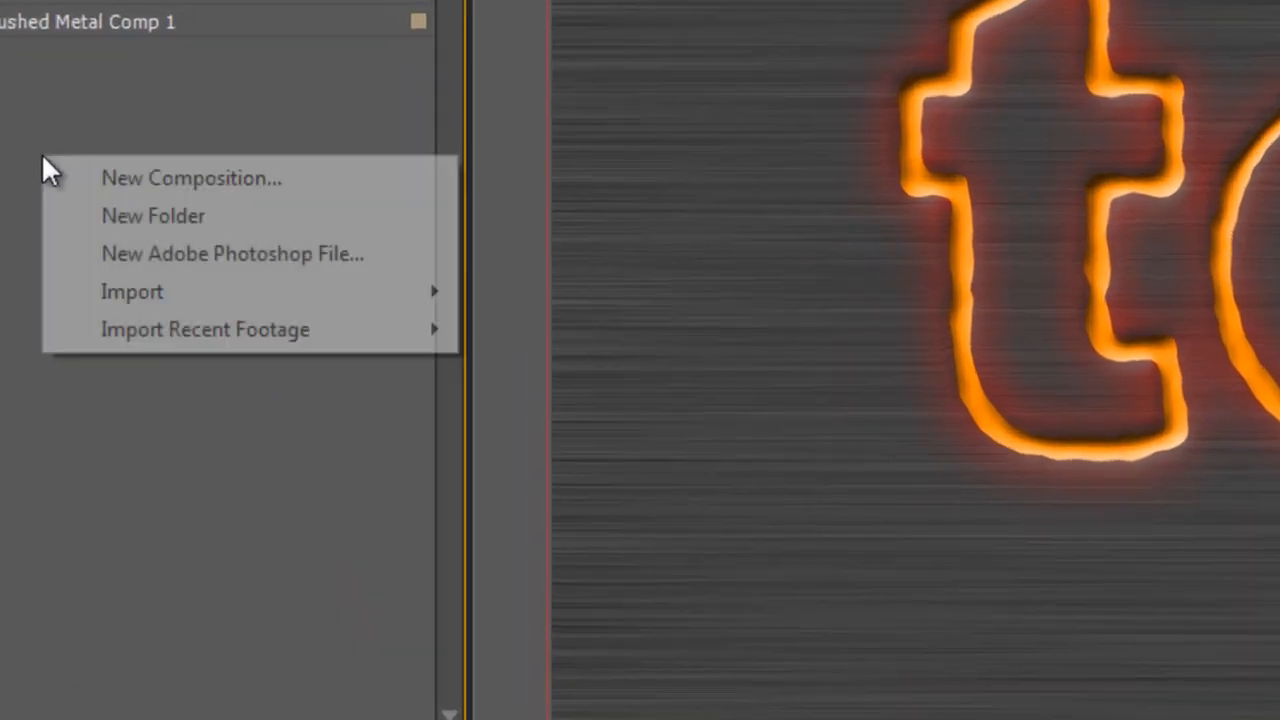
left_click(192, 178)
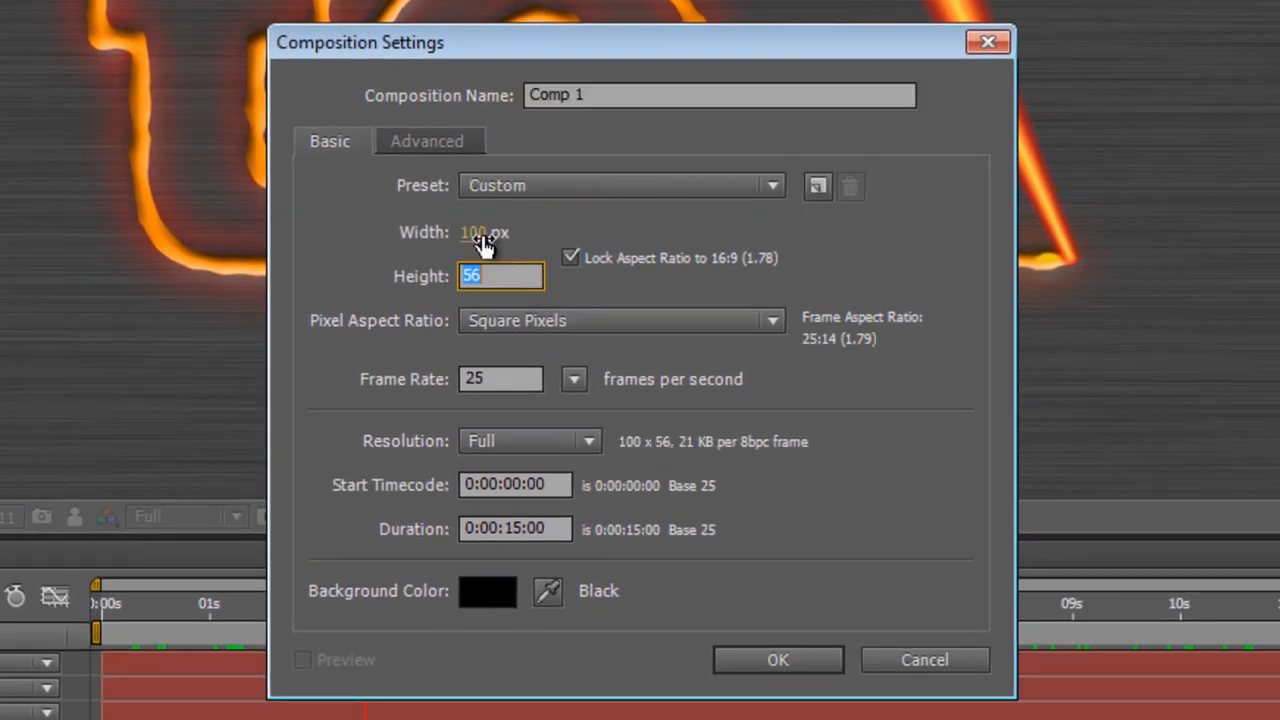
type("100")
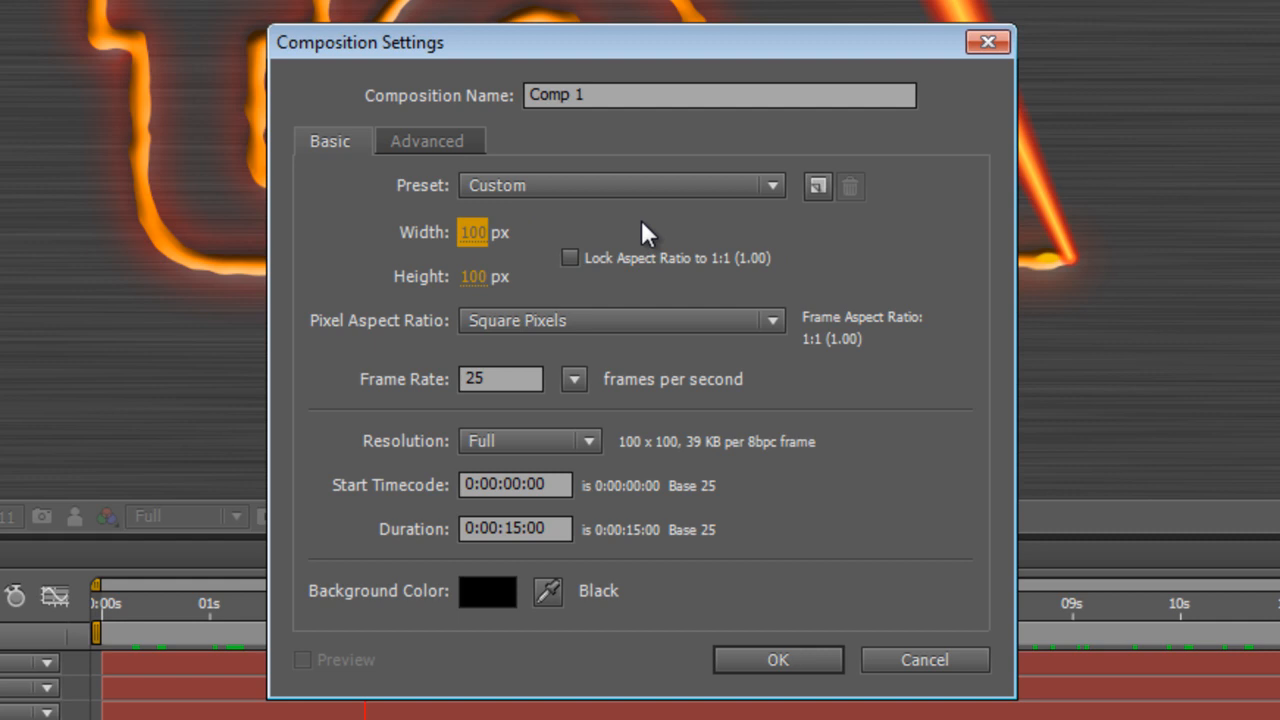
mouse_move(580, 578)
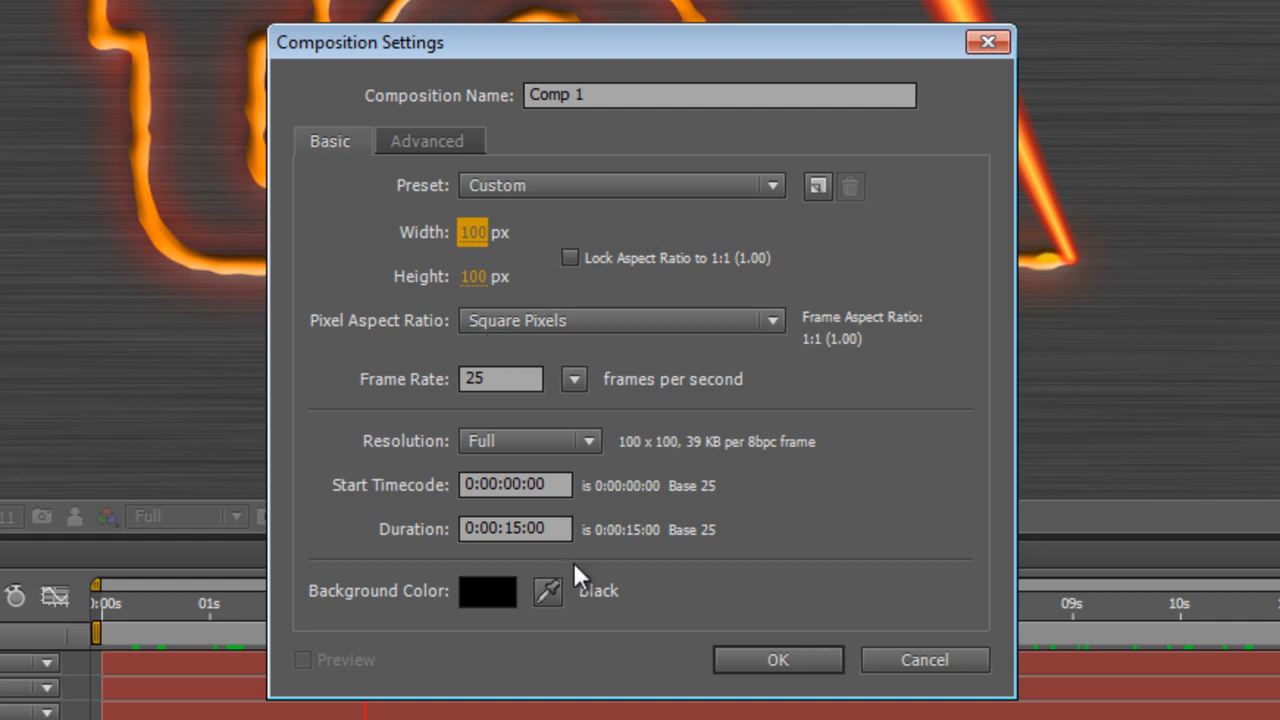
mouse_move(658, 518)
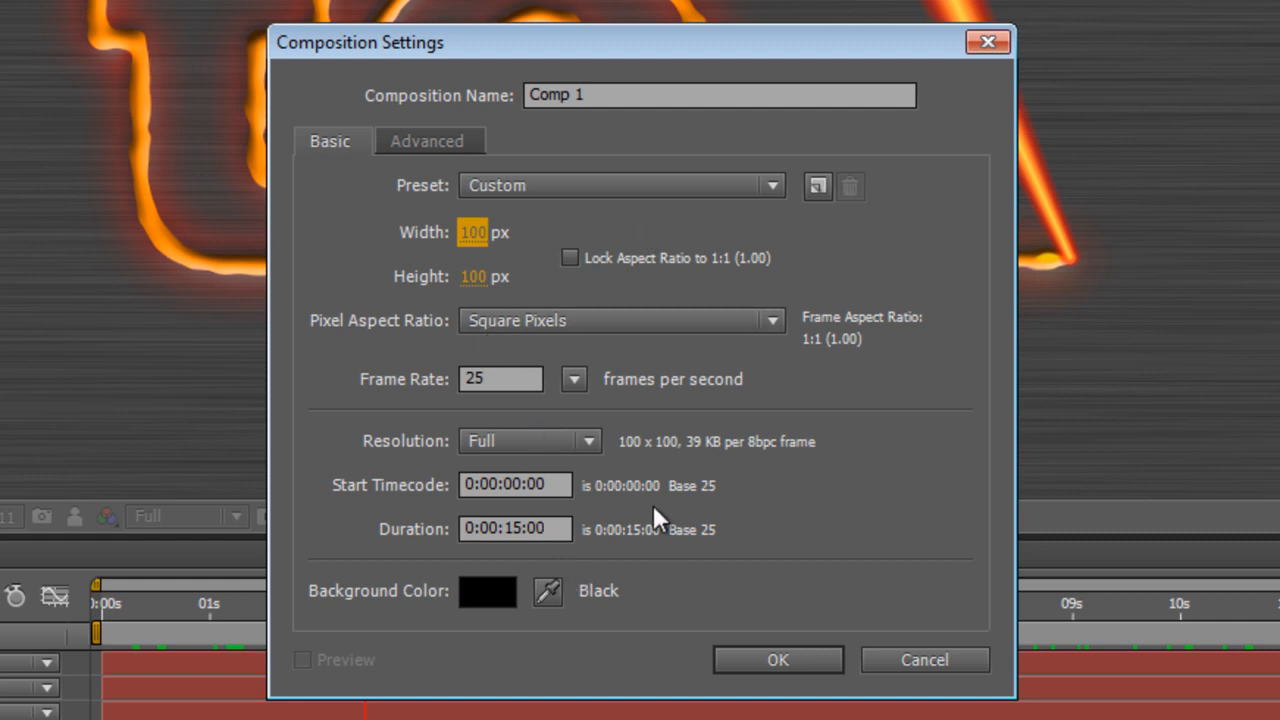
mouse_move(622, 82)
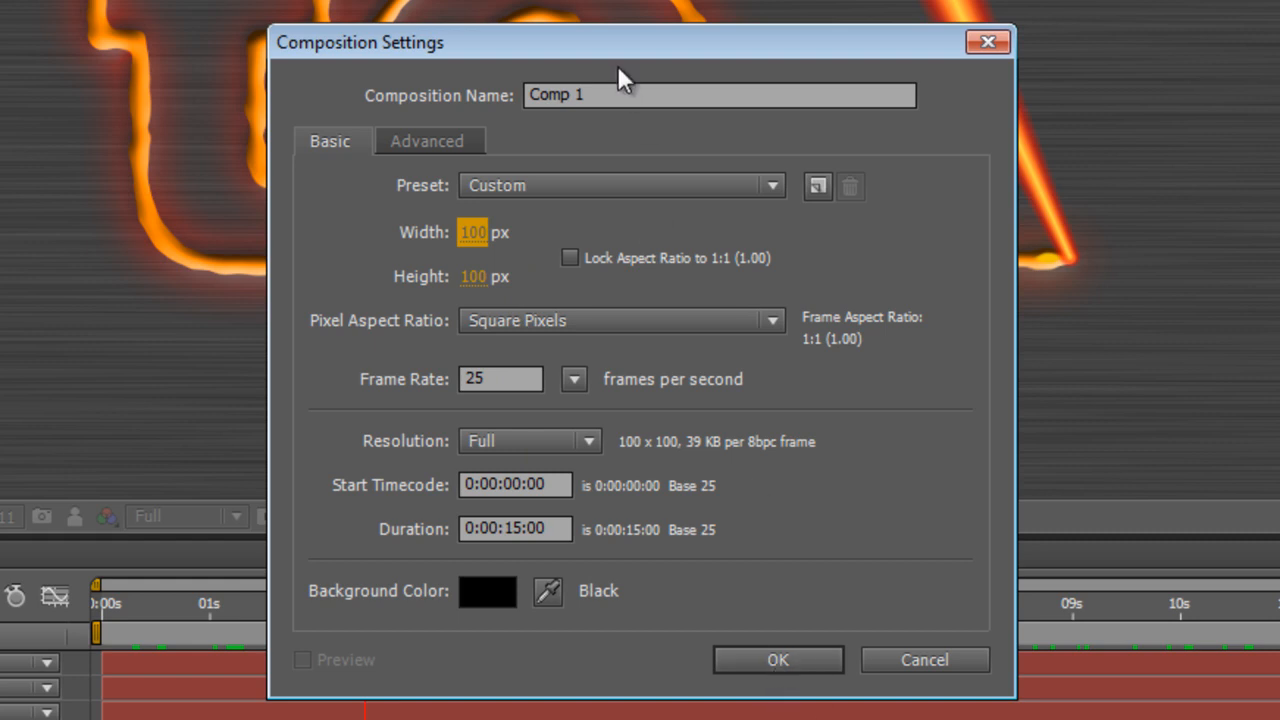
type("Las")
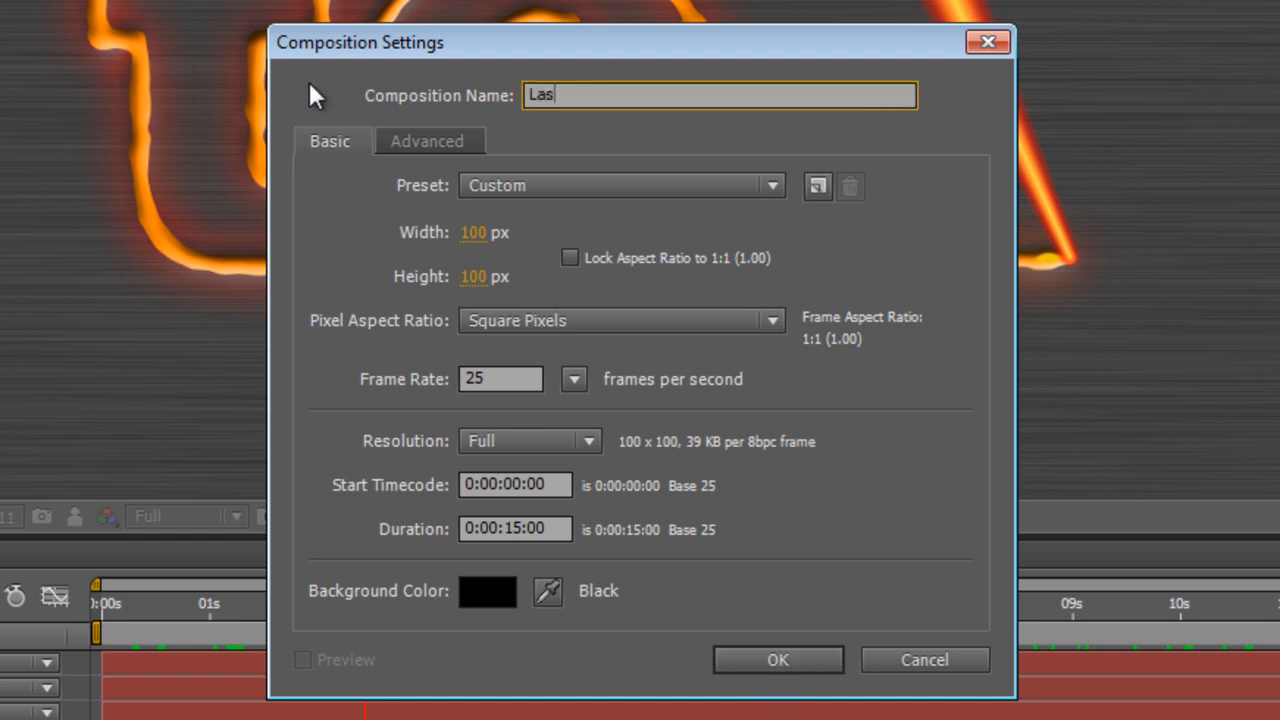
type("er Highligh")
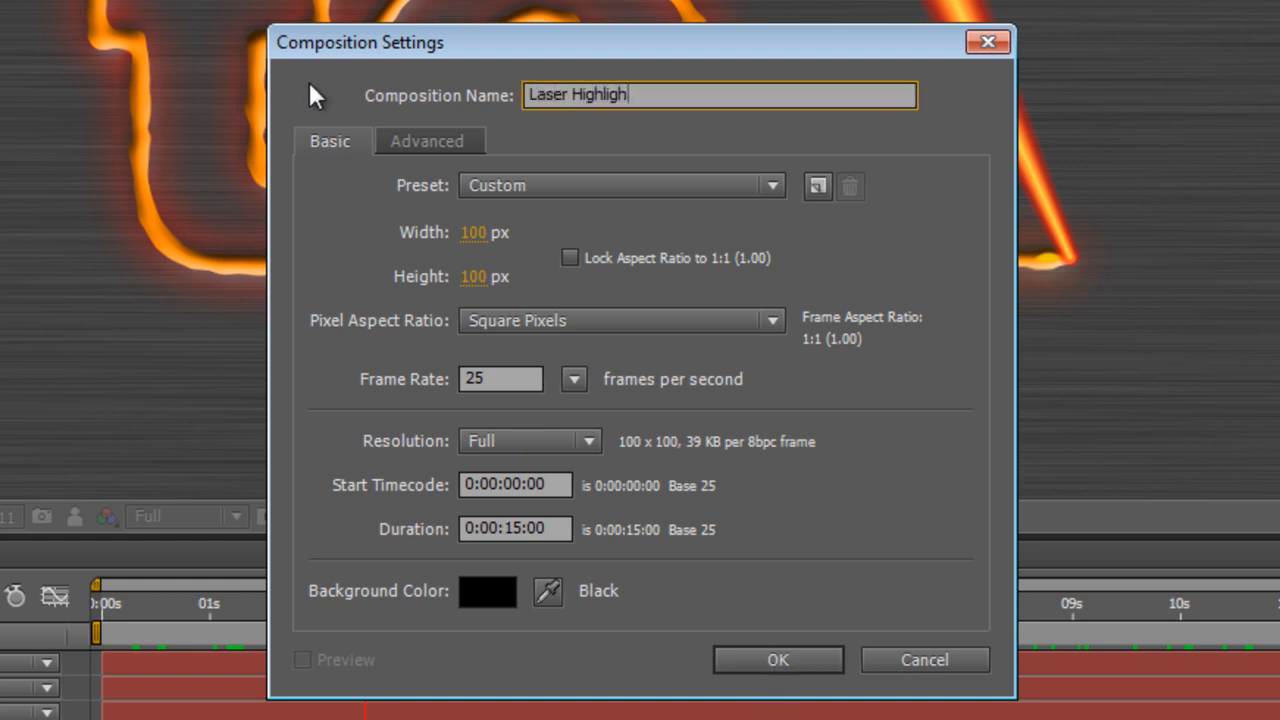
left_click(776, 660)
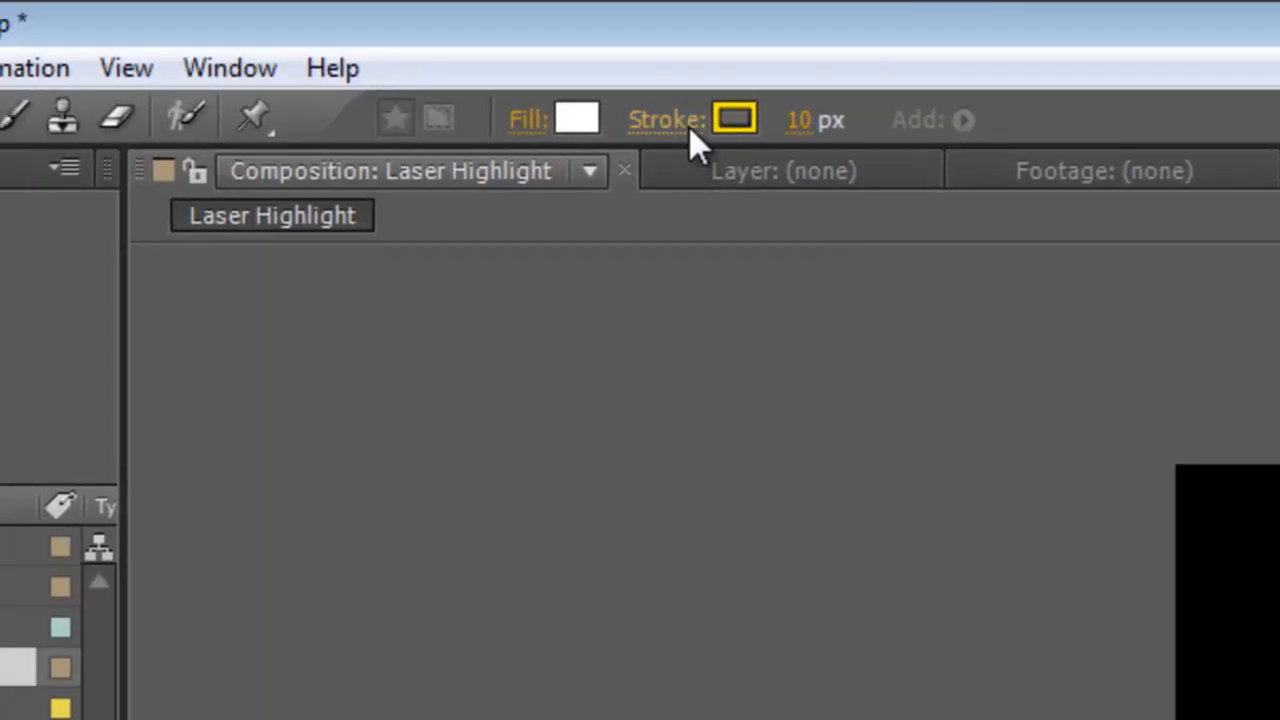
Adjust the Stroke setting for the small white dot shape
left_click(732, 120)
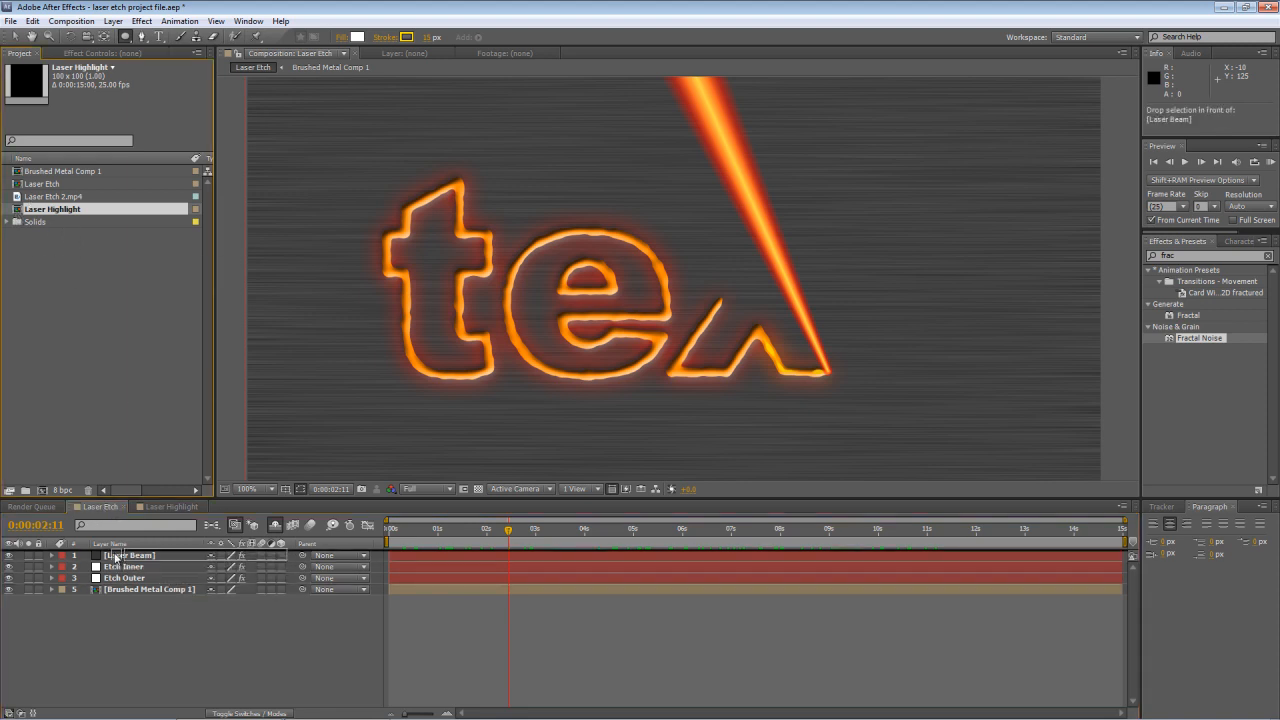
Add Laser Highlight as a layer in Laser Etch and place the dot at the beam's tip
left_click(130, 556)
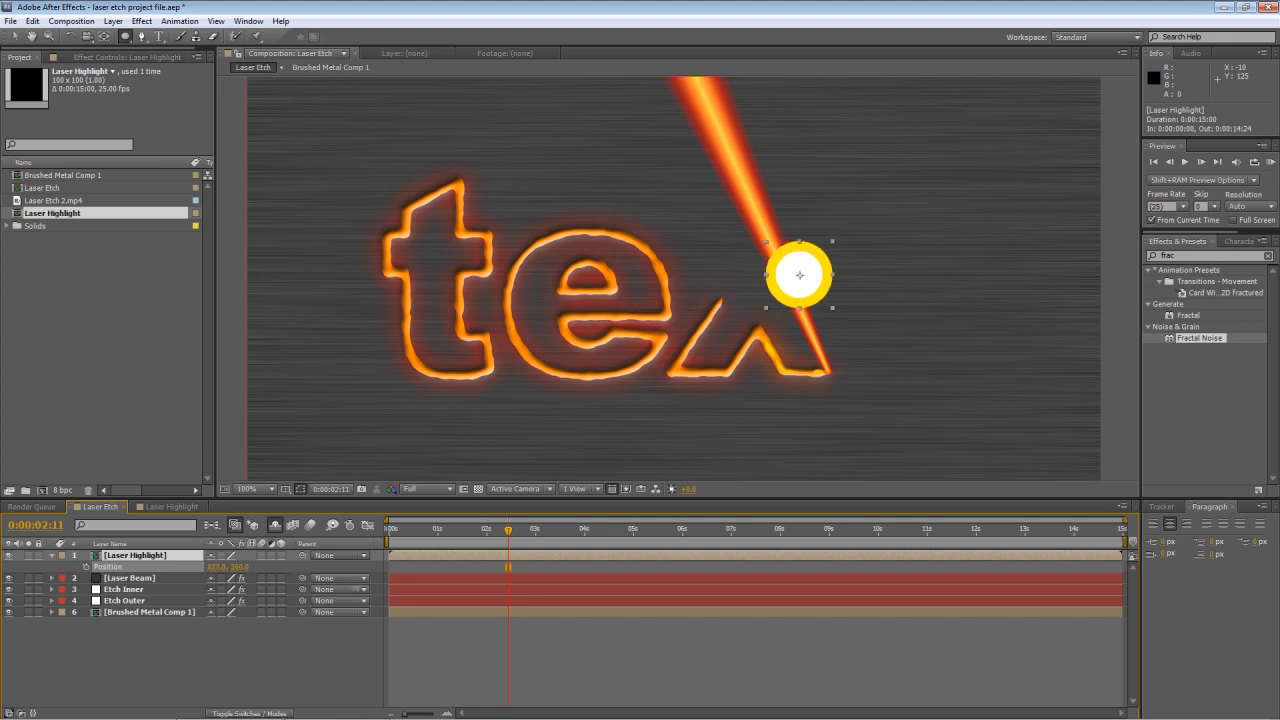
left_click_drag(800, 276, 818, 276)
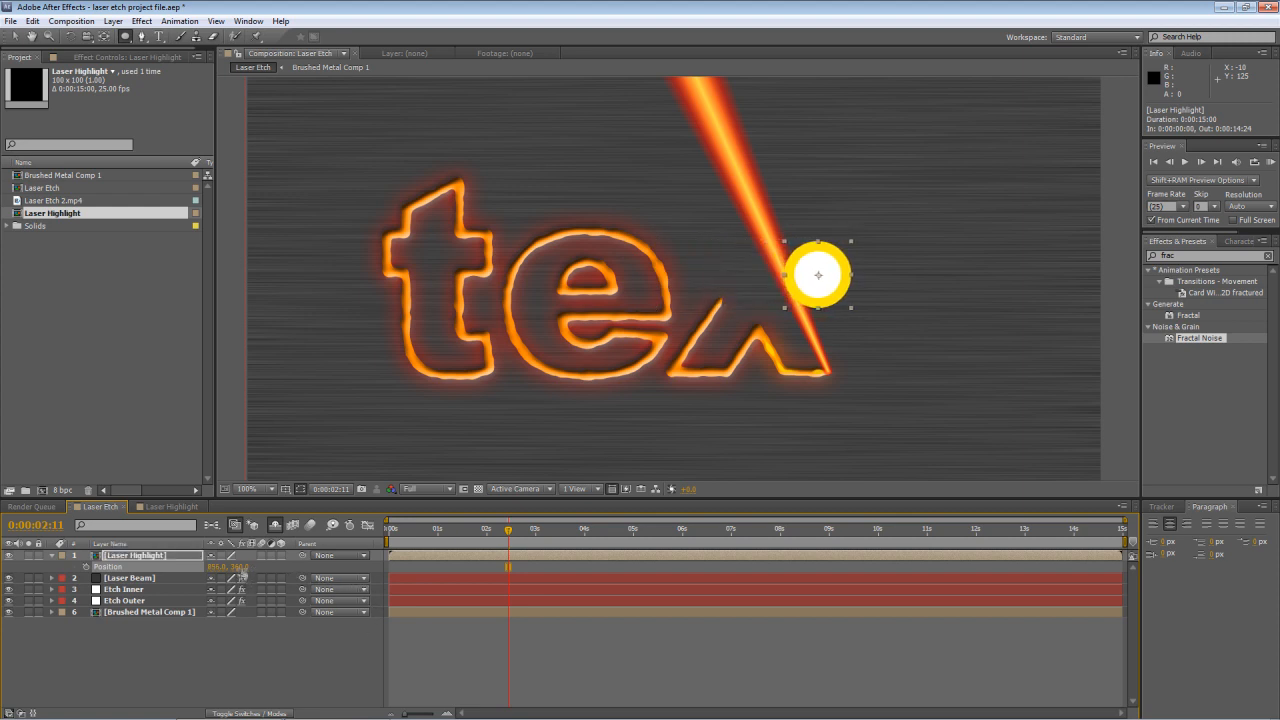
left_click_drag(818, 276, 818, 370)
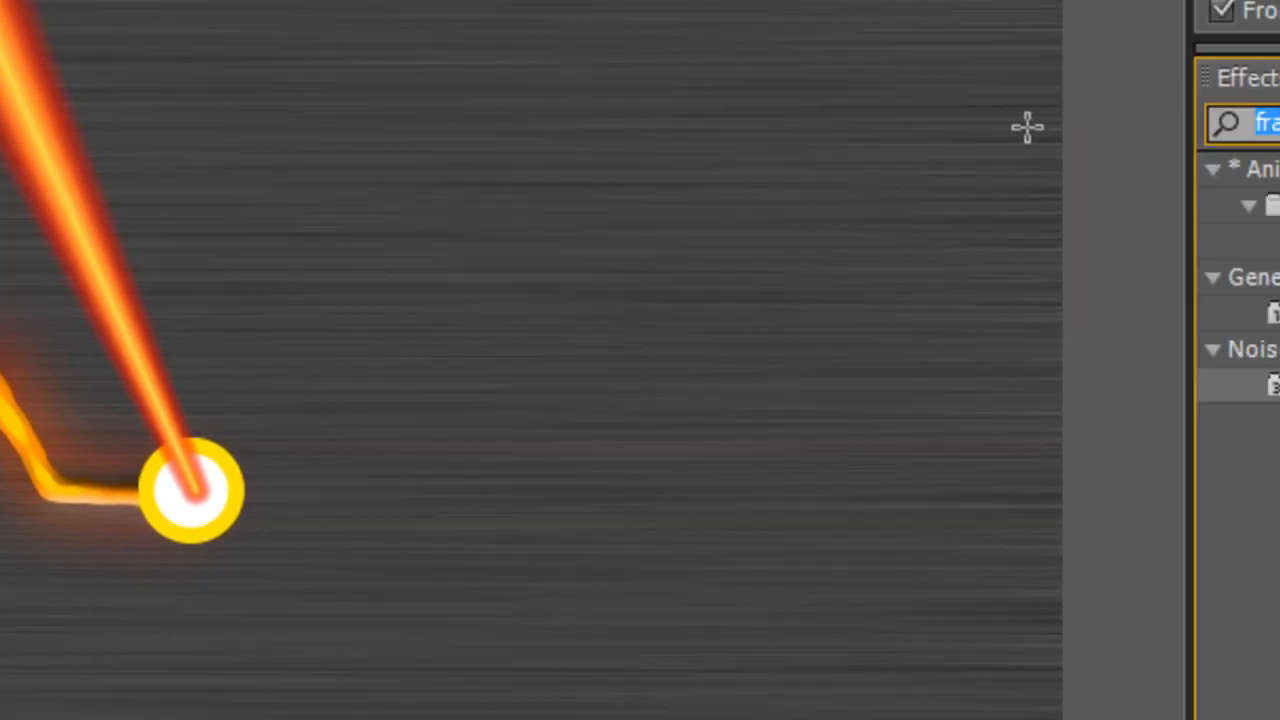
Apply Fast Blur to Laser Highlight and lower Blurriness from 50 to 40
type("fast")
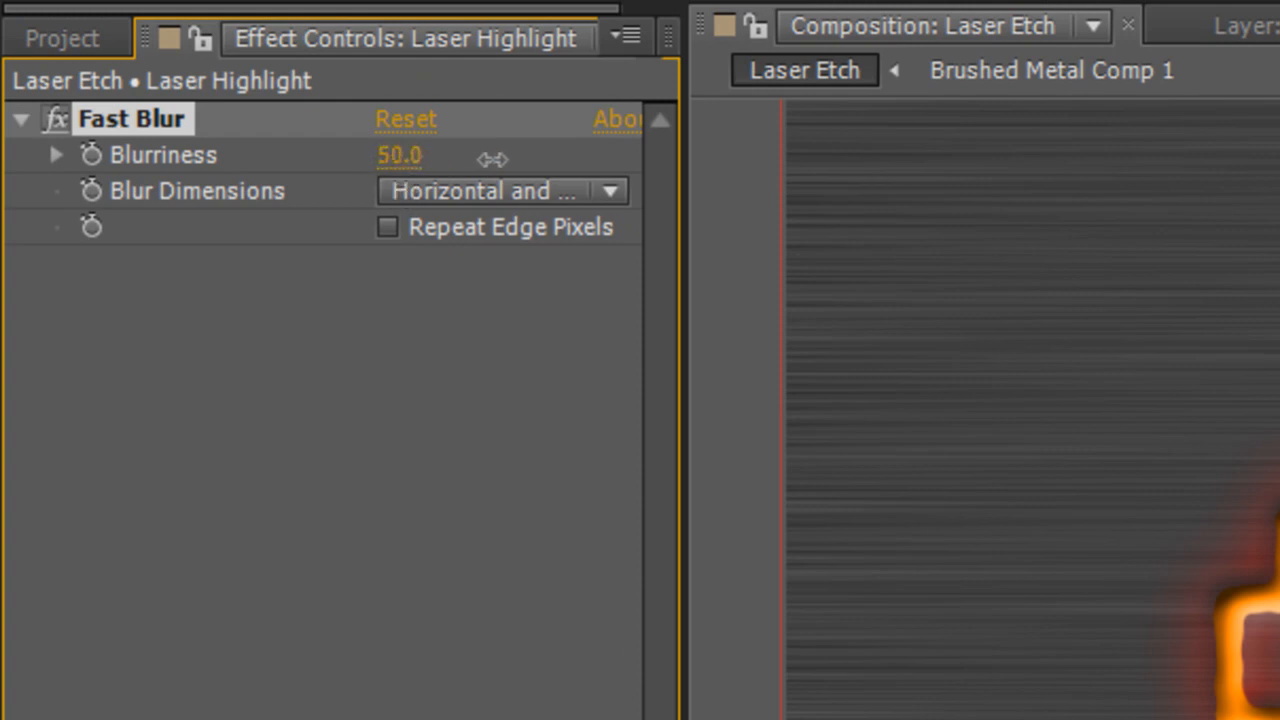
left_click_drag(420, 156, 400, 156)
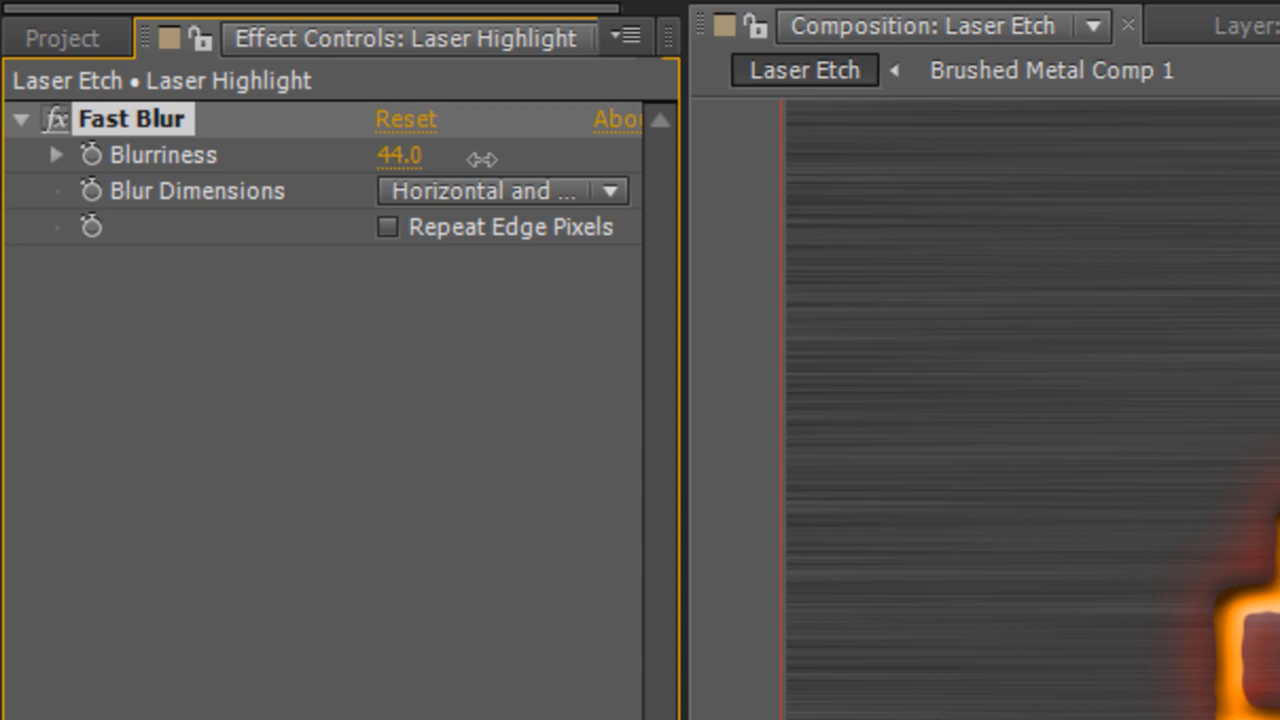
left_click_drag(490, 160, 480, 176)
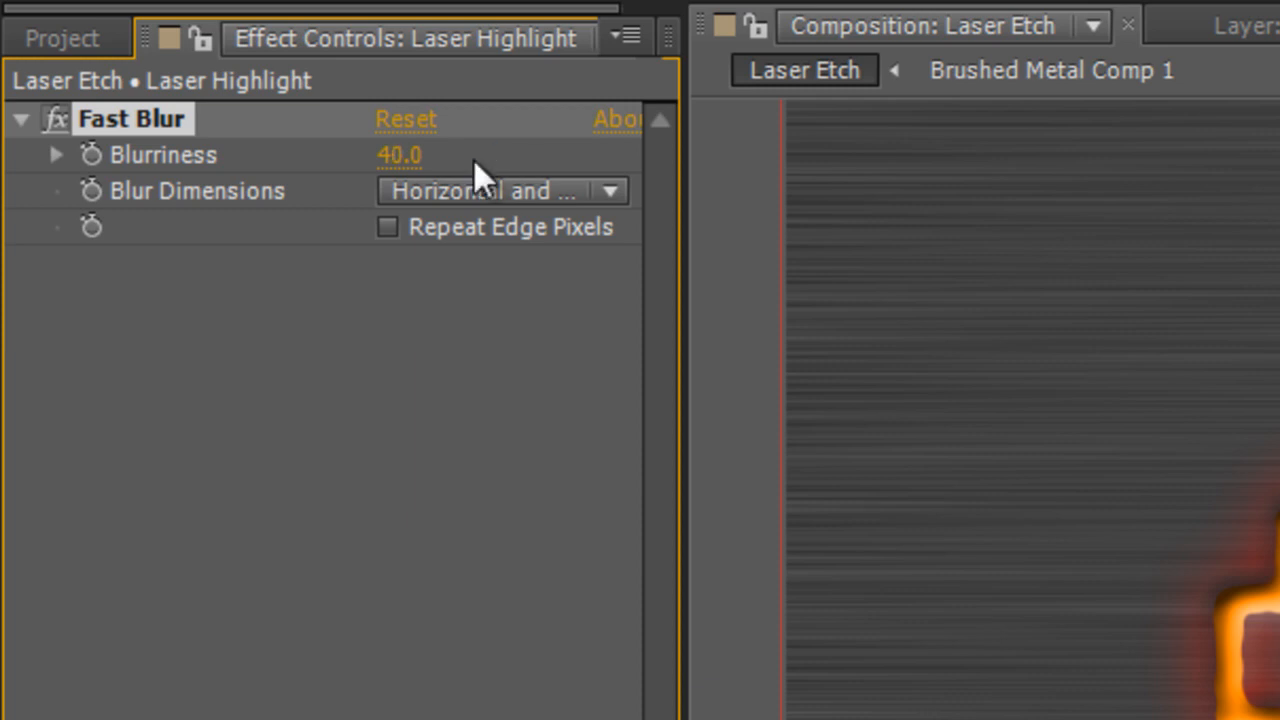
mouse_move(364, 530)
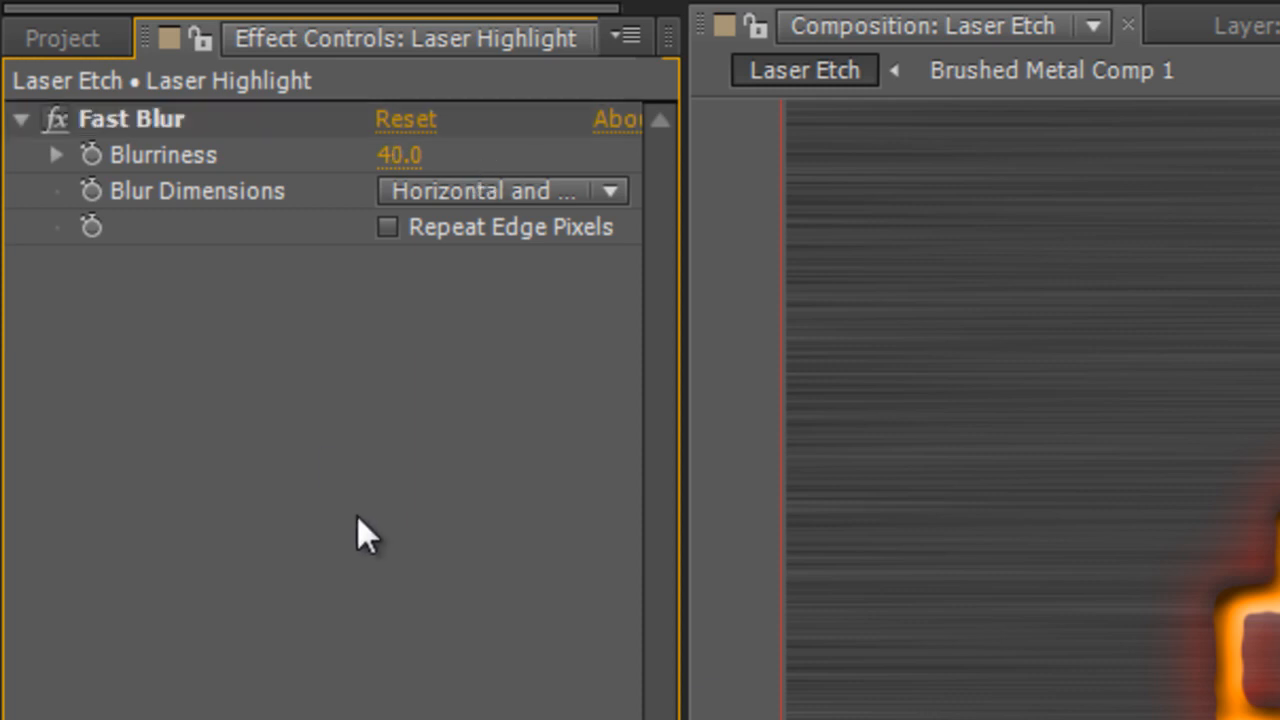
left_click(318, 42)
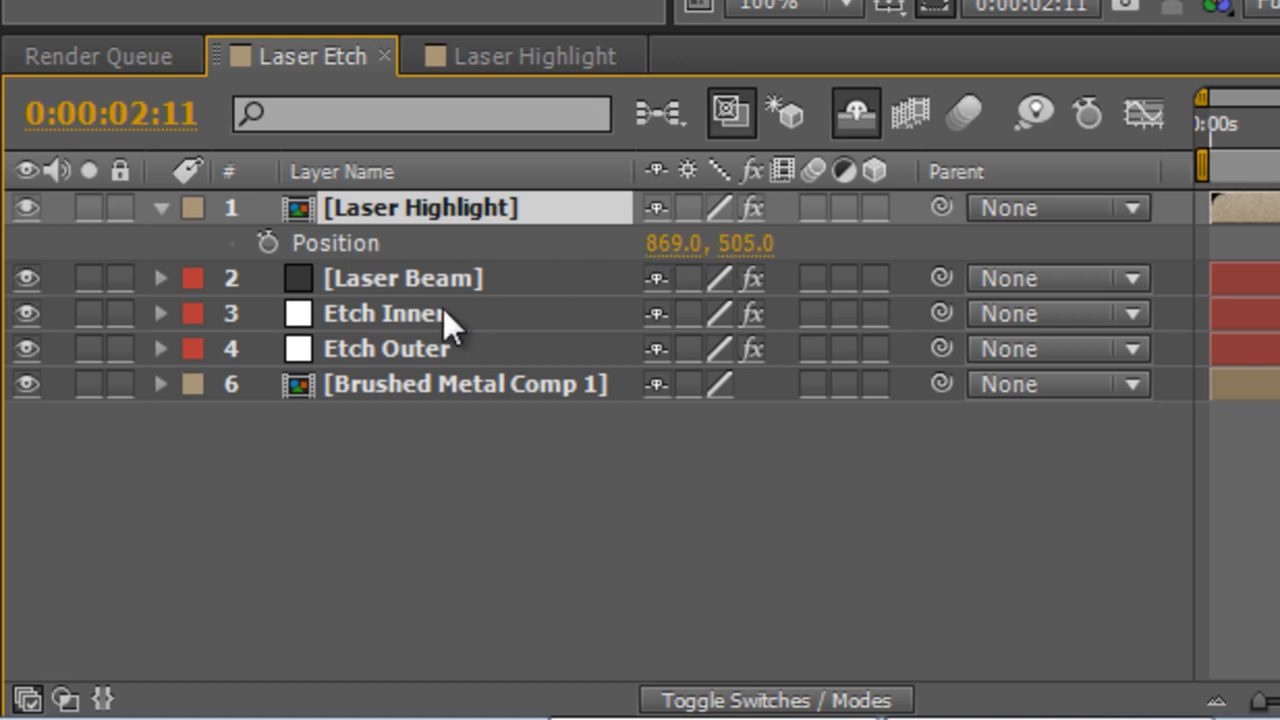
Pick-whip an expression on Laser Highlight's Position to the Laser Beam's Ending Point
left_click(402, 278)
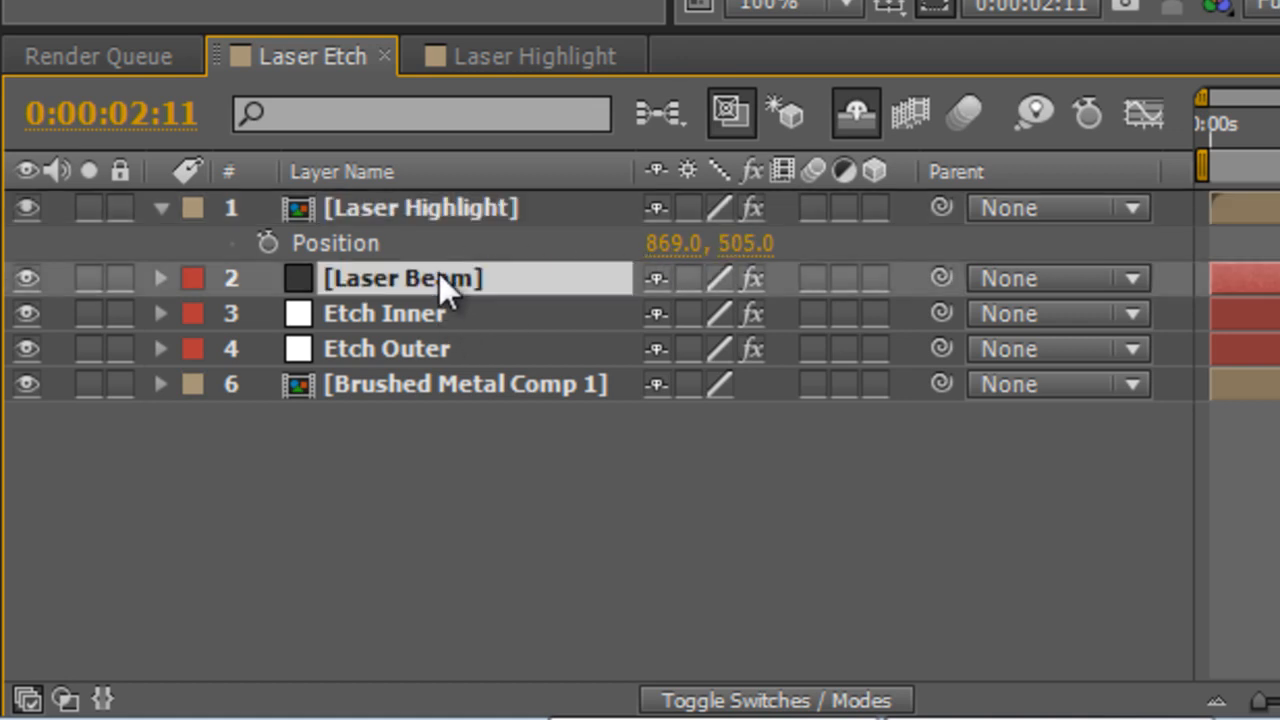
left_click(160, 278)
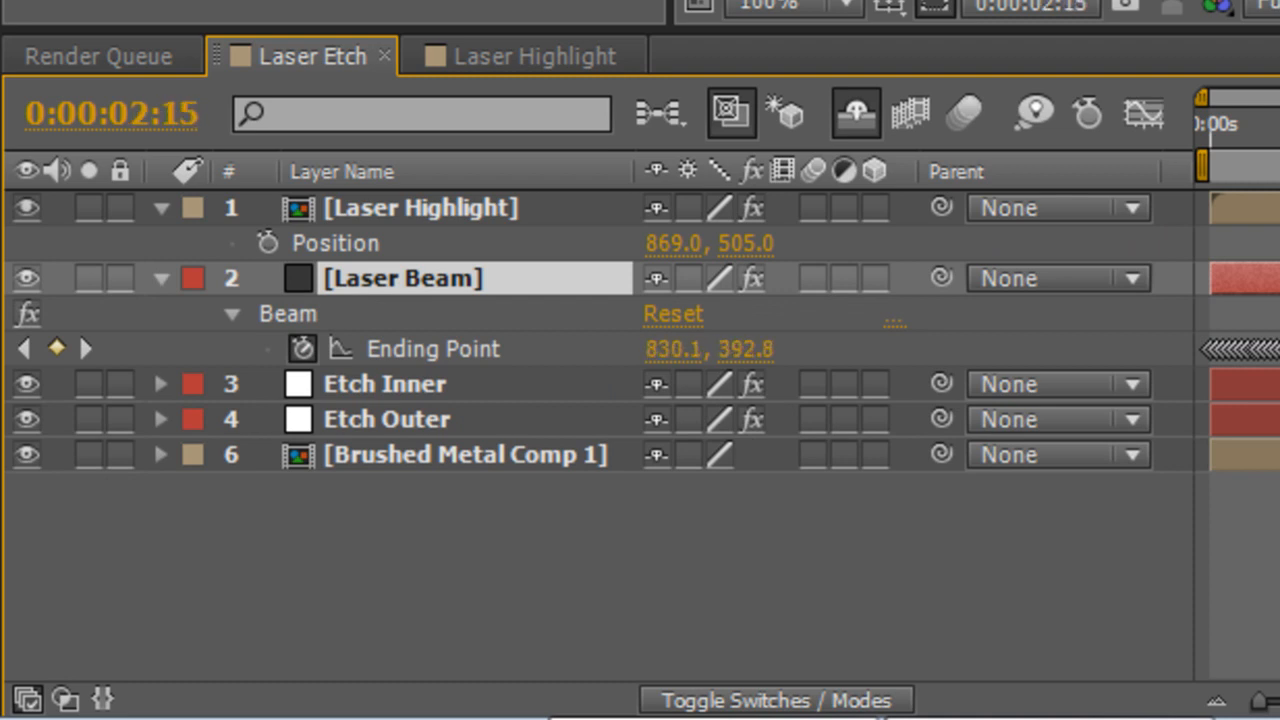
left_click(420, 208)
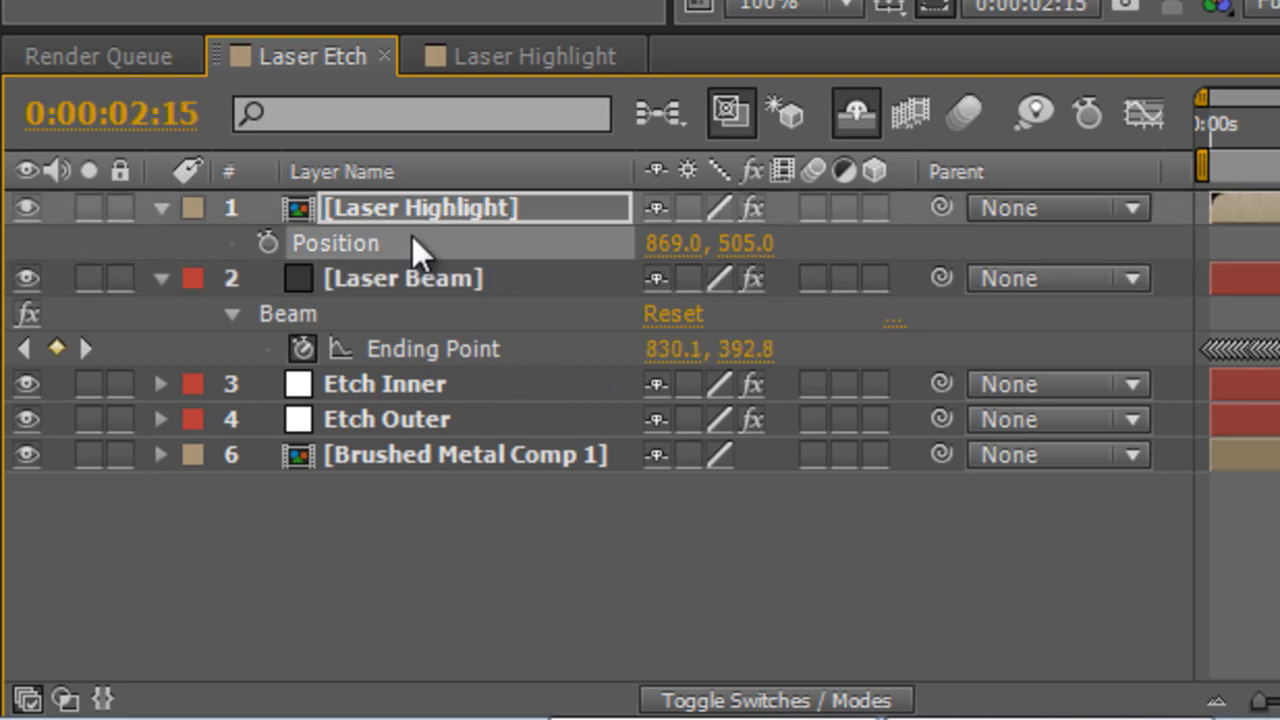
mouse_move(268, 242)
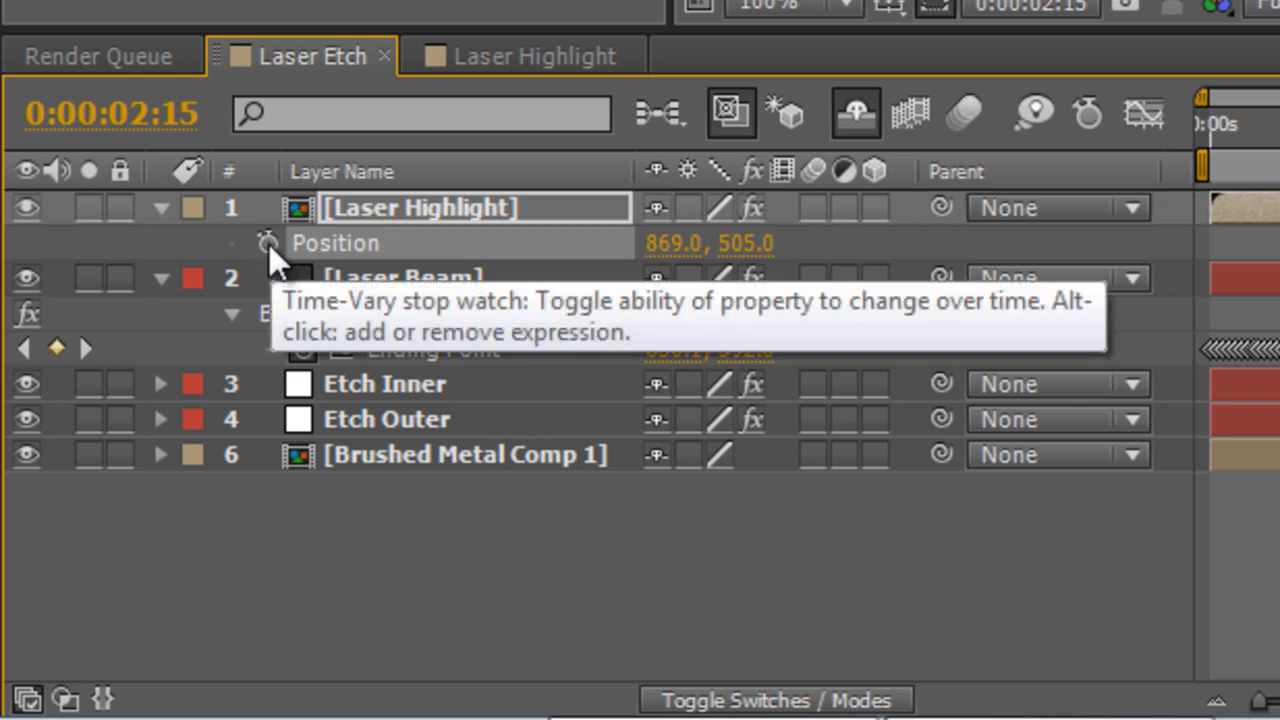
left_click(268, 242)
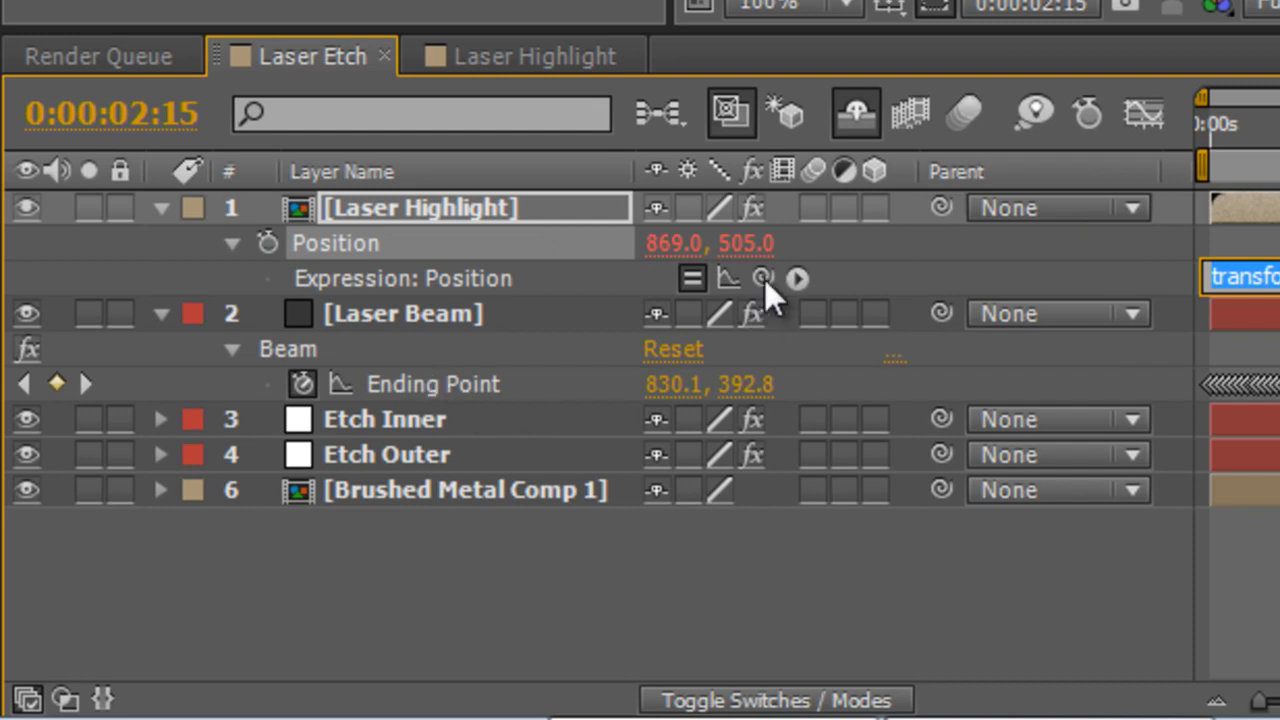
left_click_drag(764, 278, 500, 384)
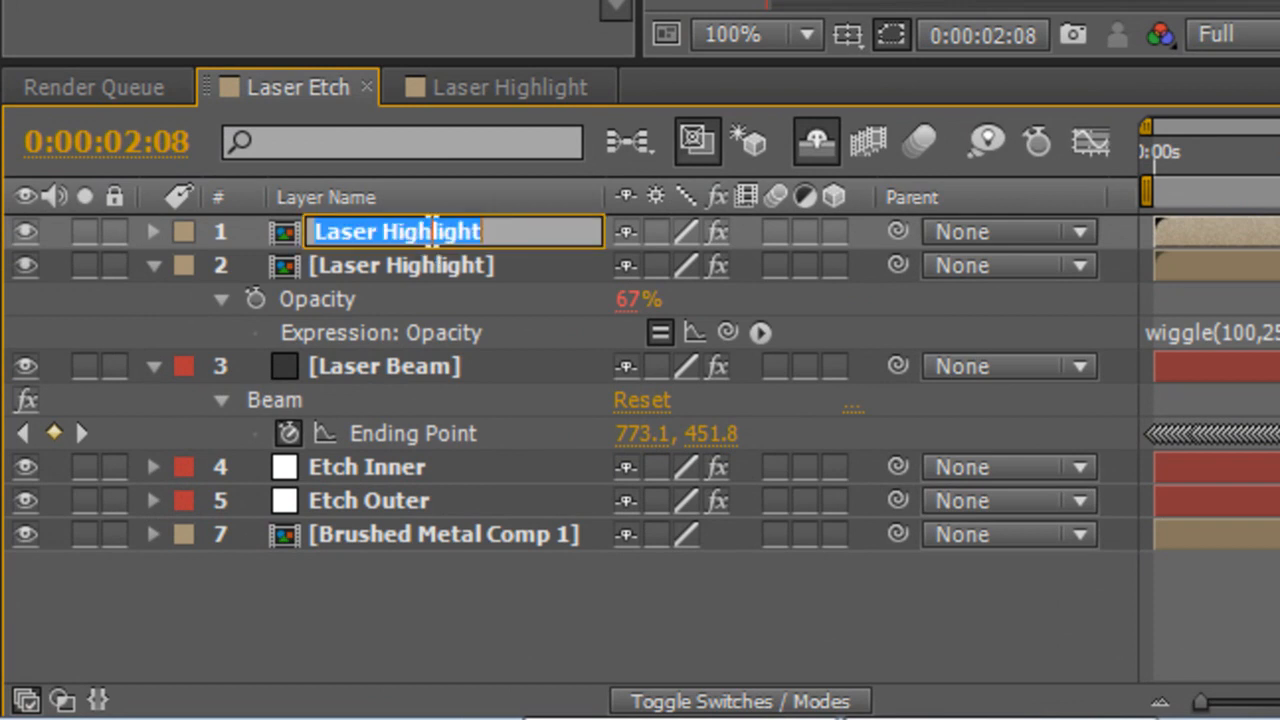
Rename the duplicated top highlight layer to Laser Glow
type("Laser Glow")
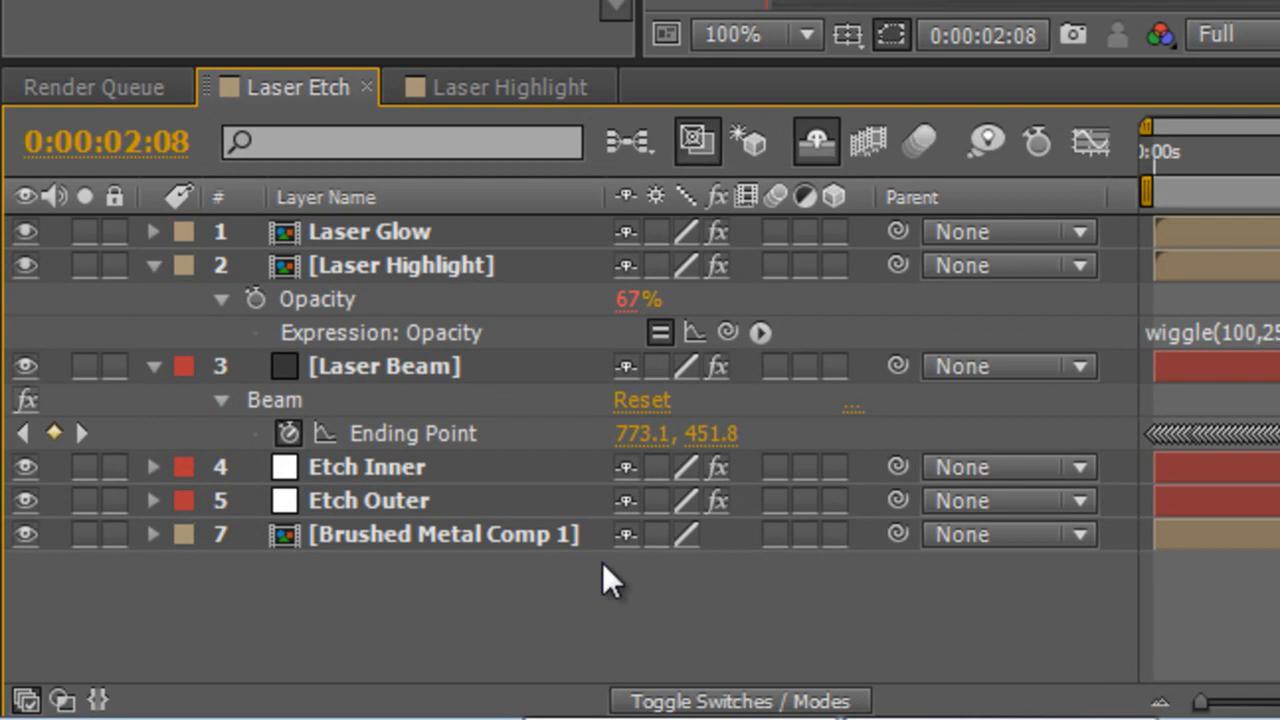
double_click(370, 232)
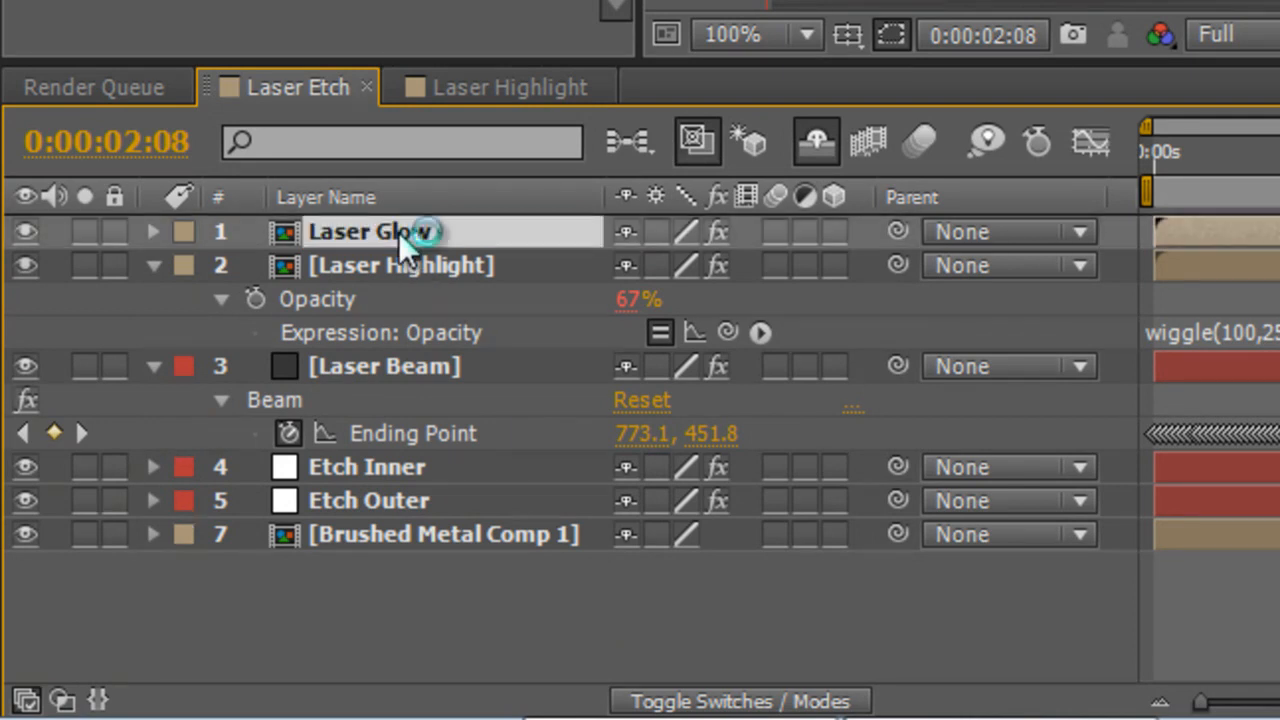
left_click(152, 232)
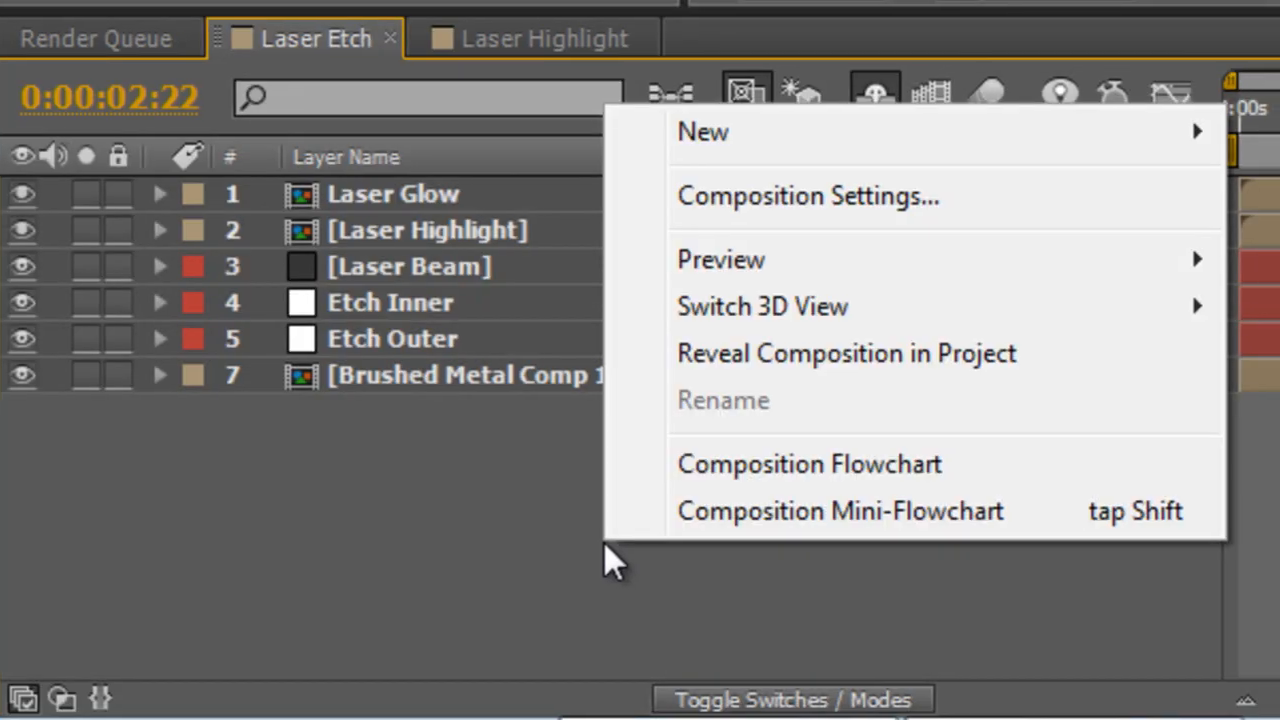
Create a solid named Particles and search the effects for 'cc pa'
left_click(702, 132)
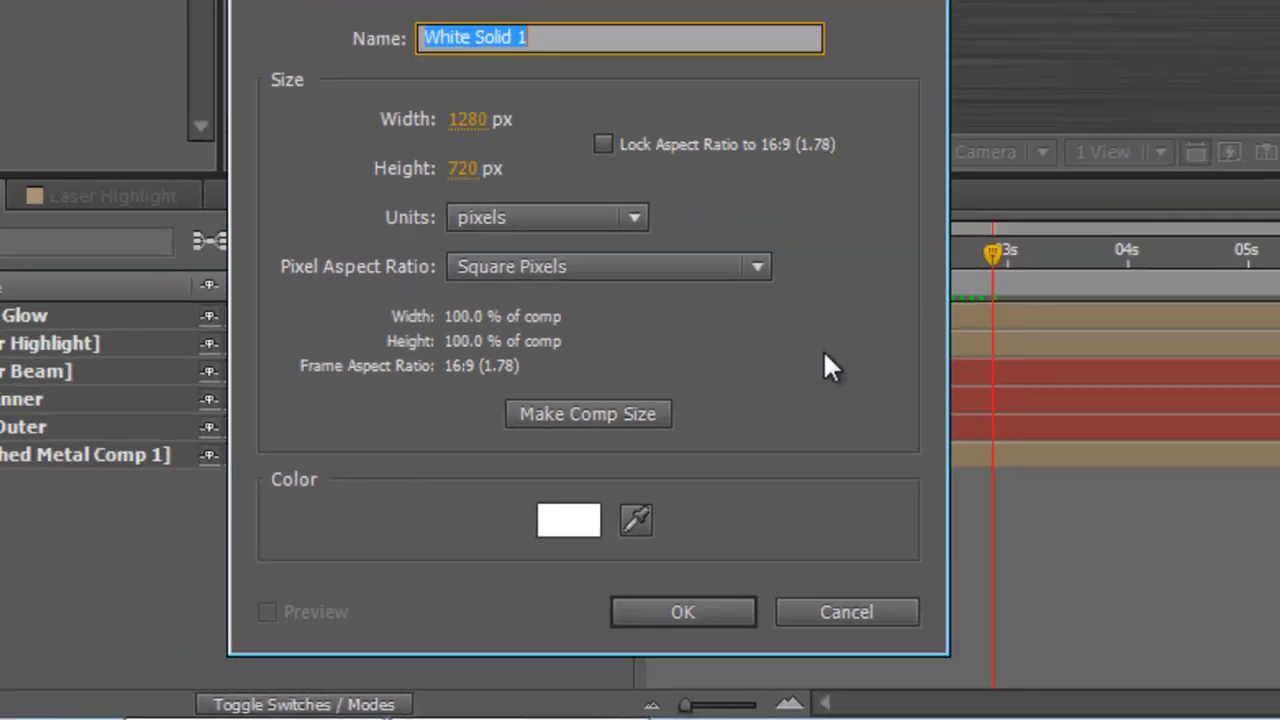
type("Particles")
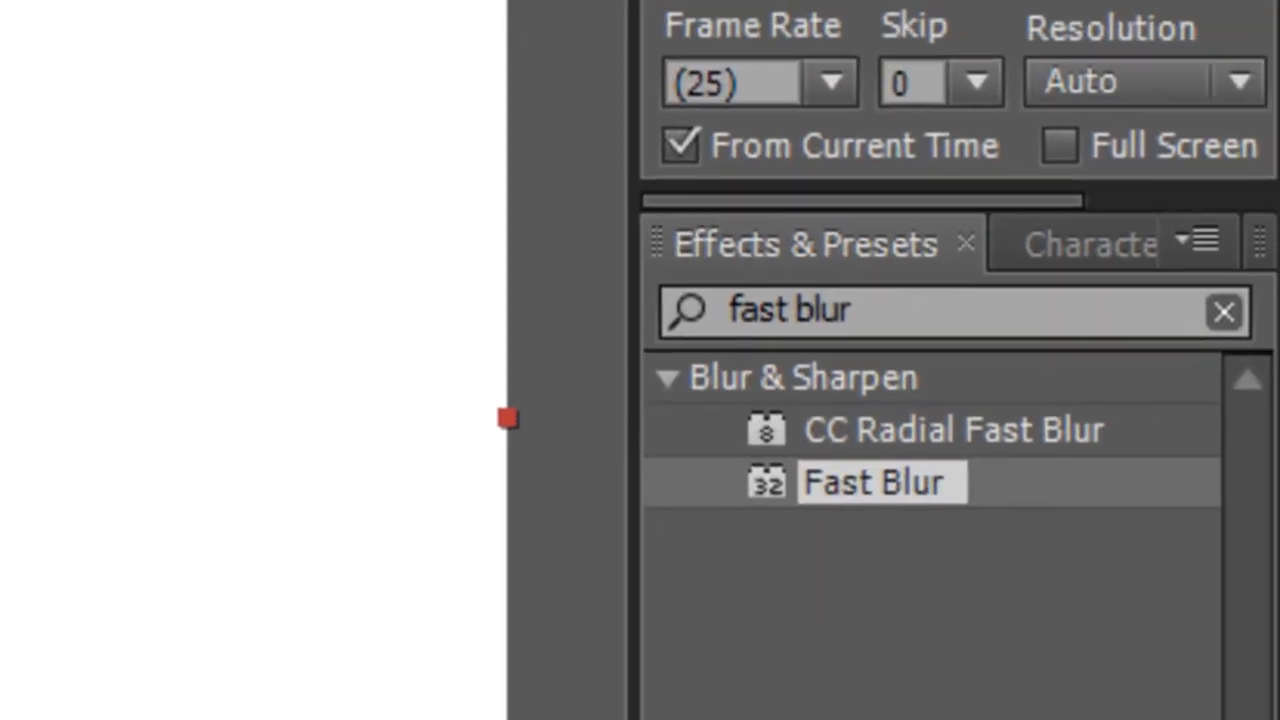
triple_click(900, 312)
type("cc")
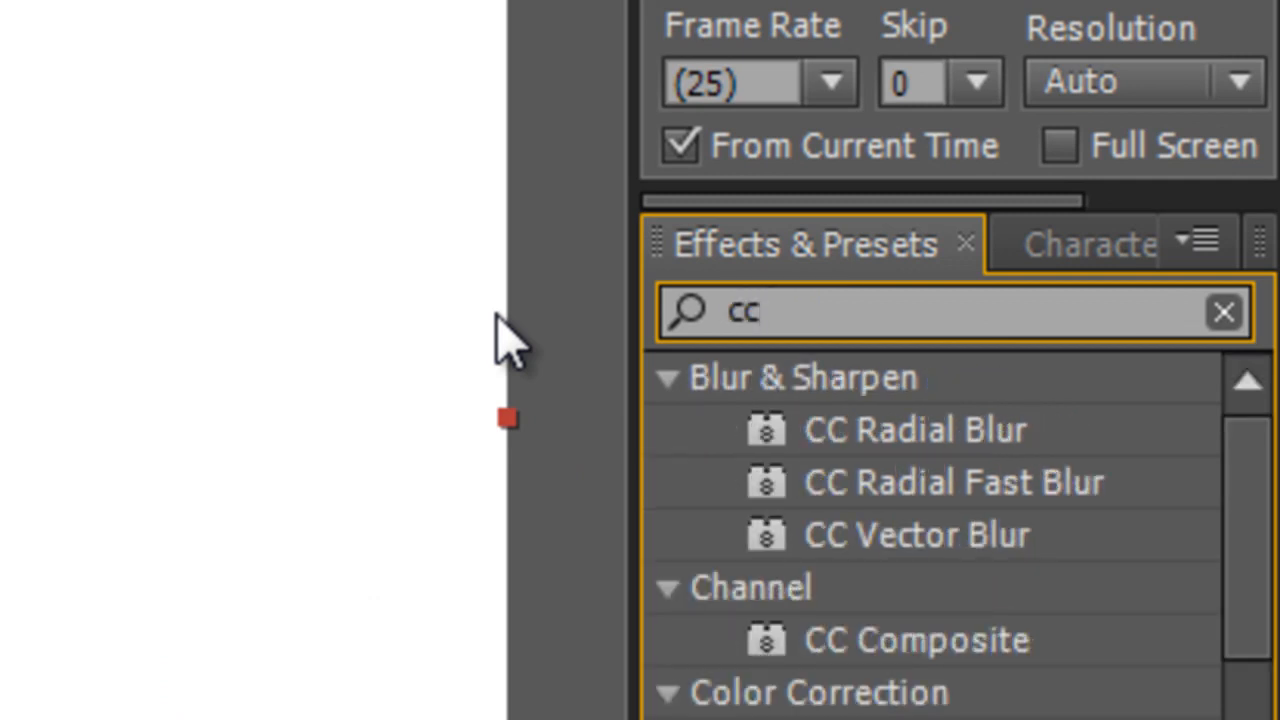
type("pa")
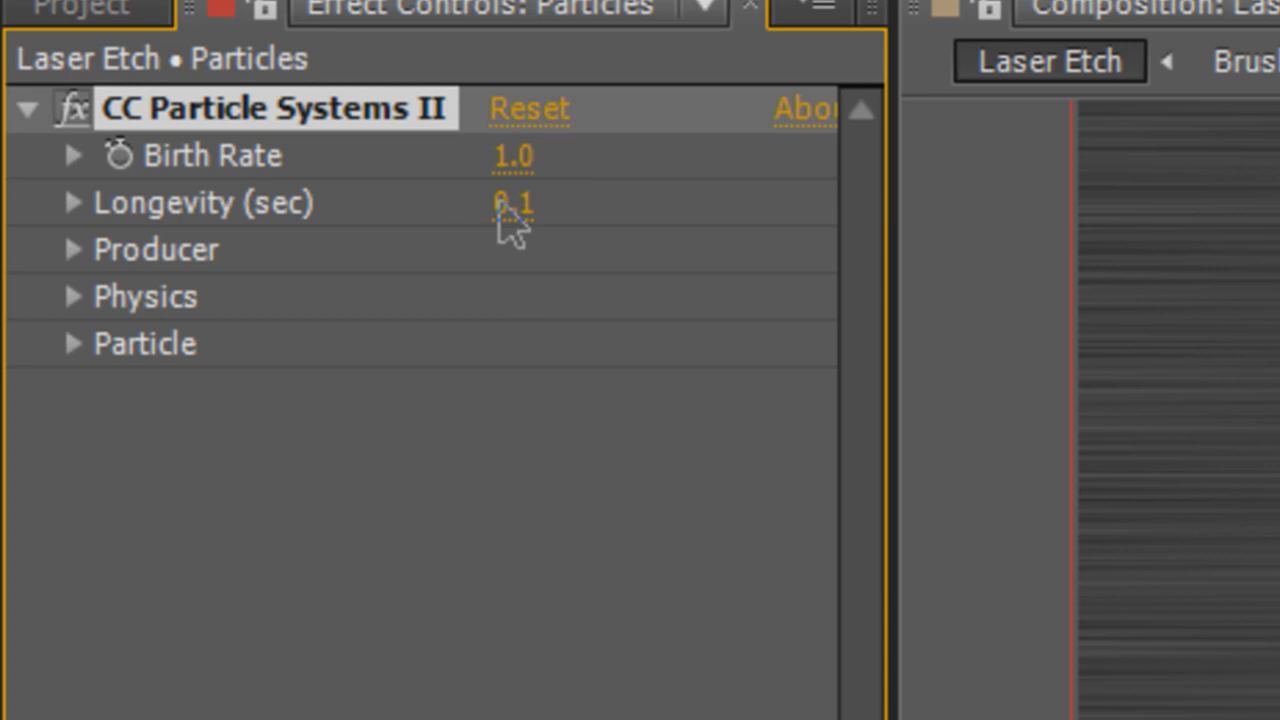
mouse_move(84, 276)
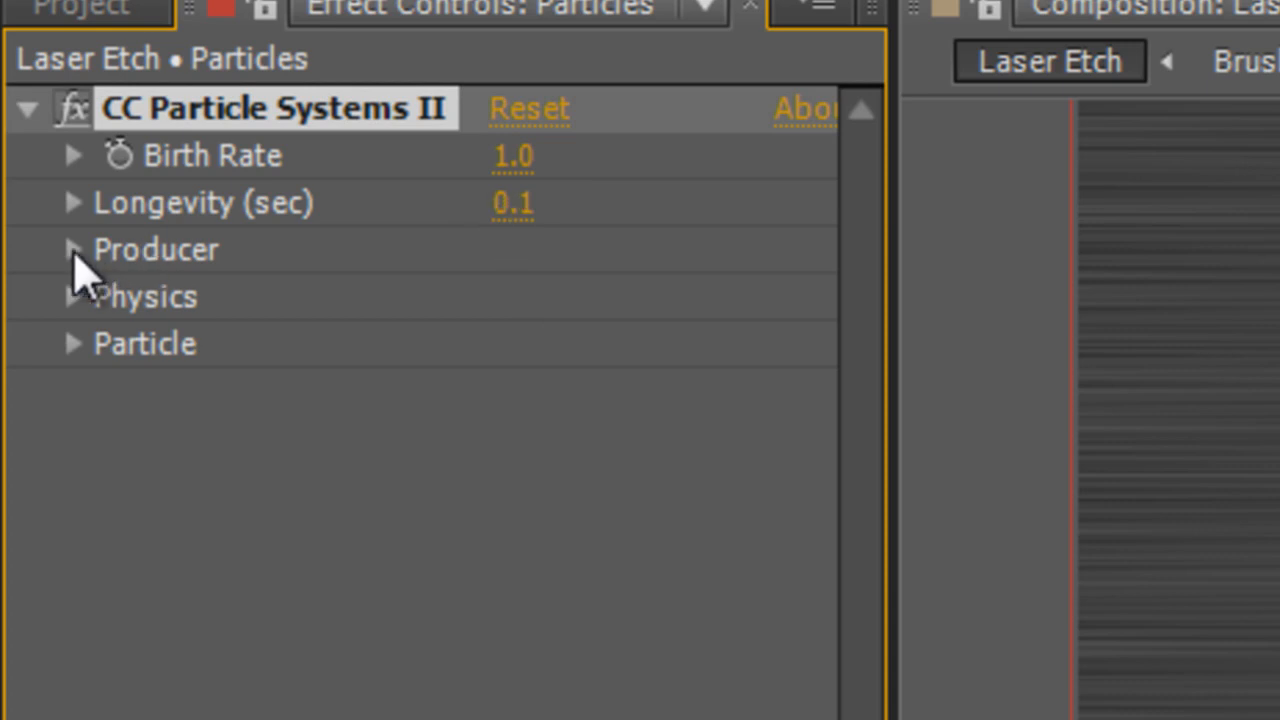
Expand the CC Particle Systems II Producer group to show Position
left_click(72, 248)
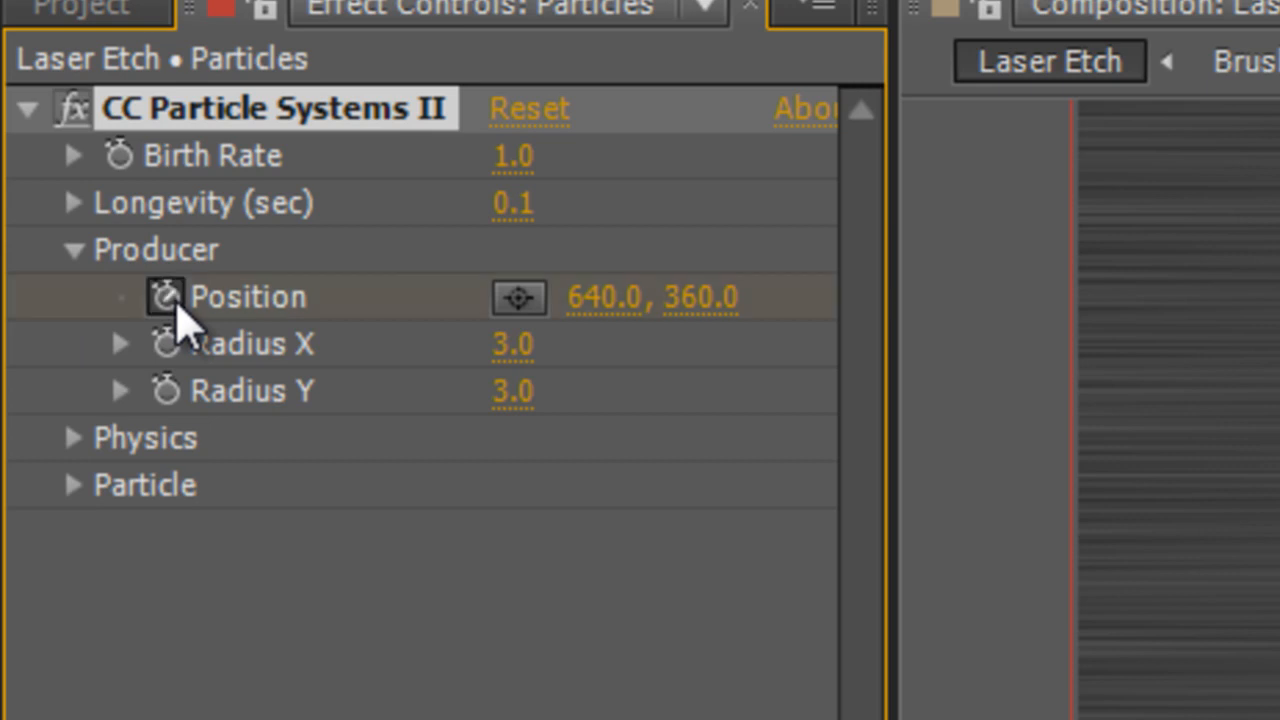
mouse_move(350, 320)
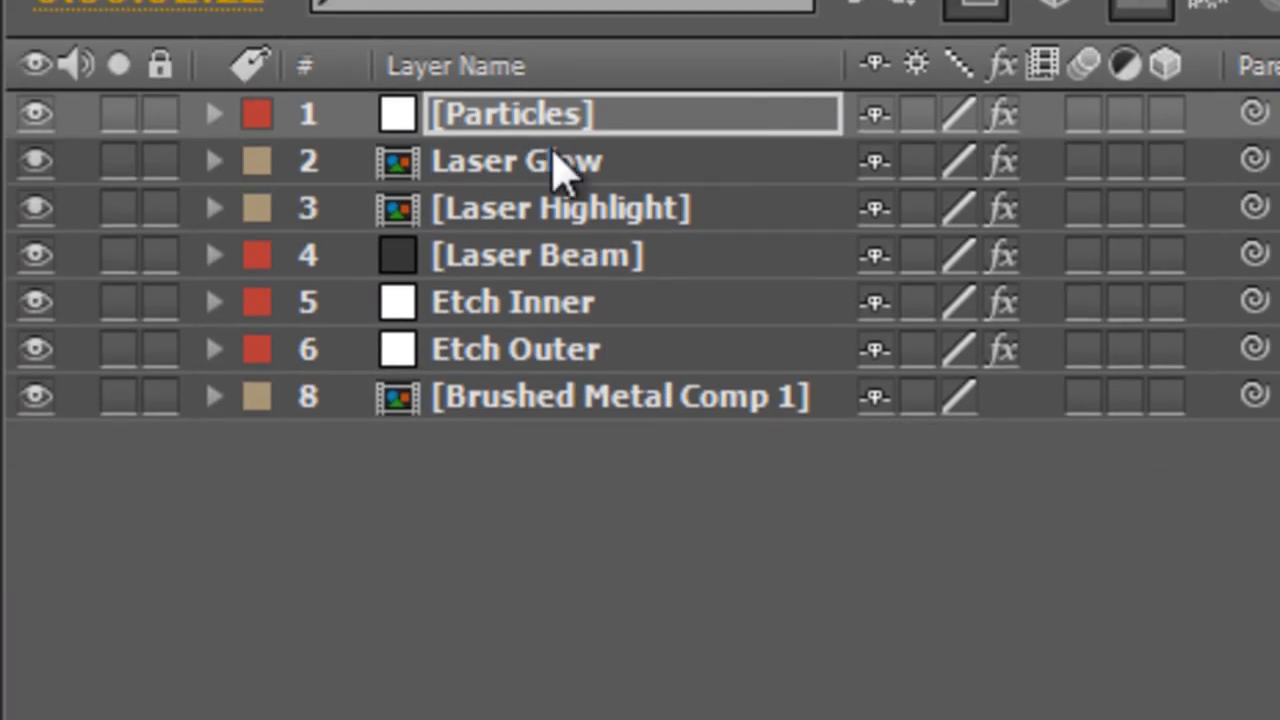
Link the Particles producer Position by expression to the Laser Beam's Ending Point
left_click(214, 112)
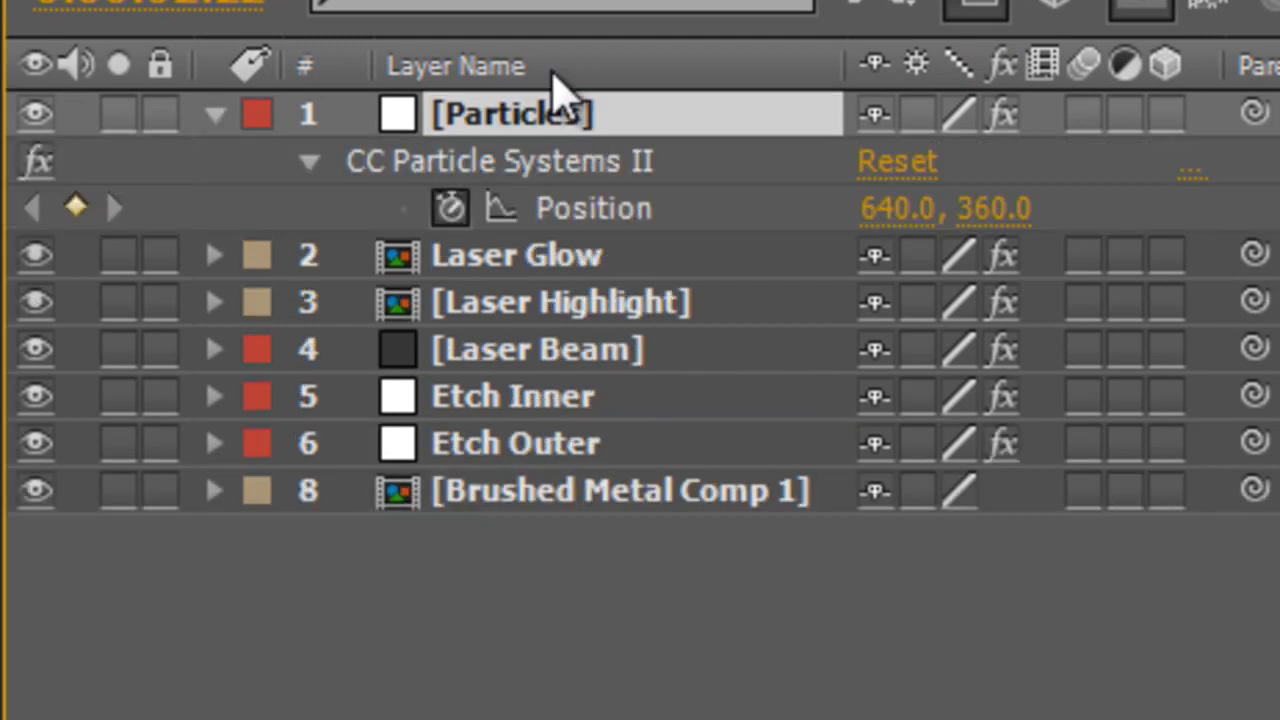
mouse_move(1196, 316)
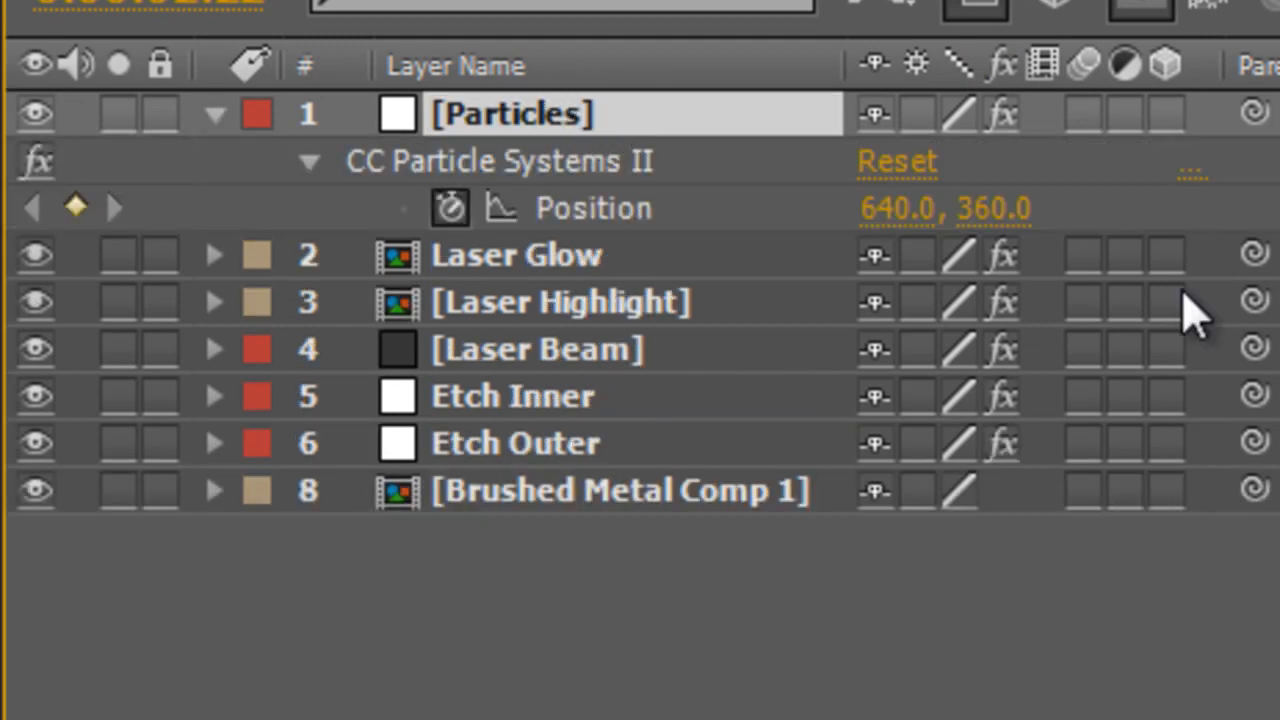
mouse_move(744, 256)
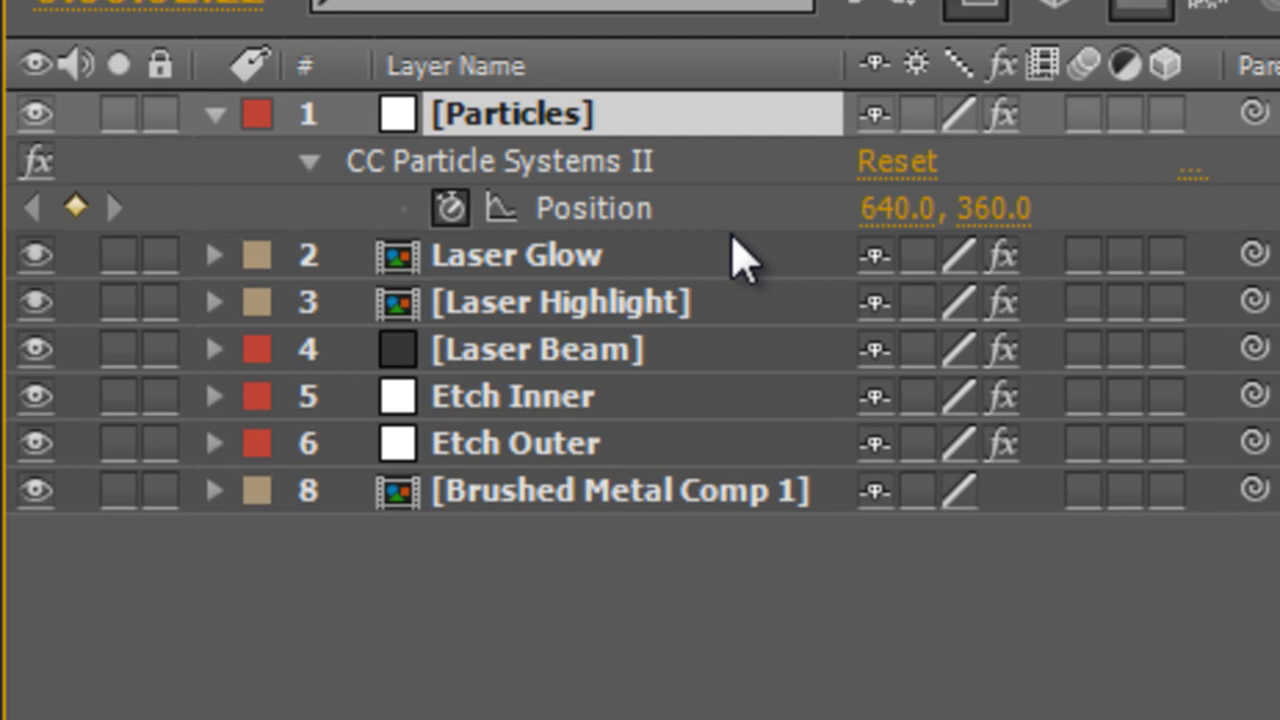
left_click(536, 348)
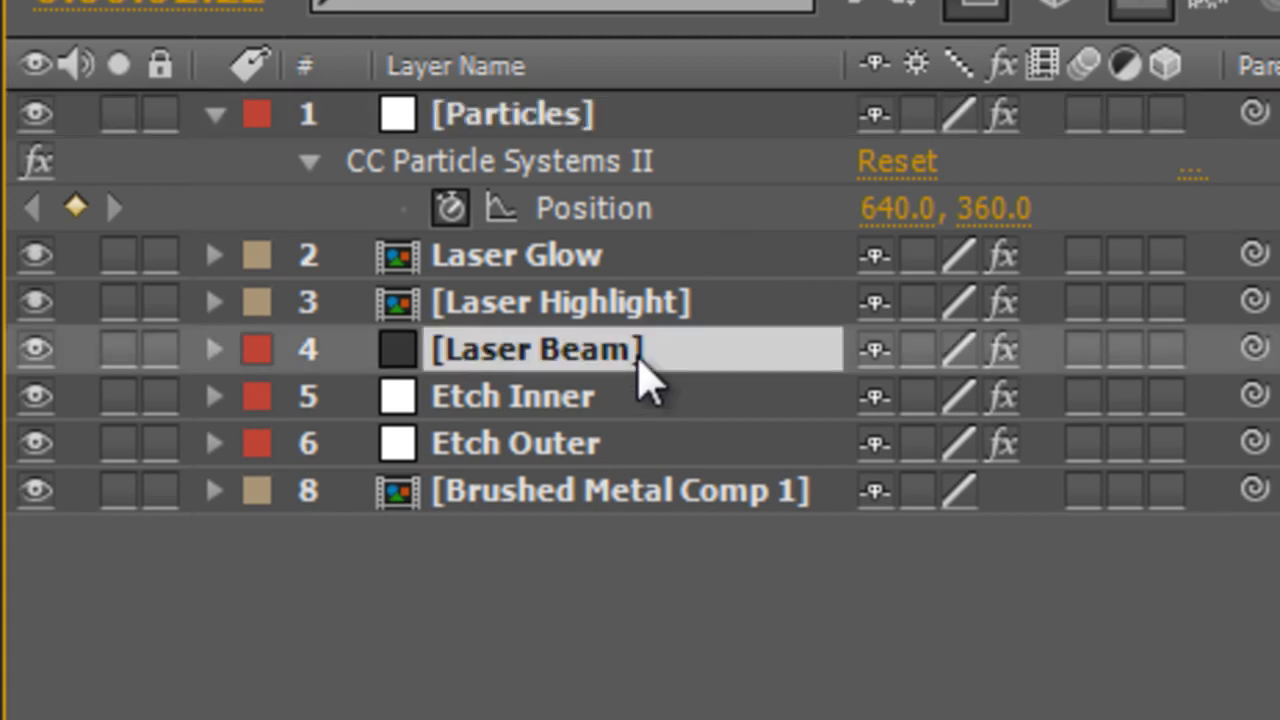
left_click(216, 348)
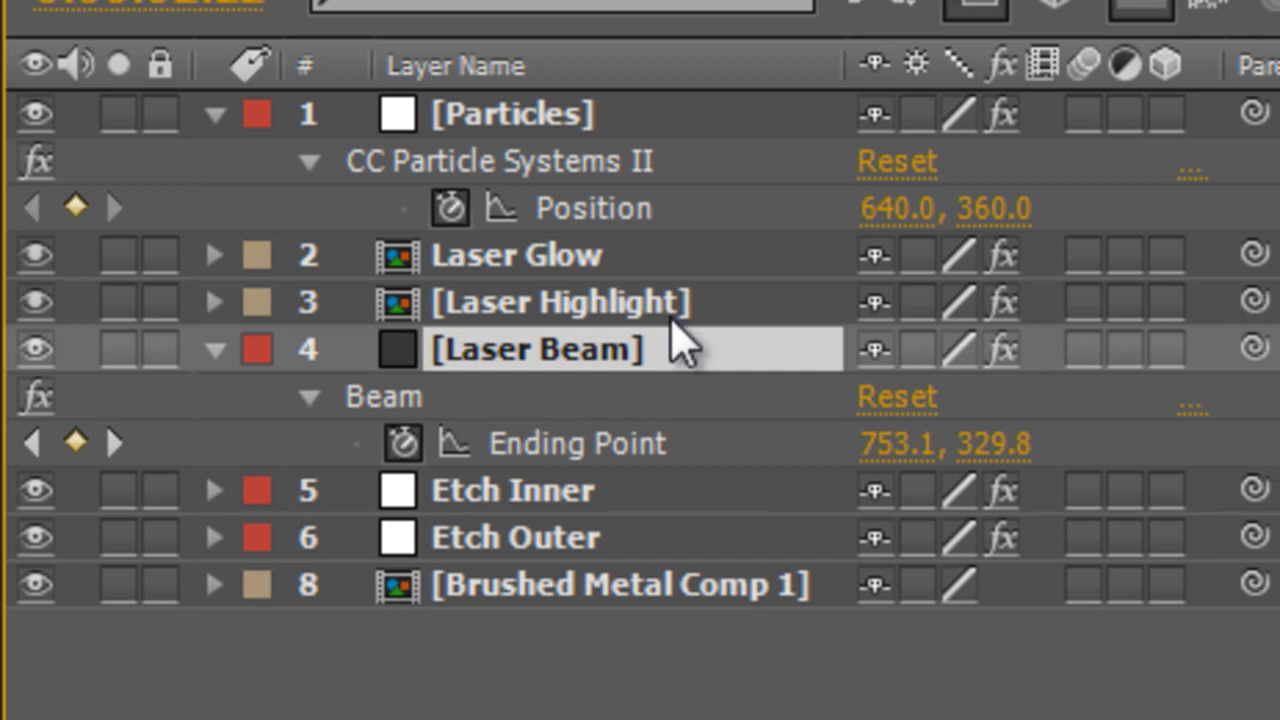
mouse_move(452, 208)
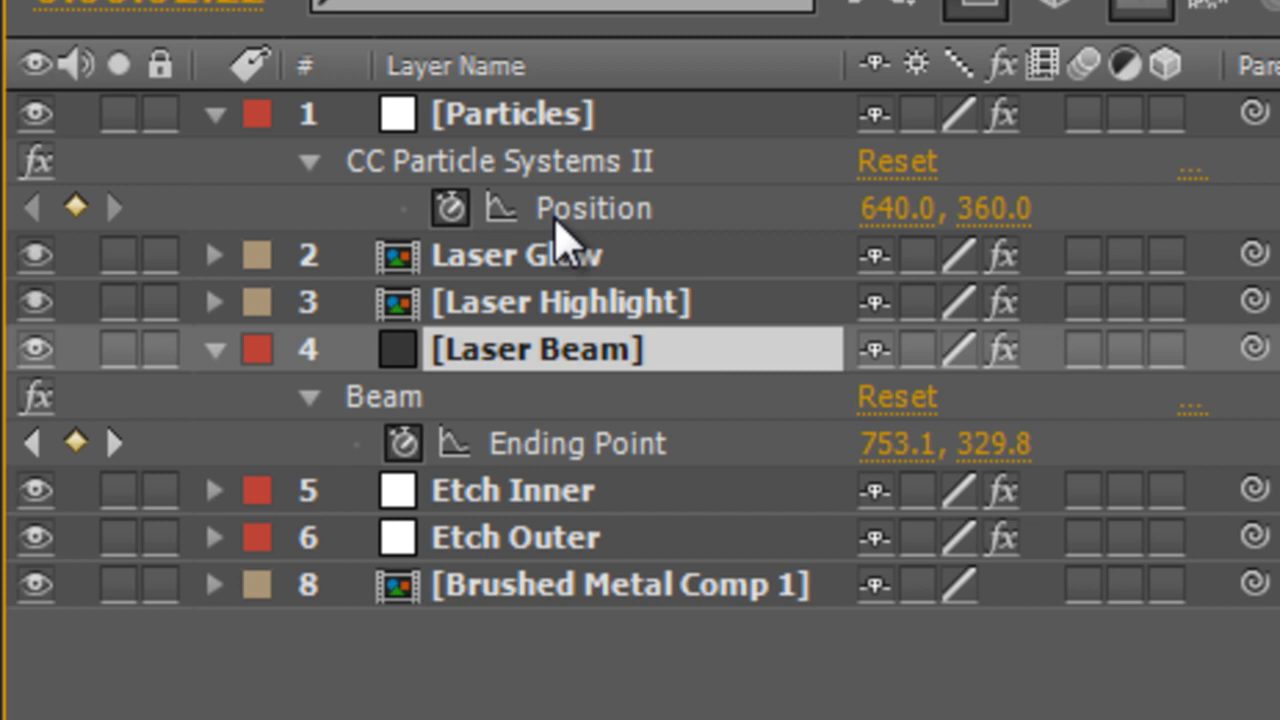
mouse_move(716, 244)
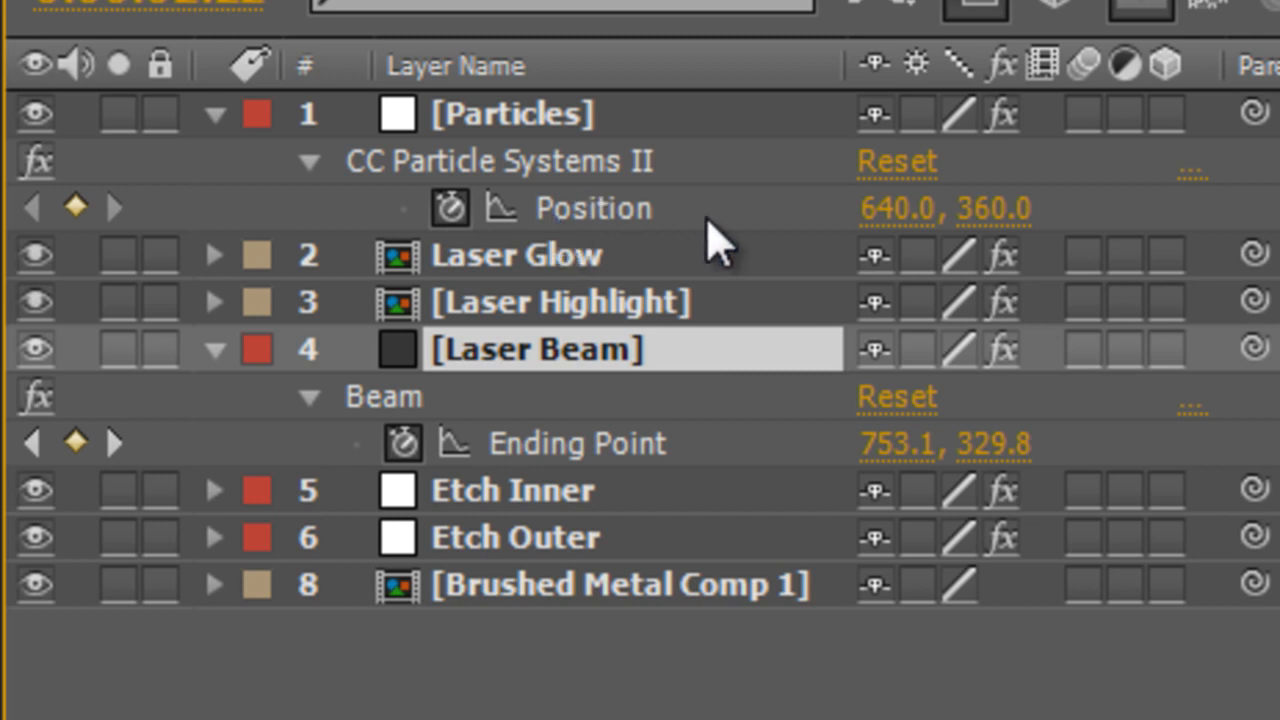
left_click(450, 206)
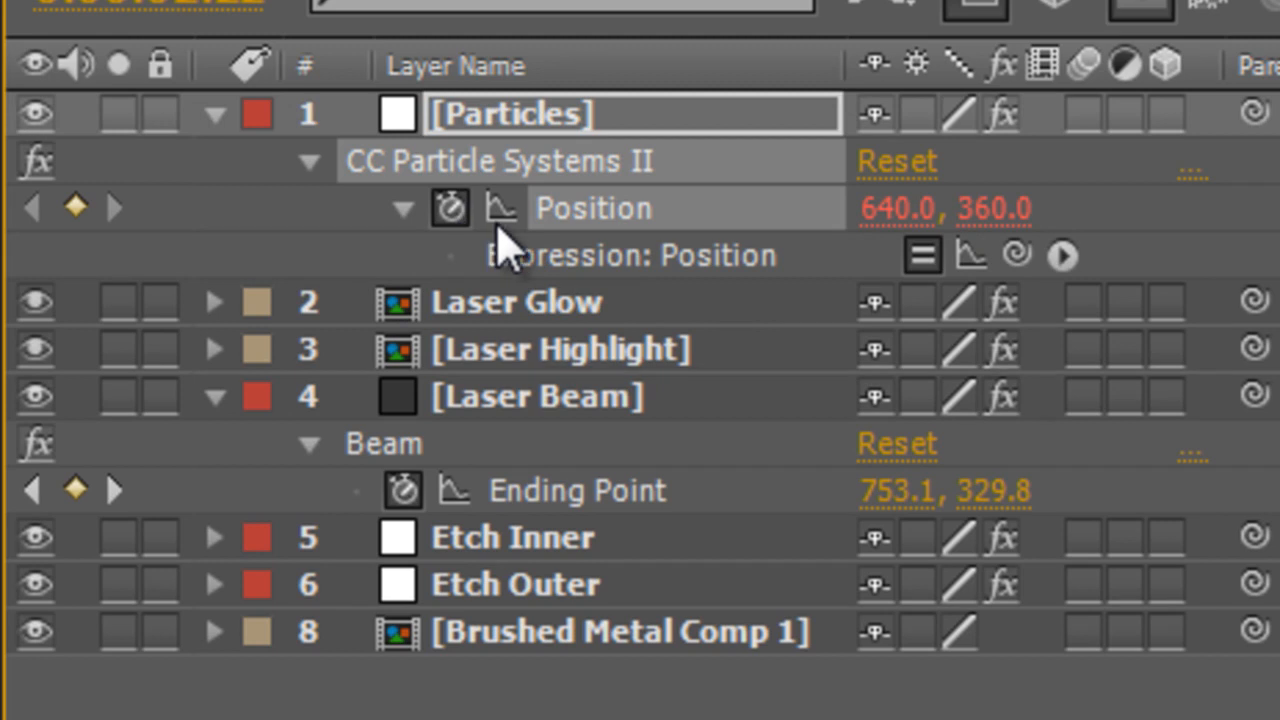
mouse_move(1120, 344)
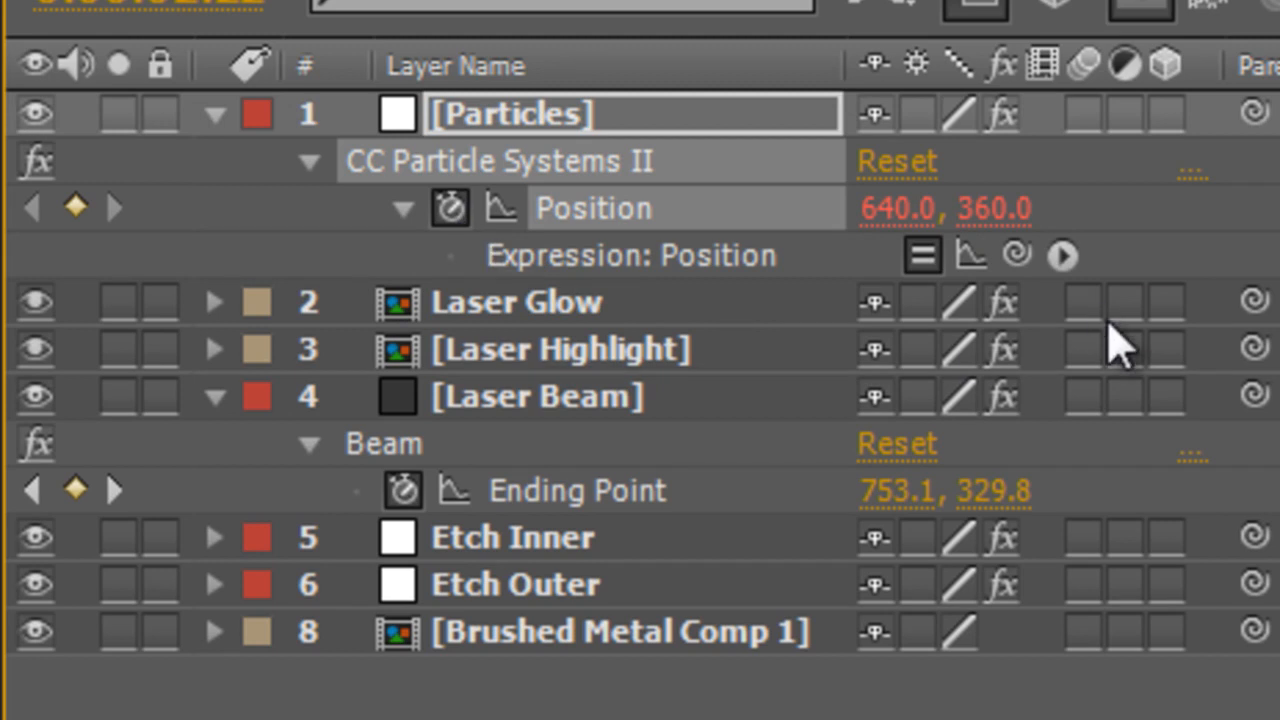
mouse_move(1036, 304)
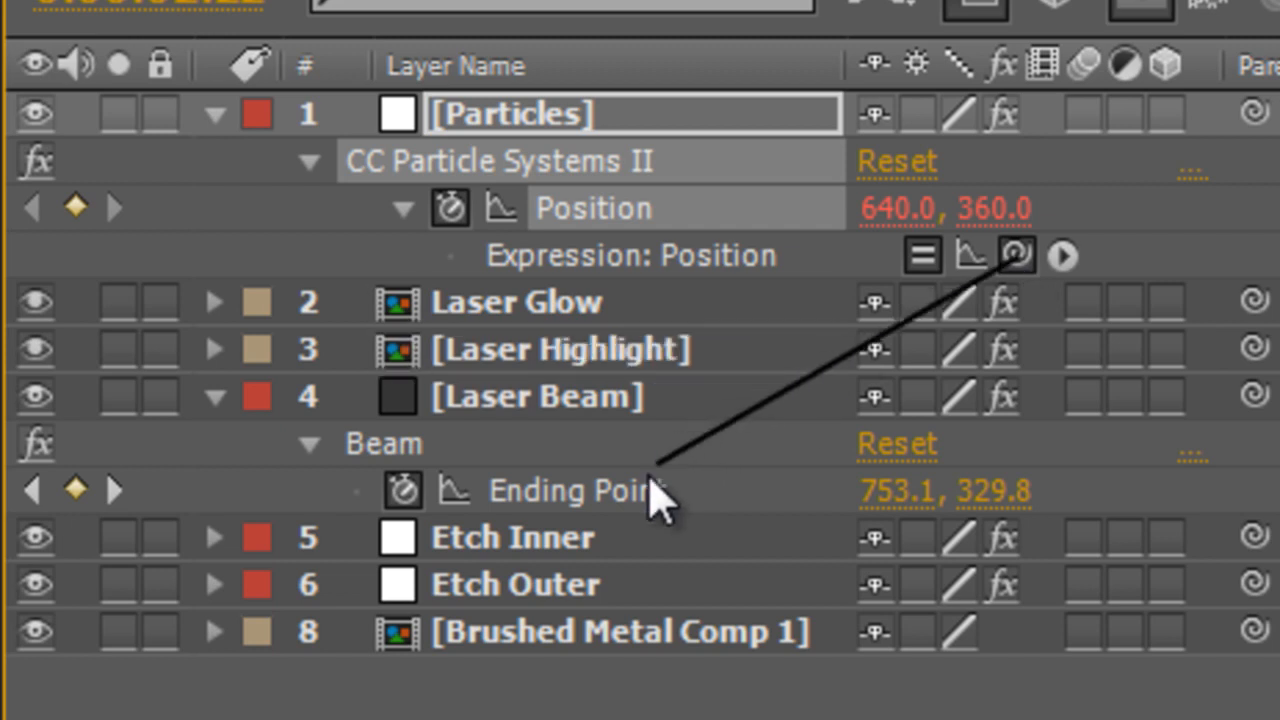
double_click(570, 490)
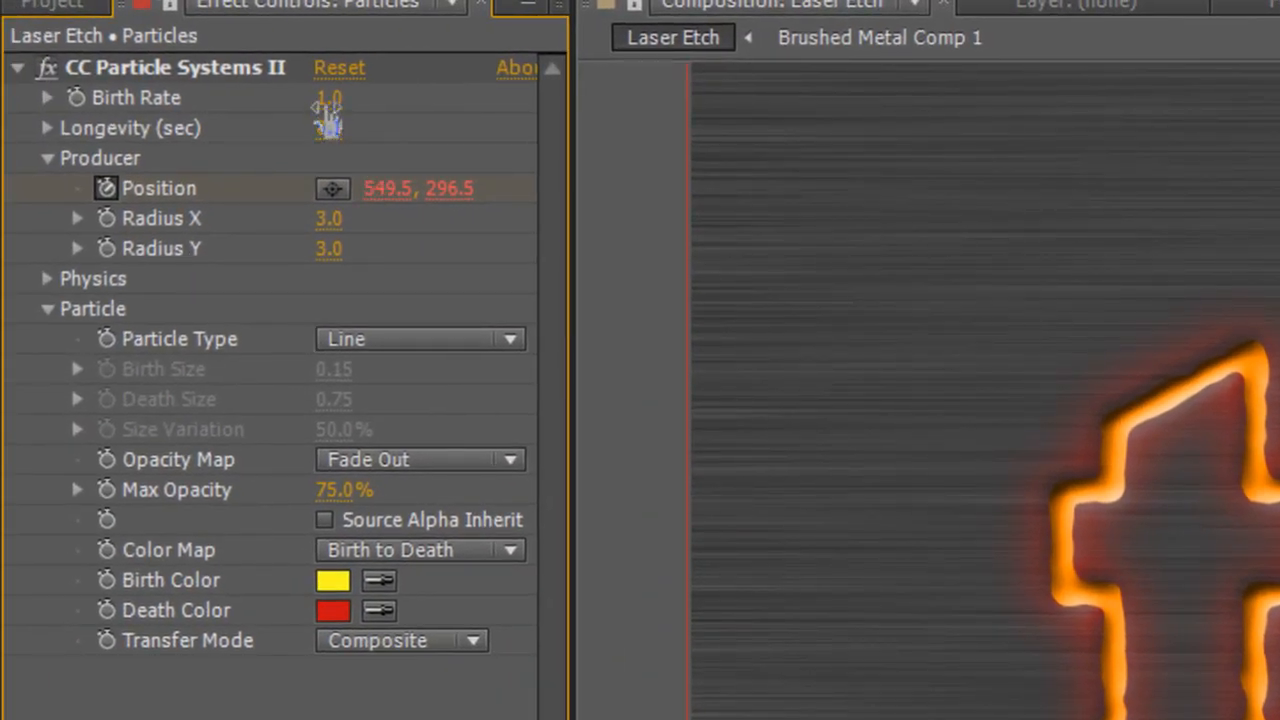
Set Birth Rate 0.5, an orange death colour and Screen transfer mode for the particles
double_click(328, 96)
type("0.5")
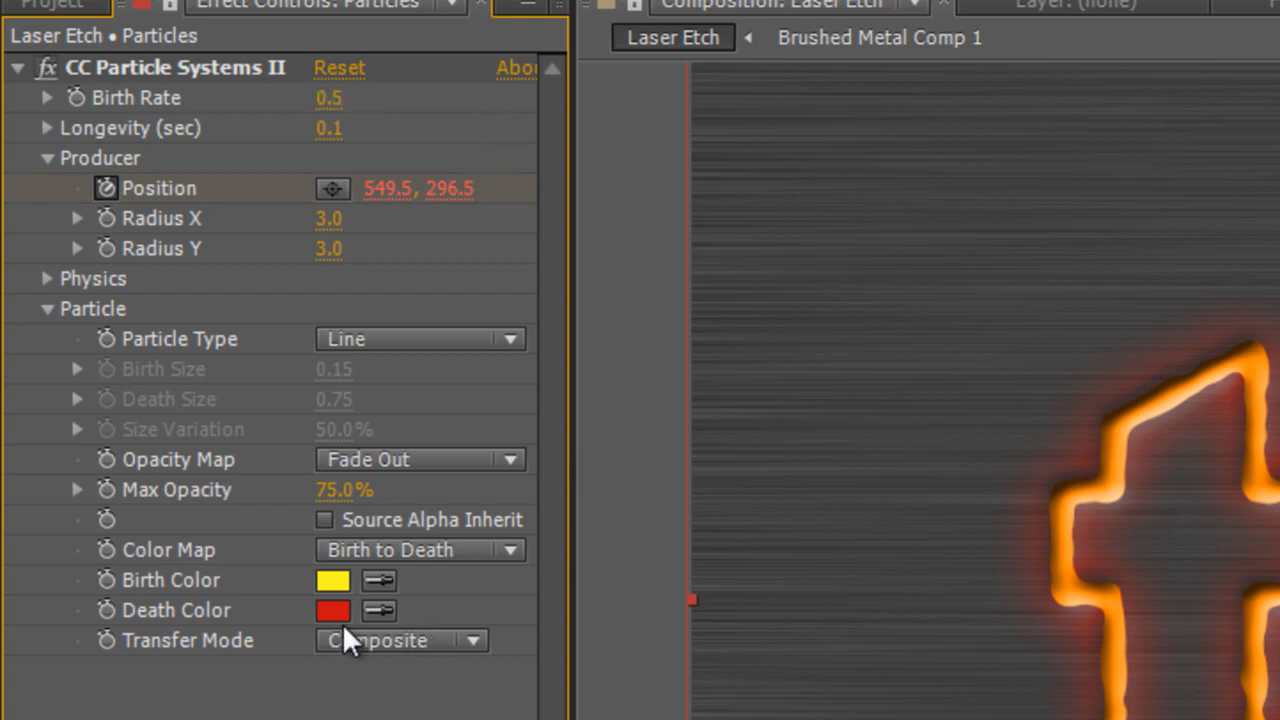
left_click(332, 580)
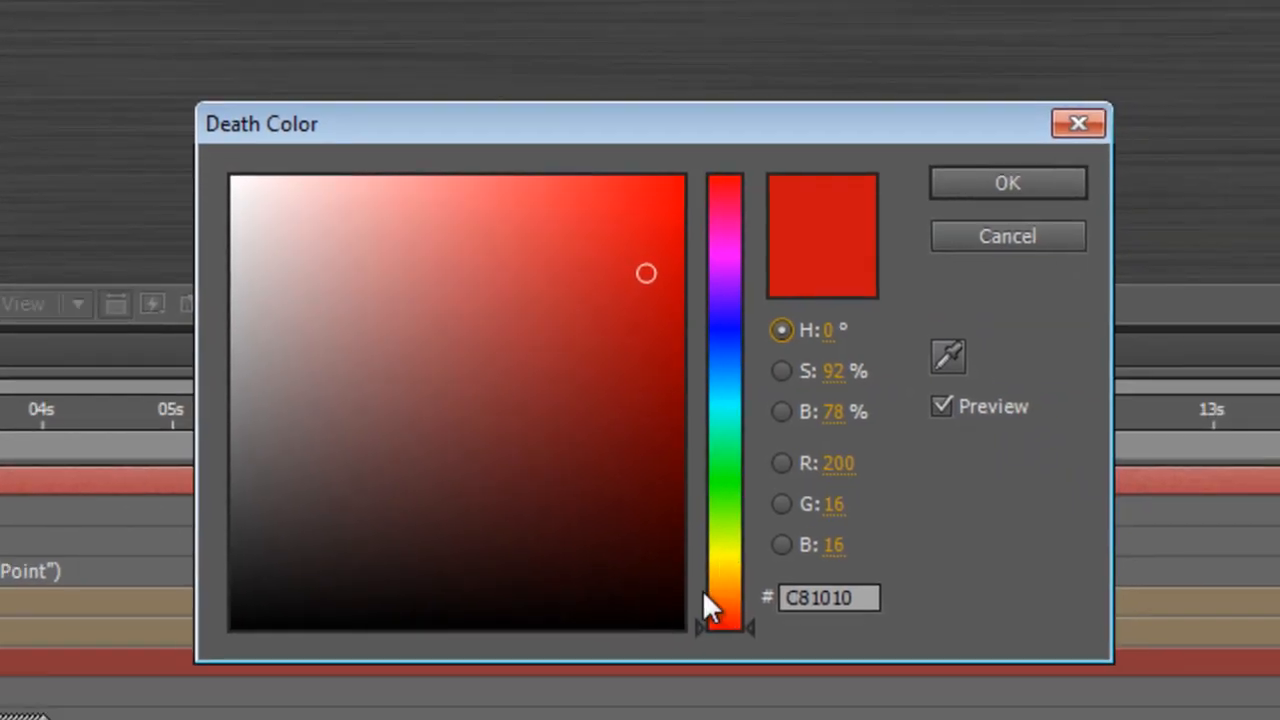
left_click_drag(724, 620, 724, 178)
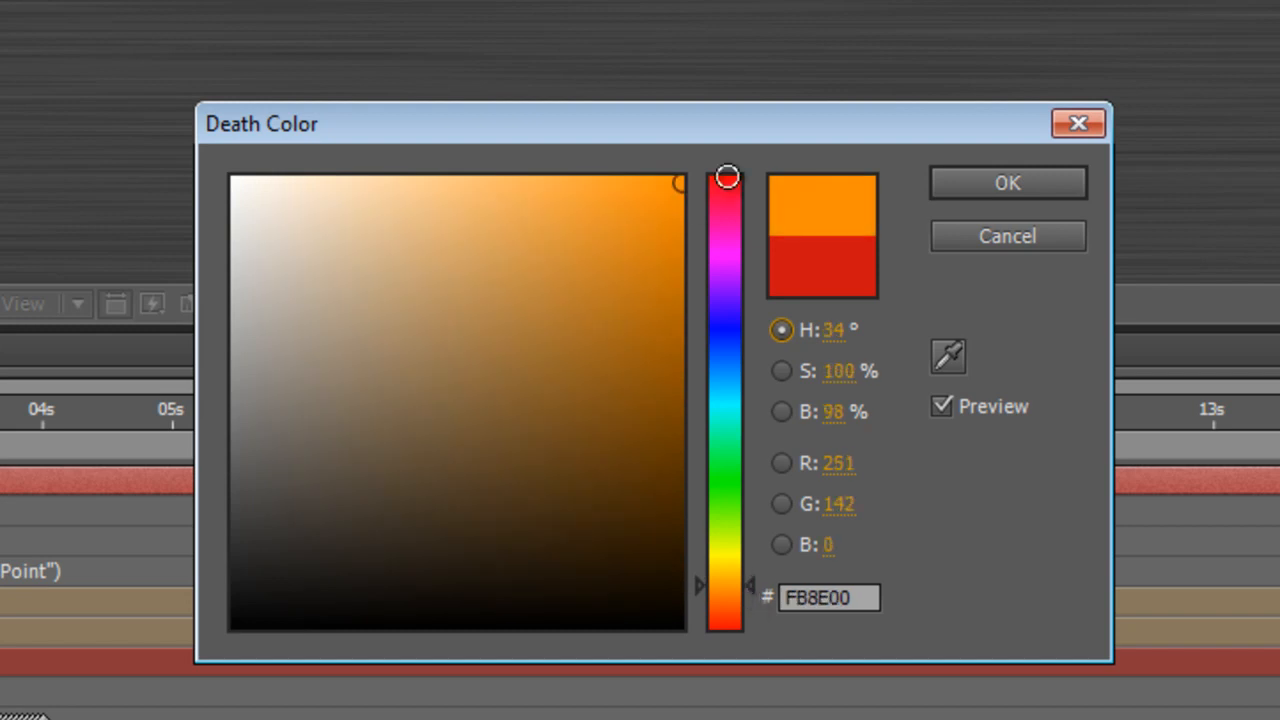
left_click(1008, 182)
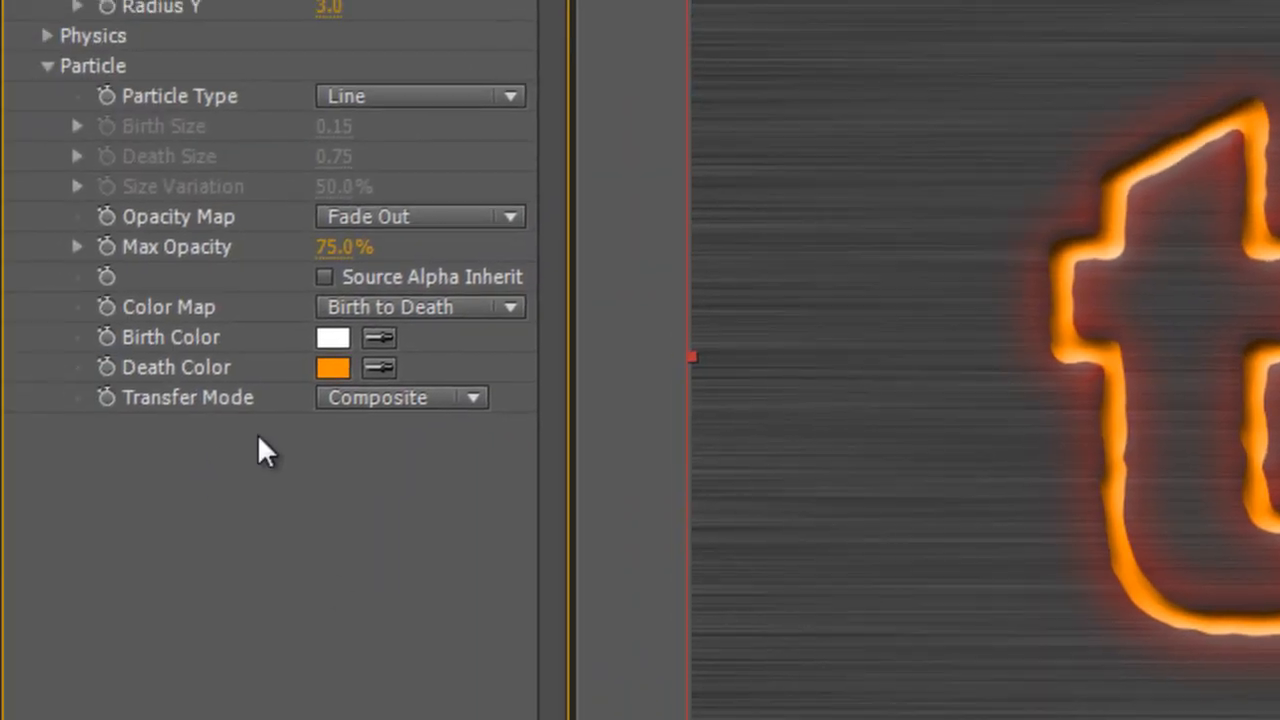
left_click(400, 396)
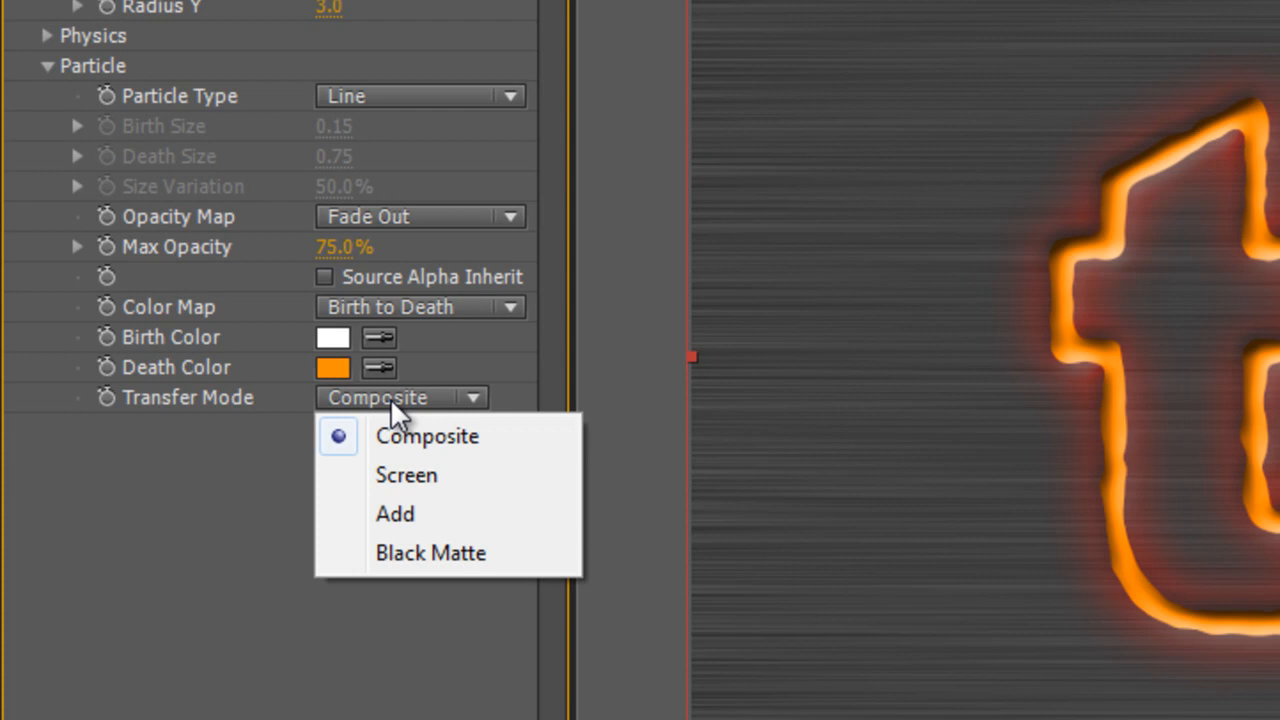
mouse_move(410, 476)
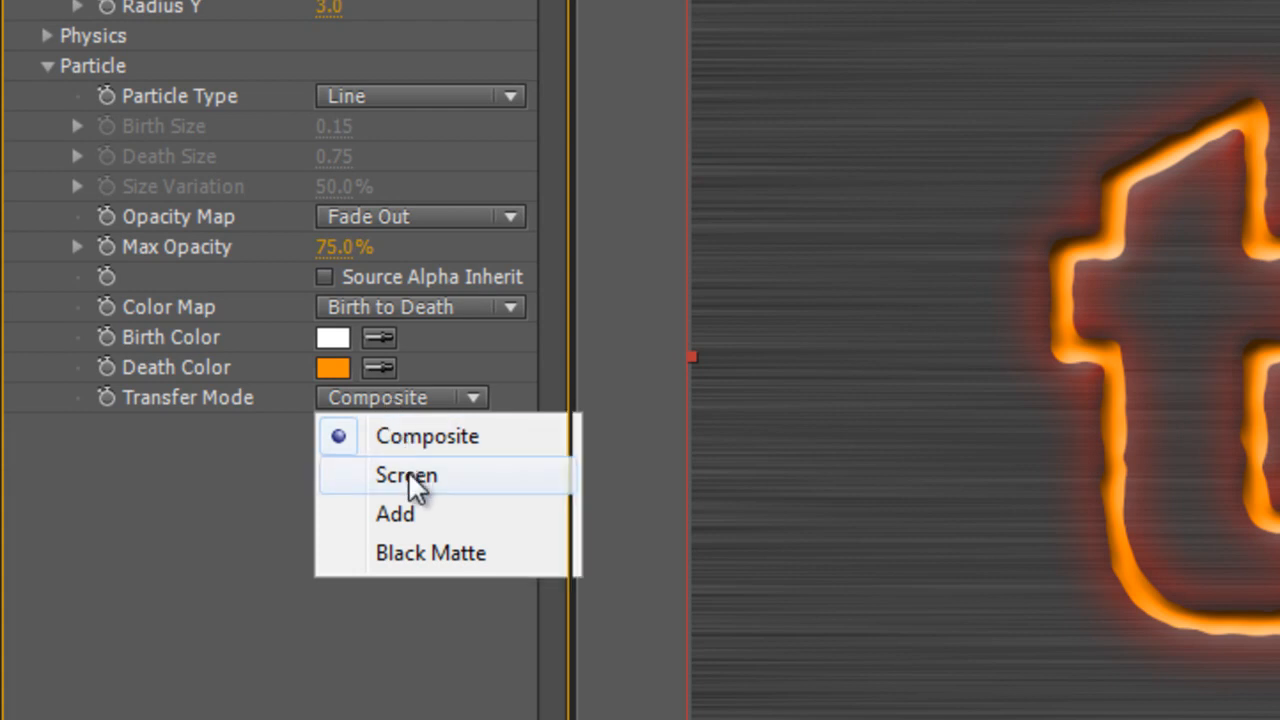
left_click(406, 474)
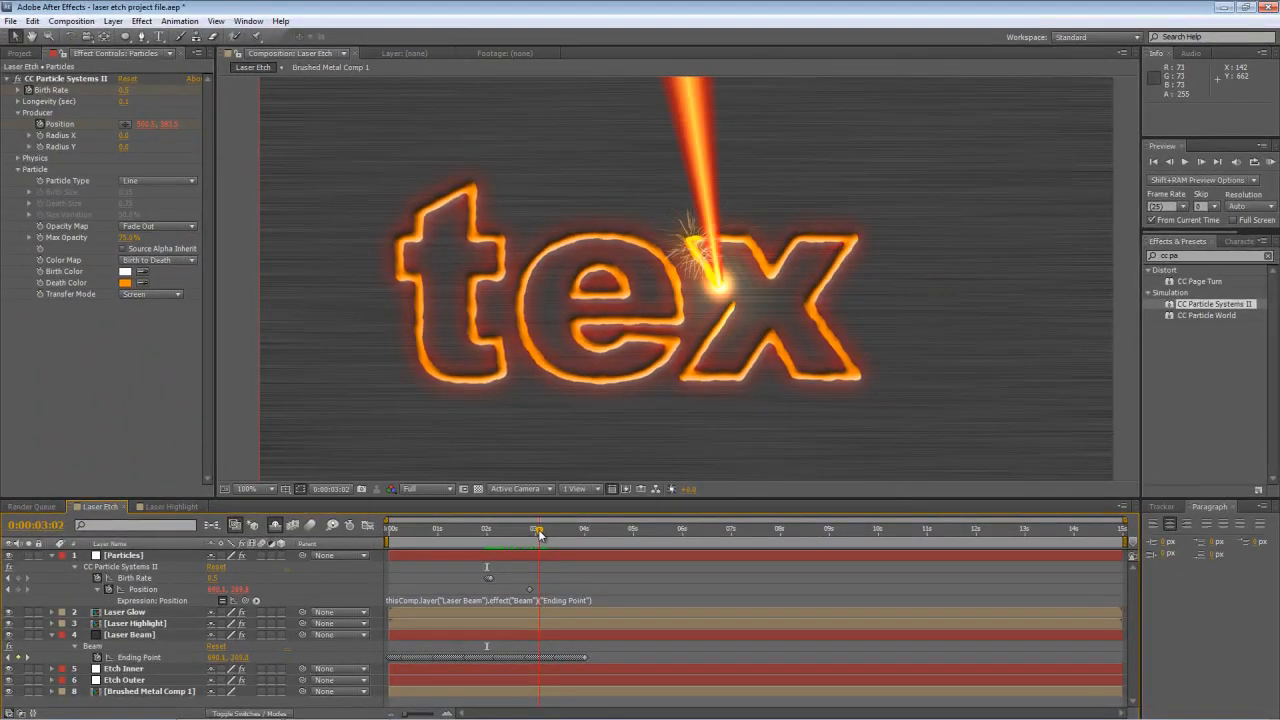
Create a new composition named Heat Haze using an HD 1280×720 preset
left_click_drag(538, 528, 792, 528)
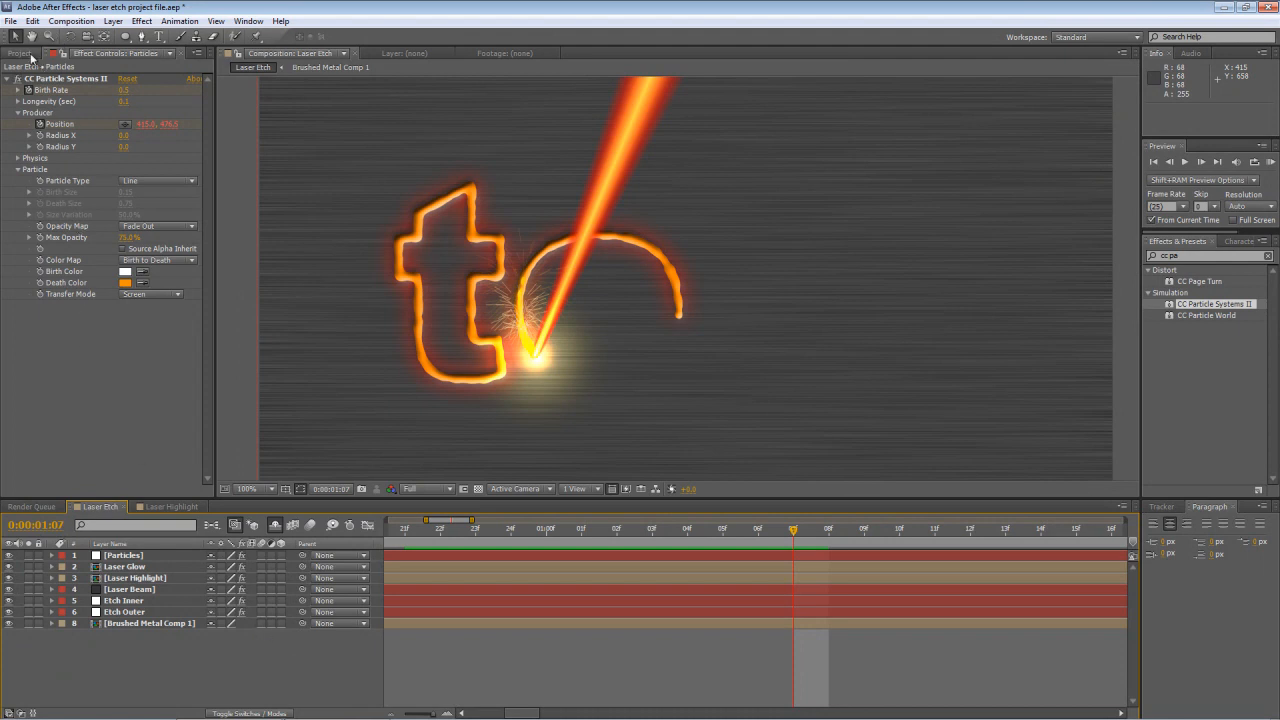
left_click(18, 52)
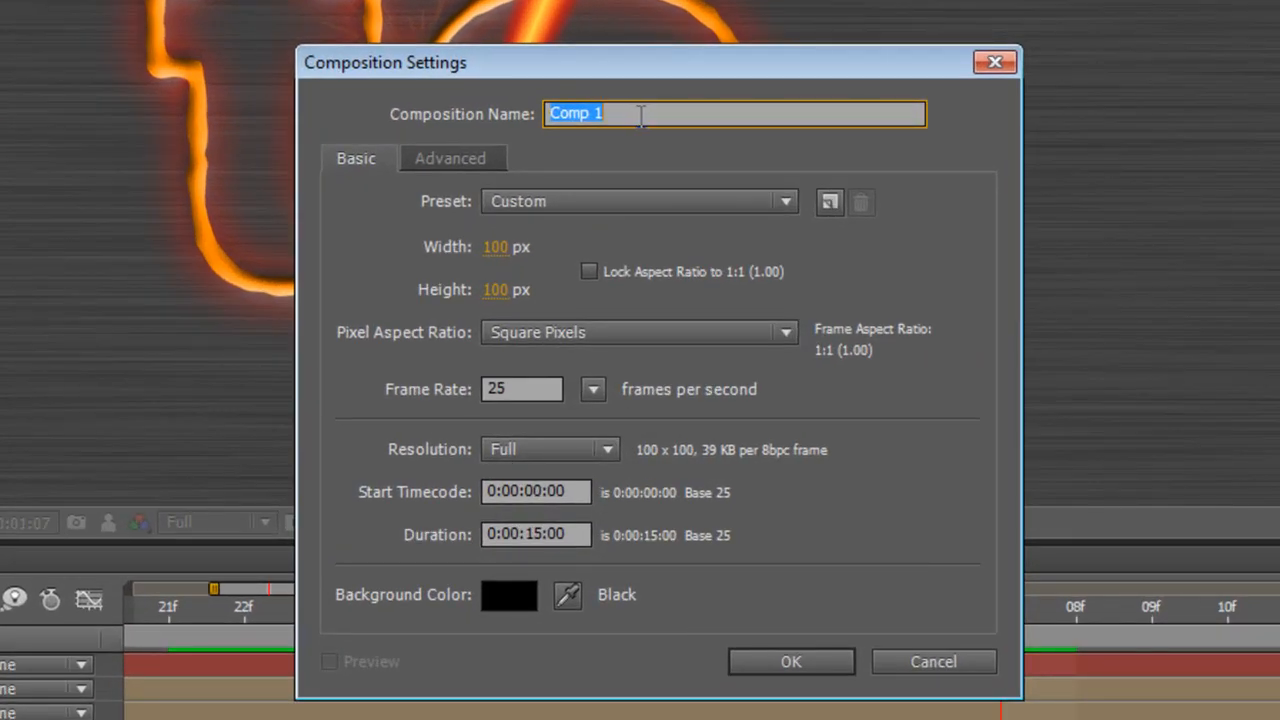
type("Heat")
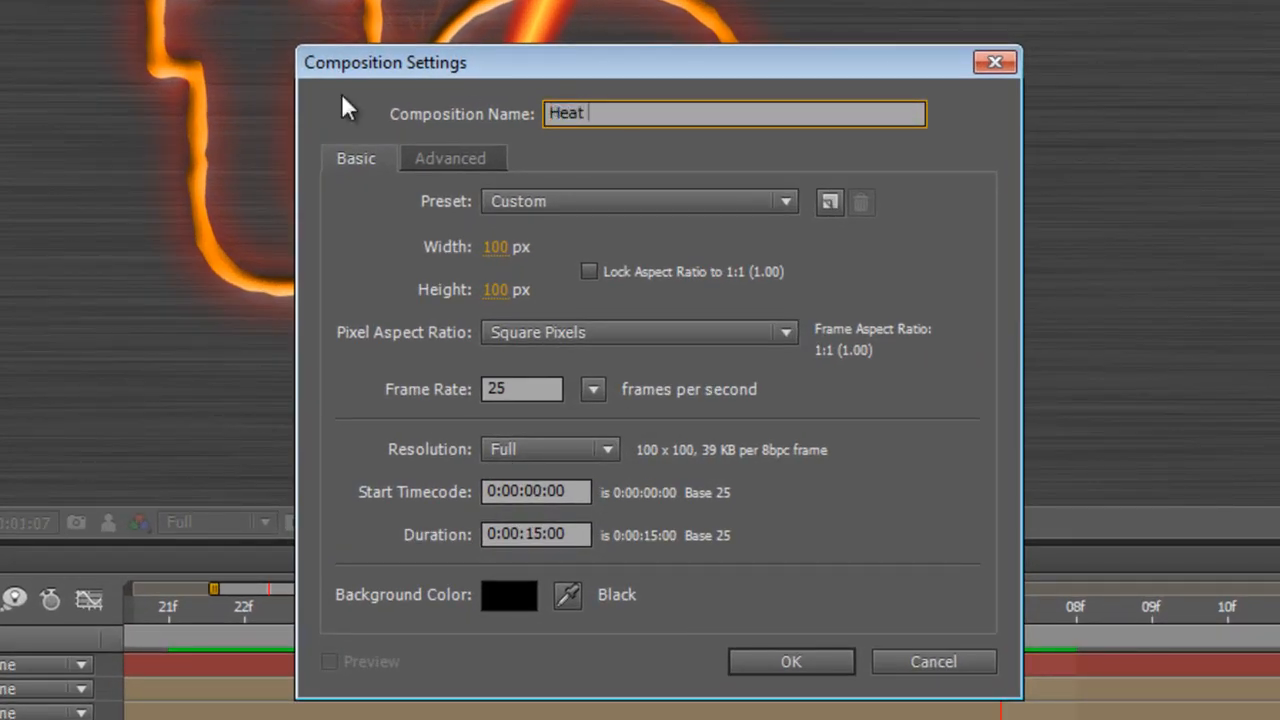
type("Haze")
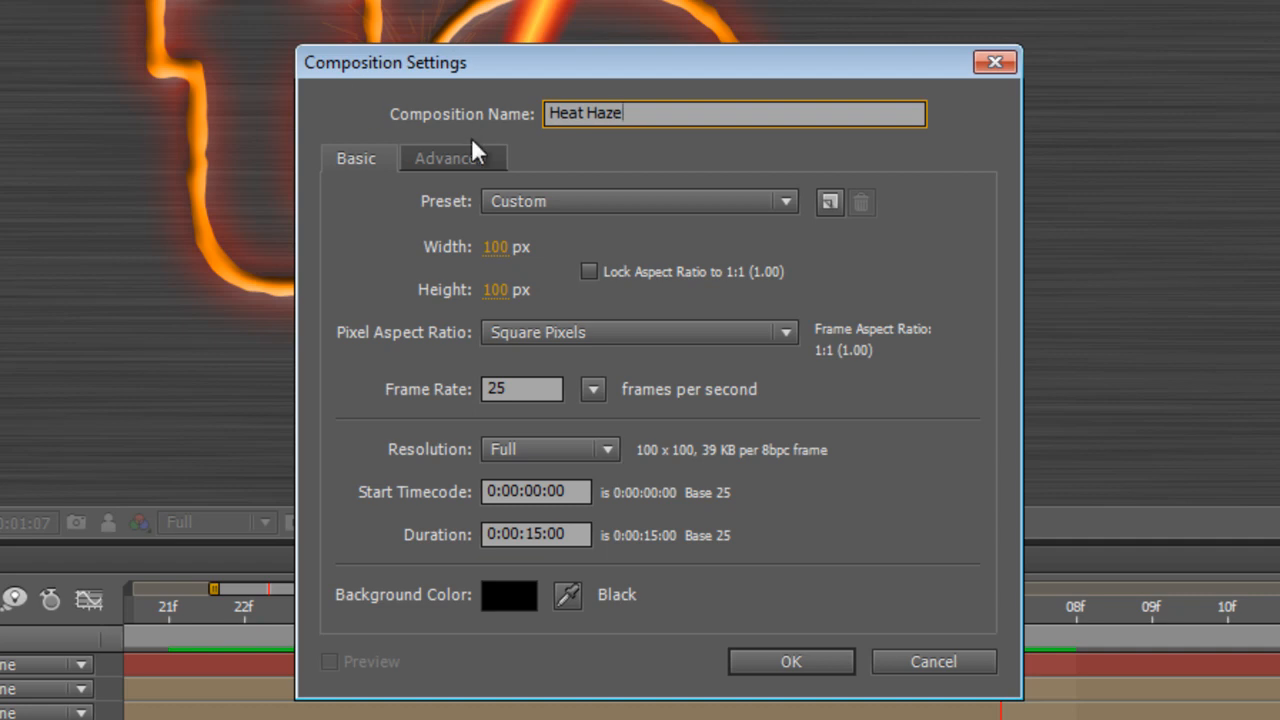
left_click(786, 200)
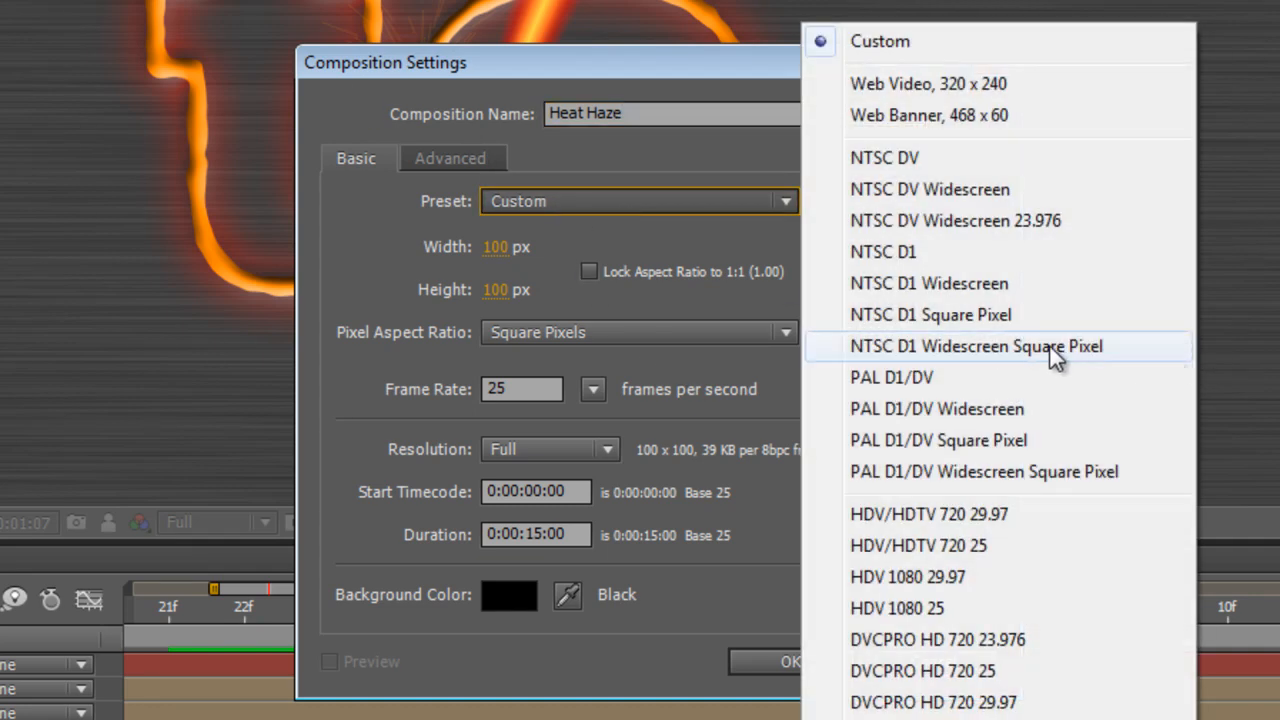
left_click(916, 544)
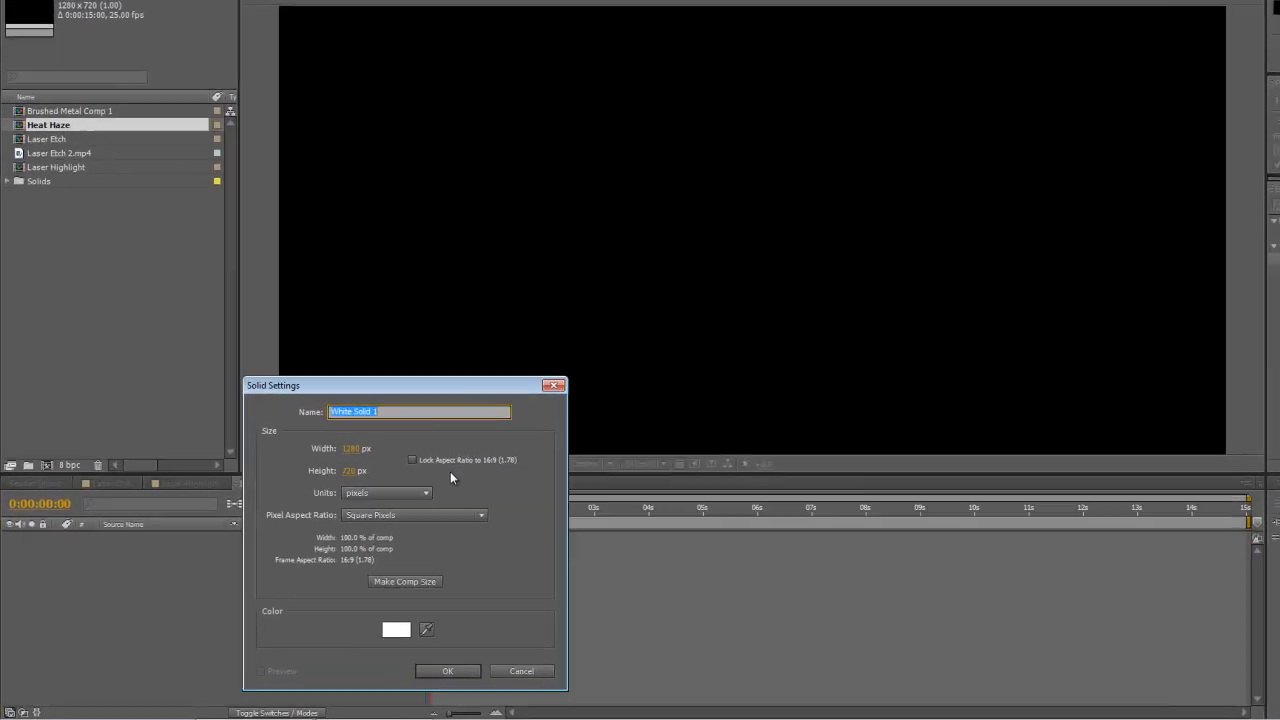
Create a white comp-size solid named 'Displacement Map'
type("Displace")
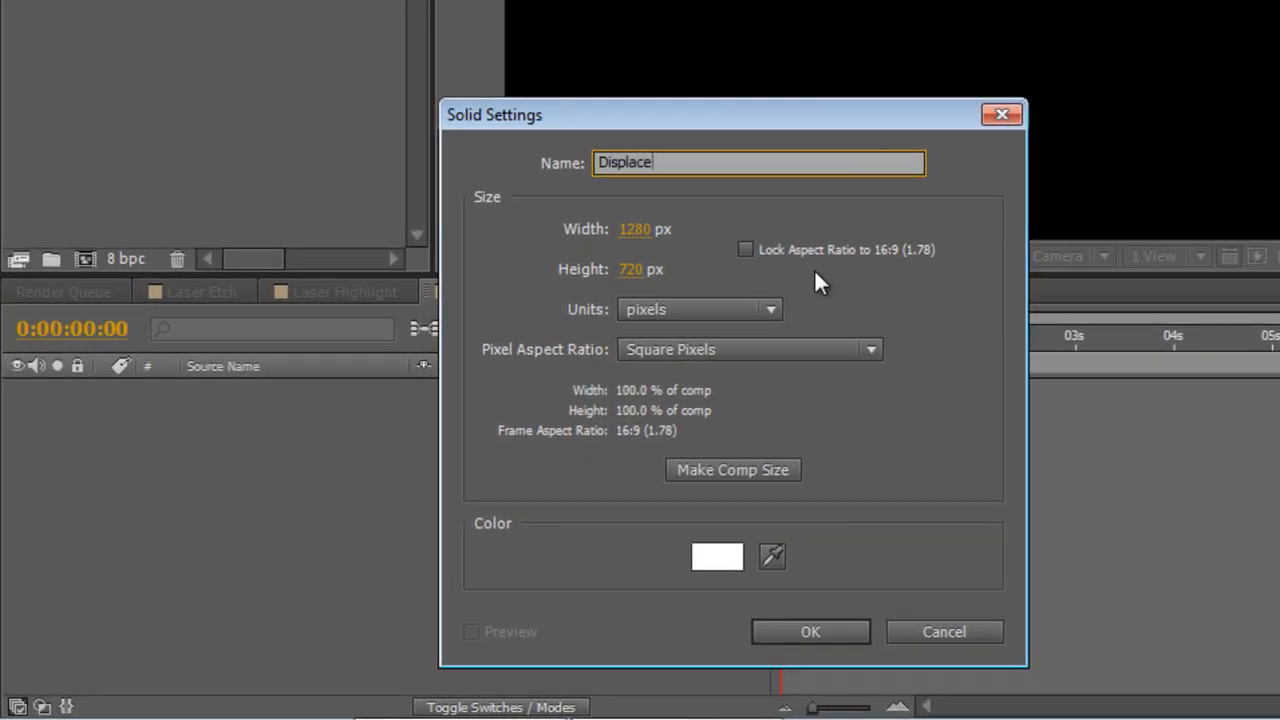
type("m")
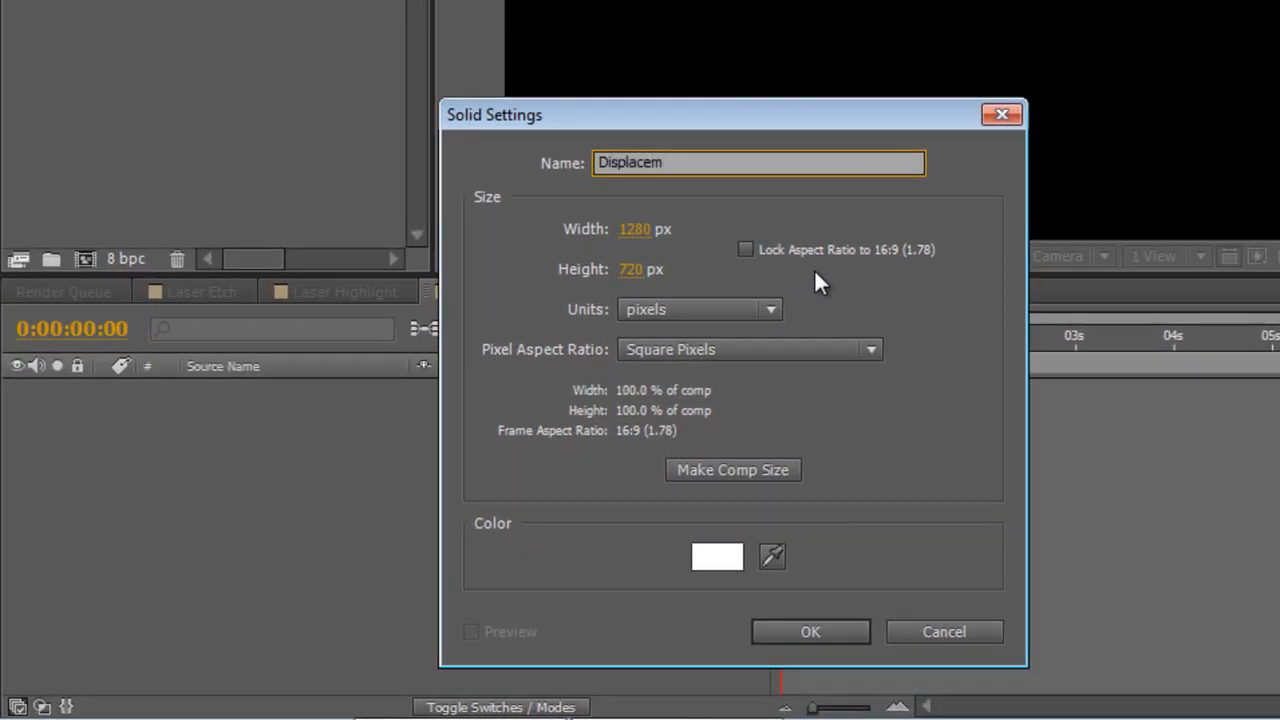
type("ent Map")
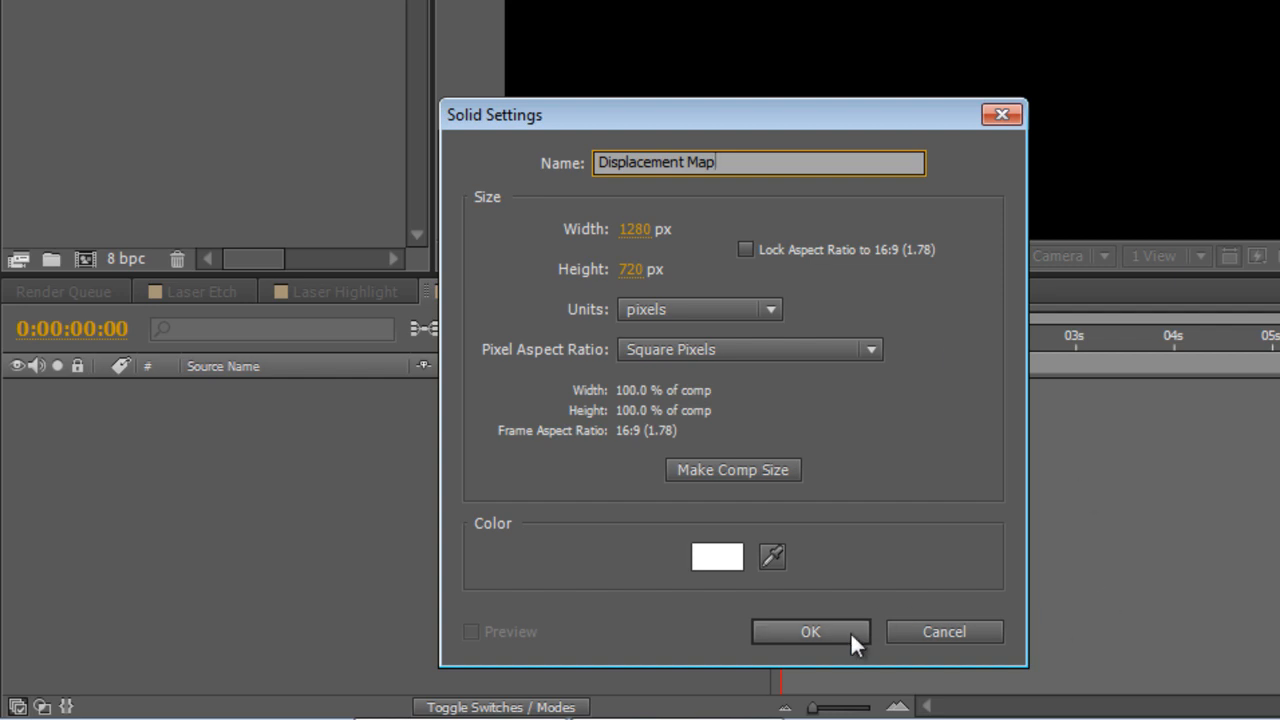
left_click(810, 632)
type("frac")
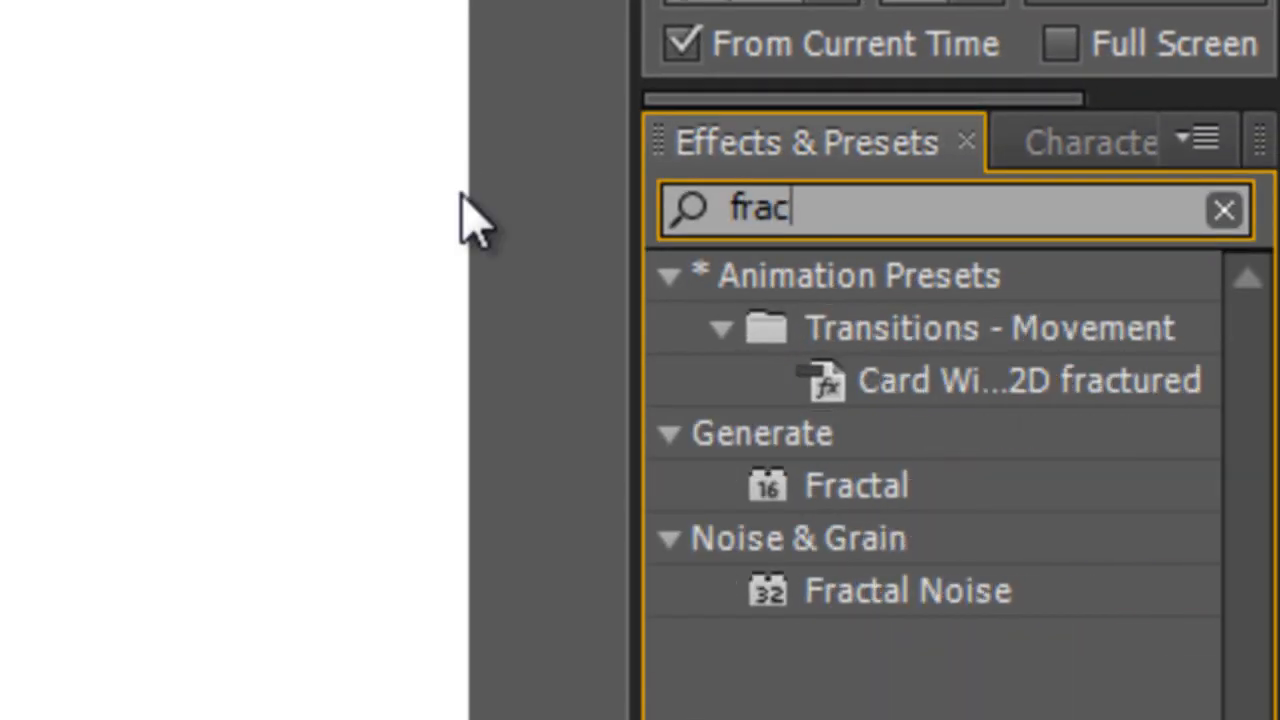
Apply Fractal Noise to the solid with Contrast 151 and Complexity 10
type("tal")
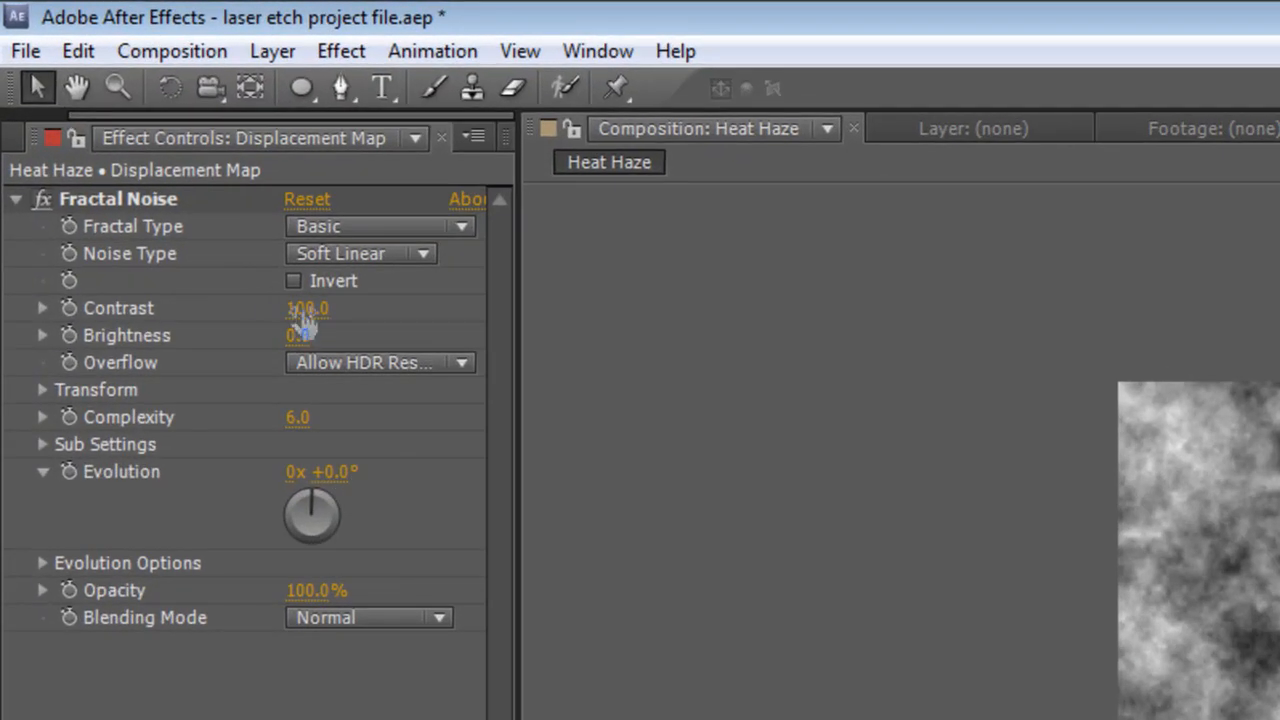
left_click_drag(308, 308, 390, 308)
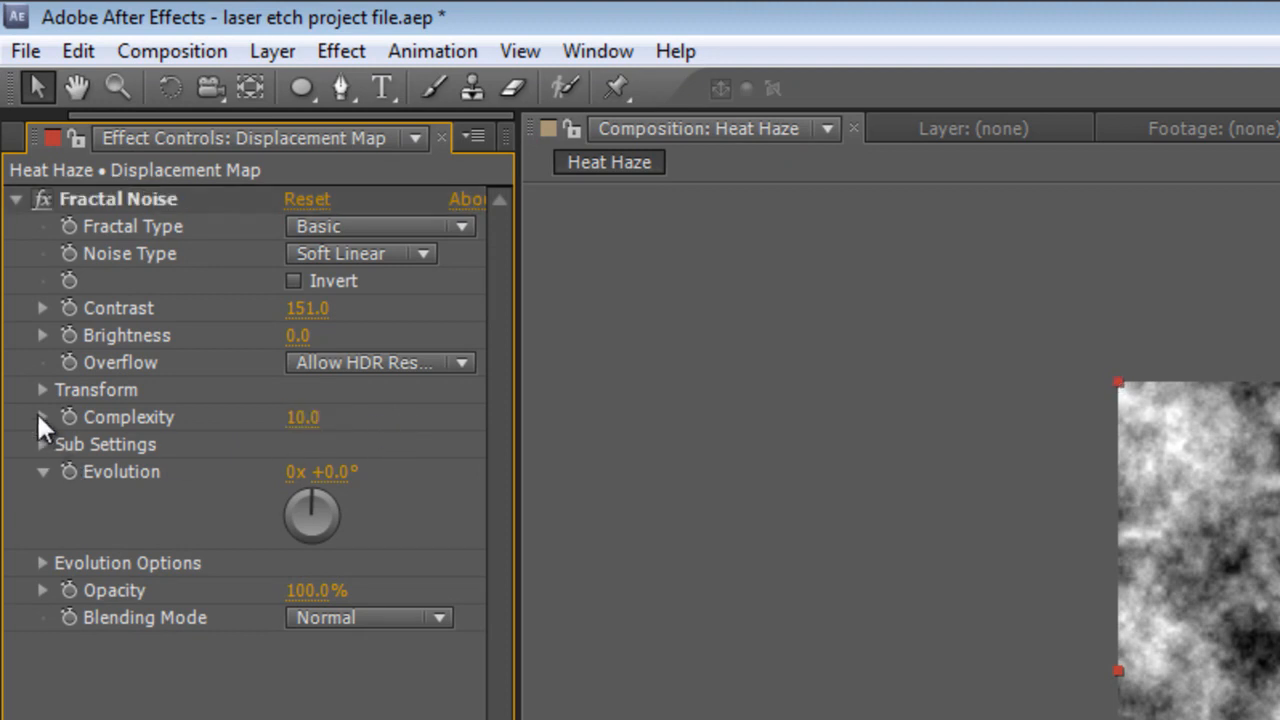
left_click(44, 444)
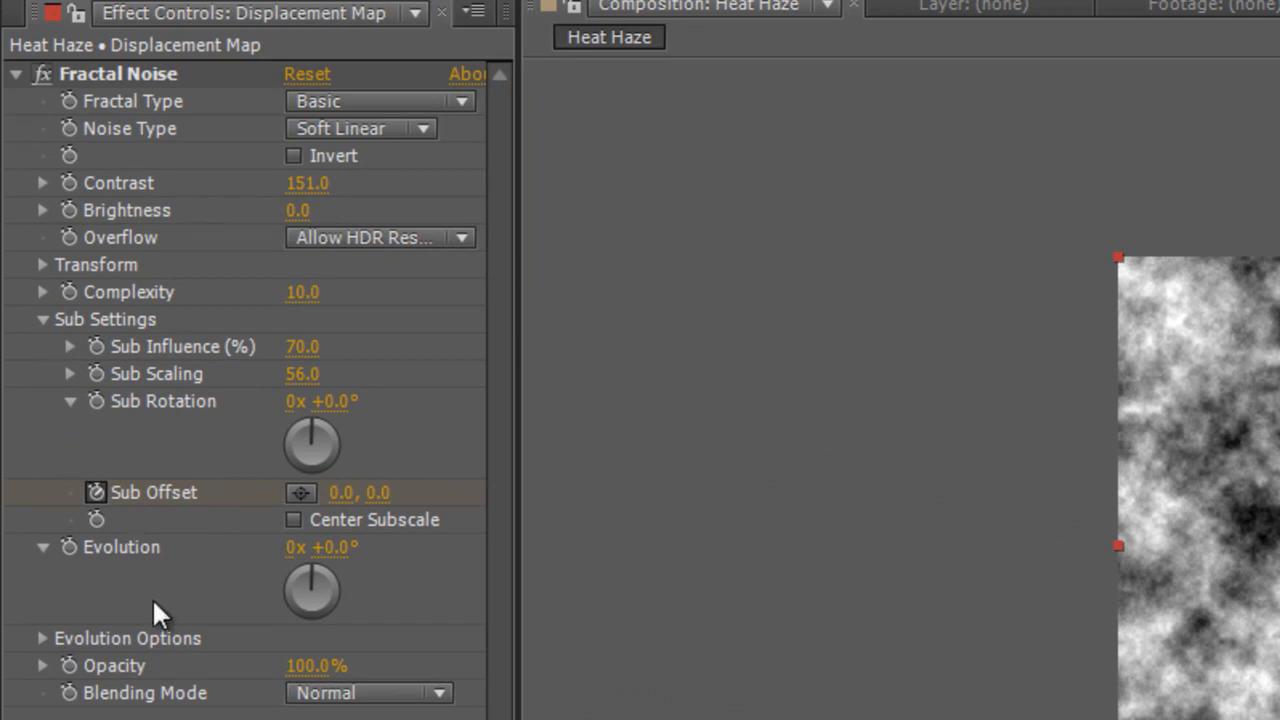
mouse_move(72, 564)
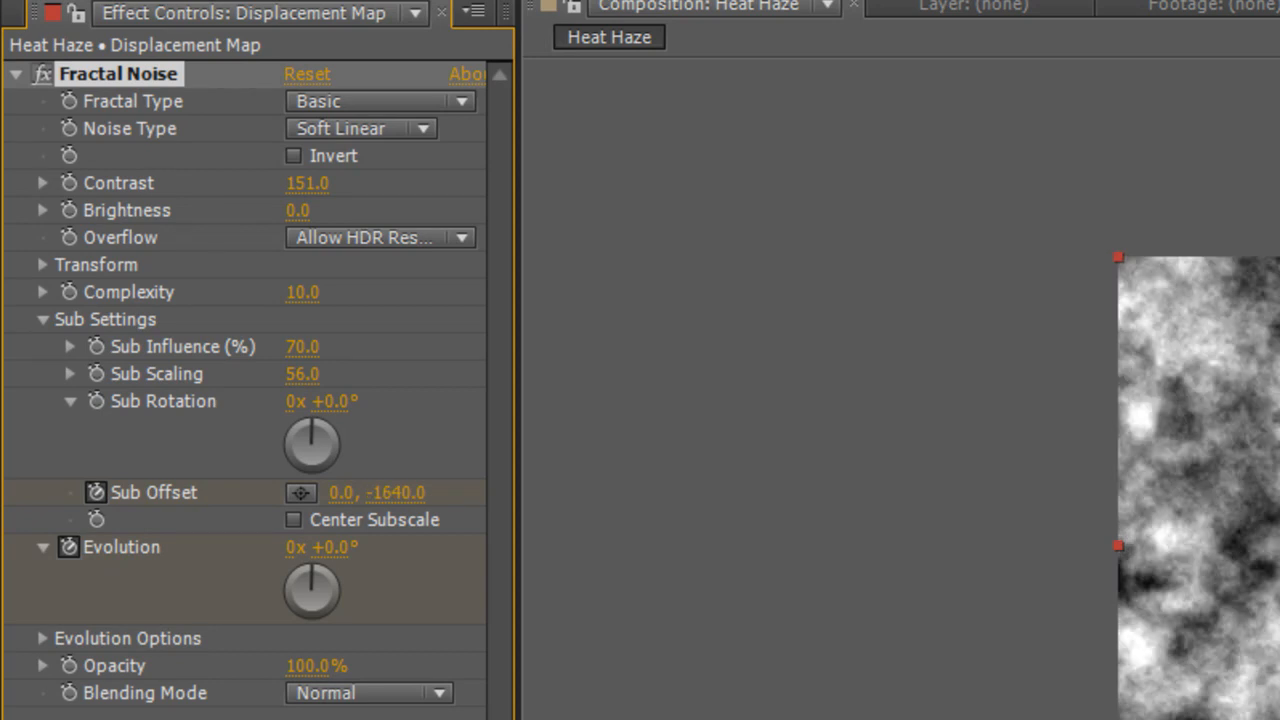
Set Sub Influence 70, Sub Scaling 56 and keyframe Sub Offset and Evolution to animate
double_click(320, 548)
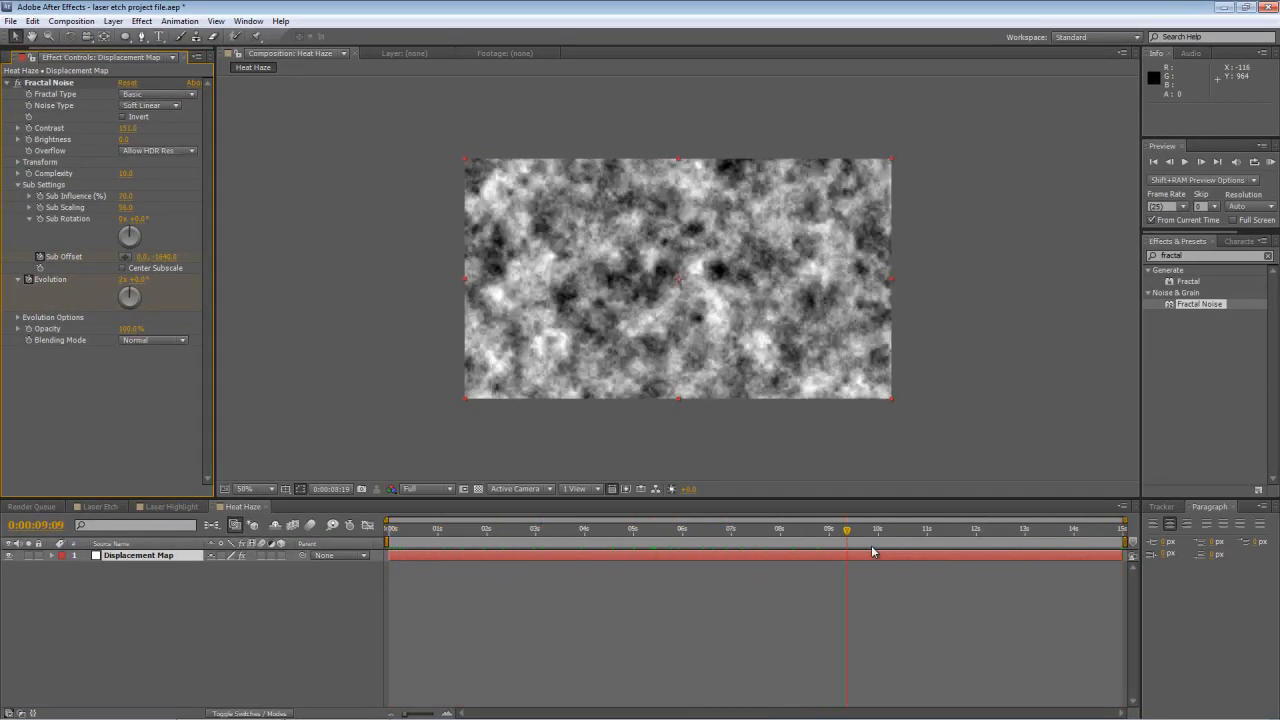
left_click(730, 528)
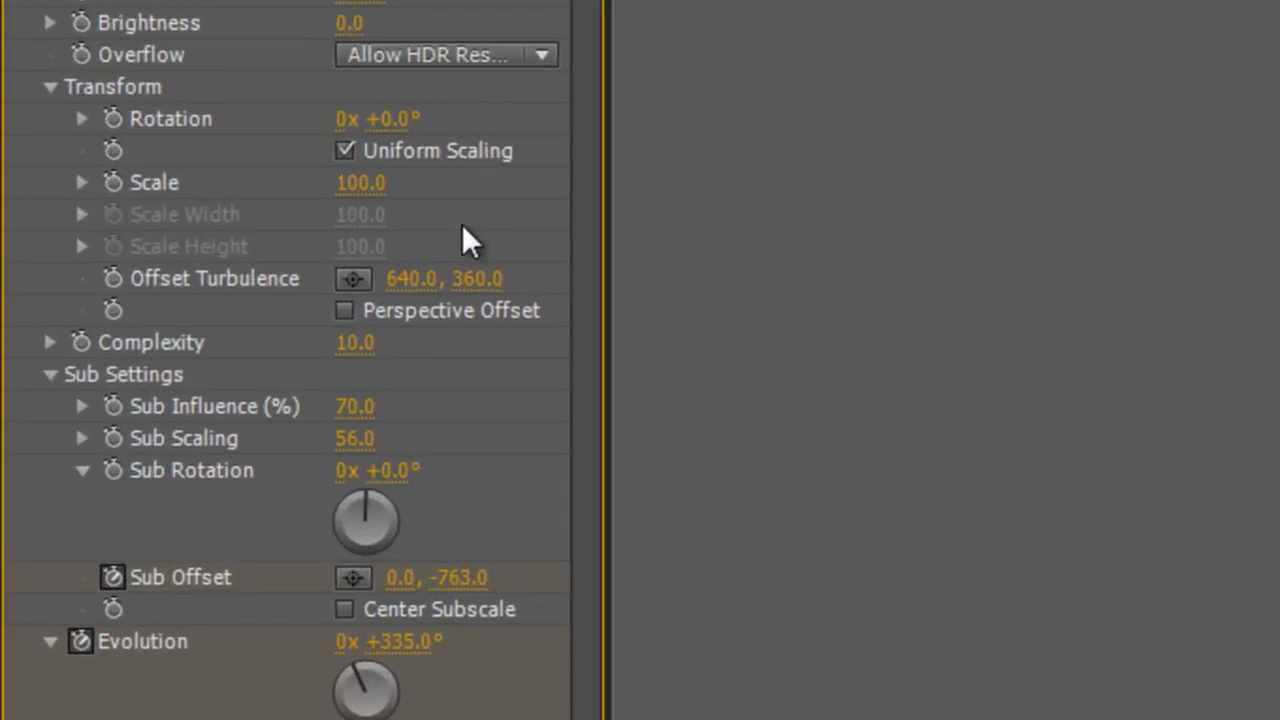
Scale the noise to 150 and lower Brightness to about -24
left_click(82, 182)
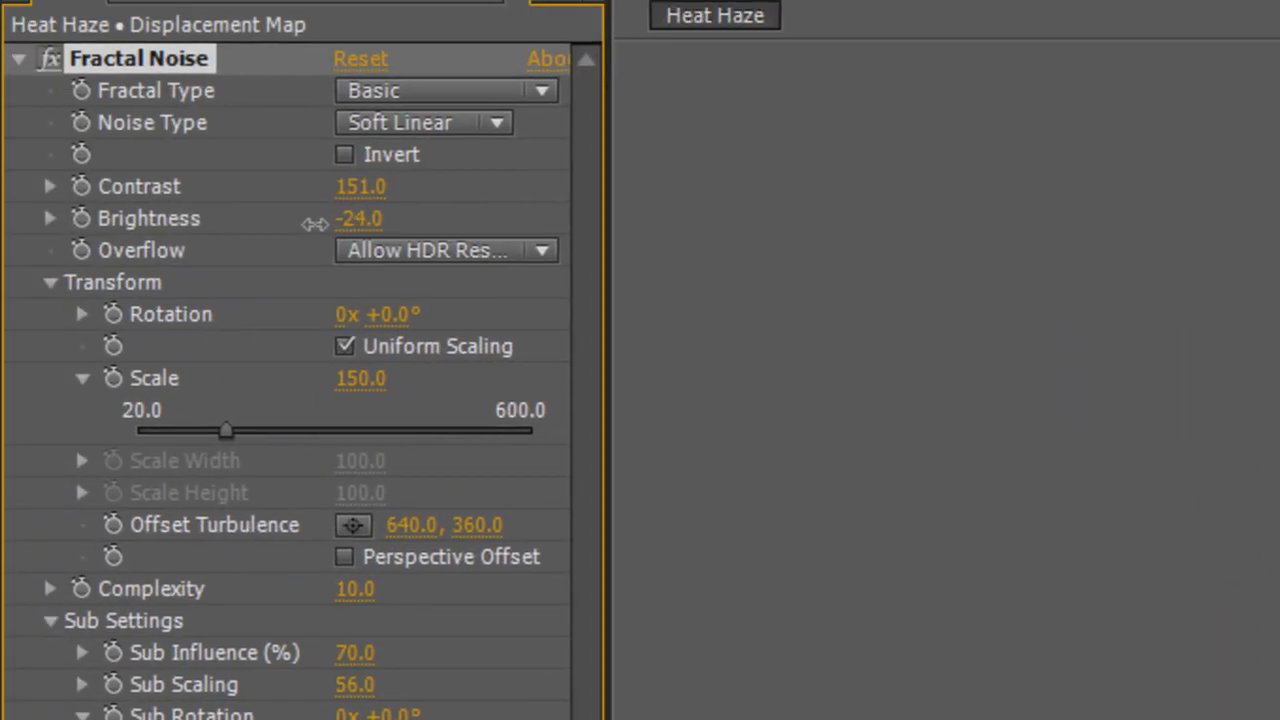
left_click_drag(360, 218, 356, 210)
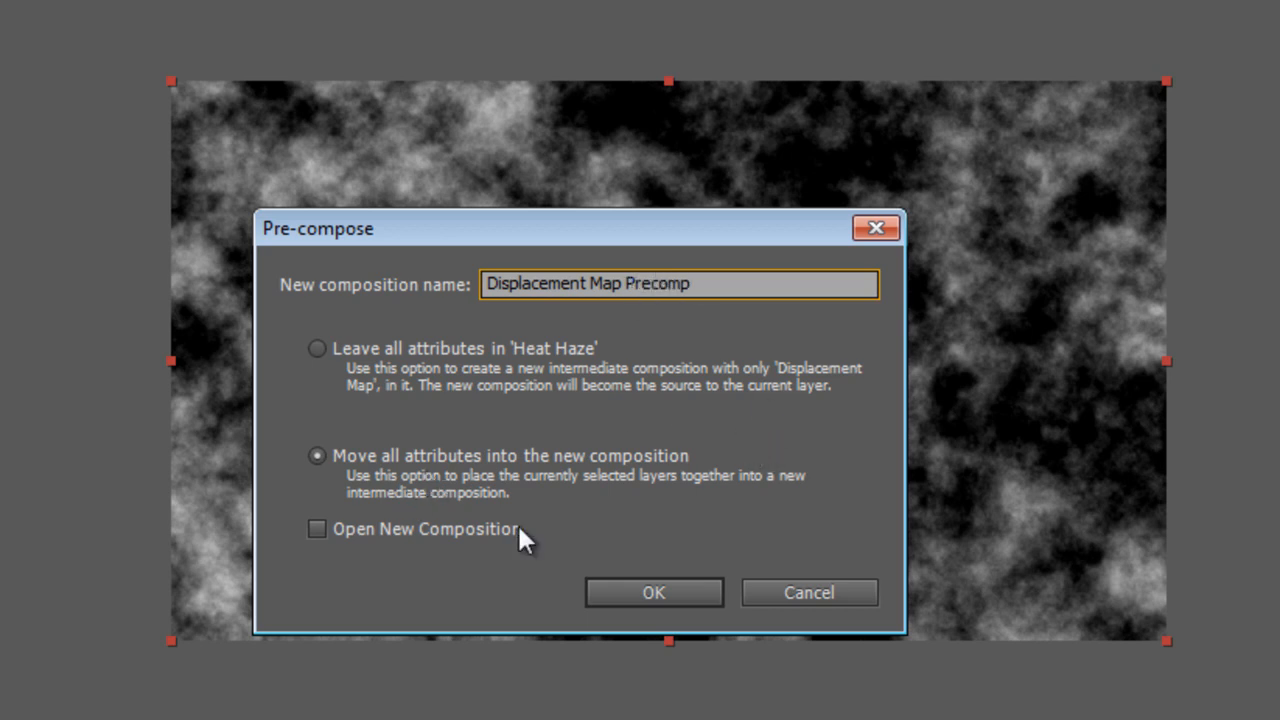
Pre-compose the solid as 'Displacement Map Precomp' with all attributes moved
left_click(652, 592)
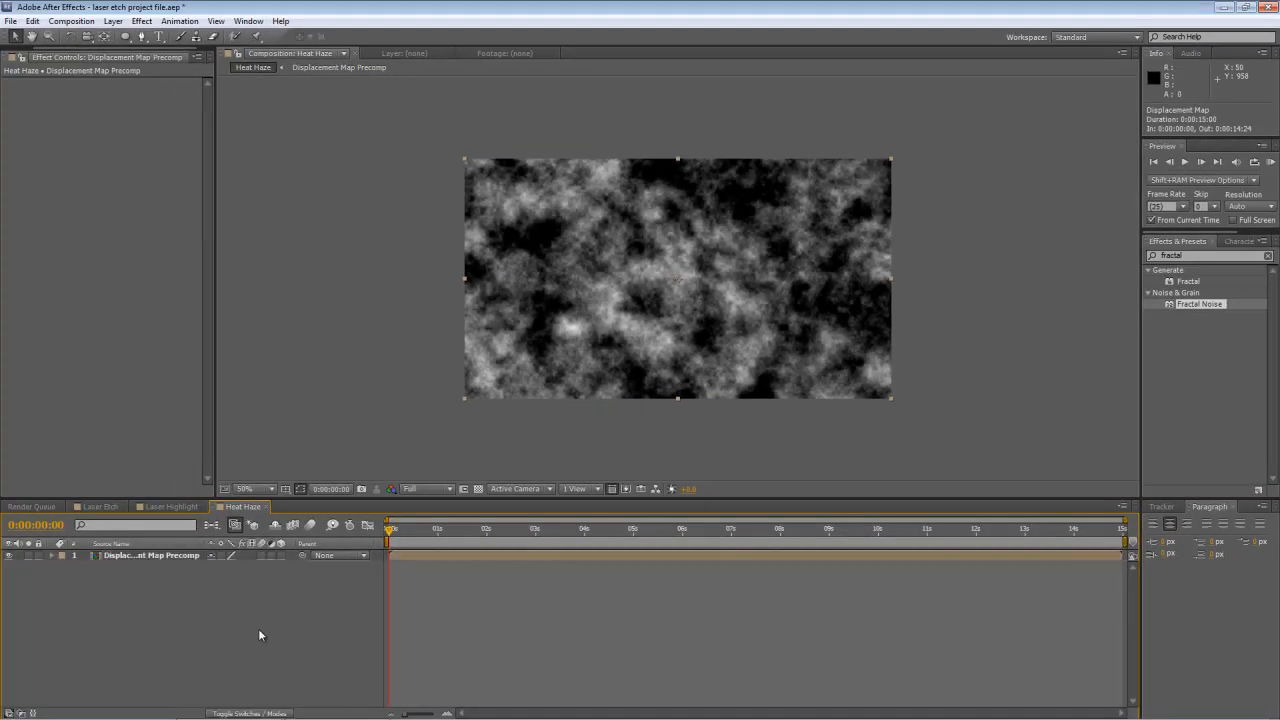
left_click(20, 56)
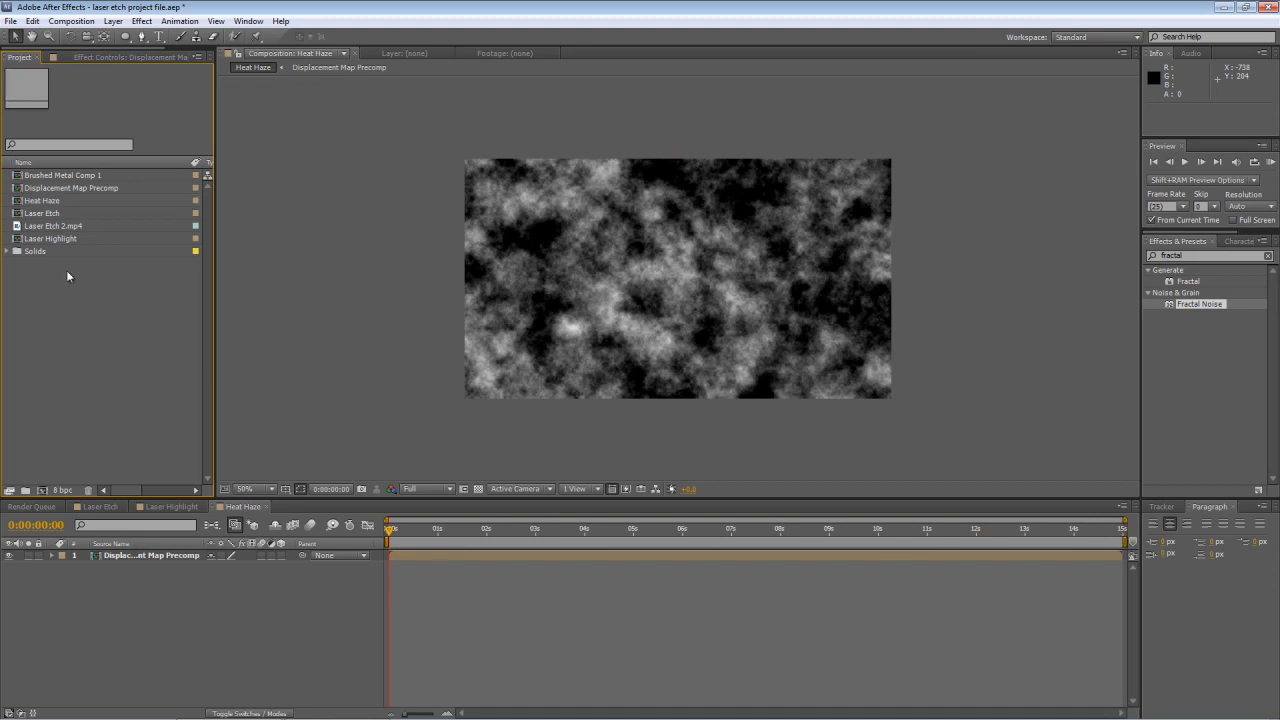
left_click(42, 212)
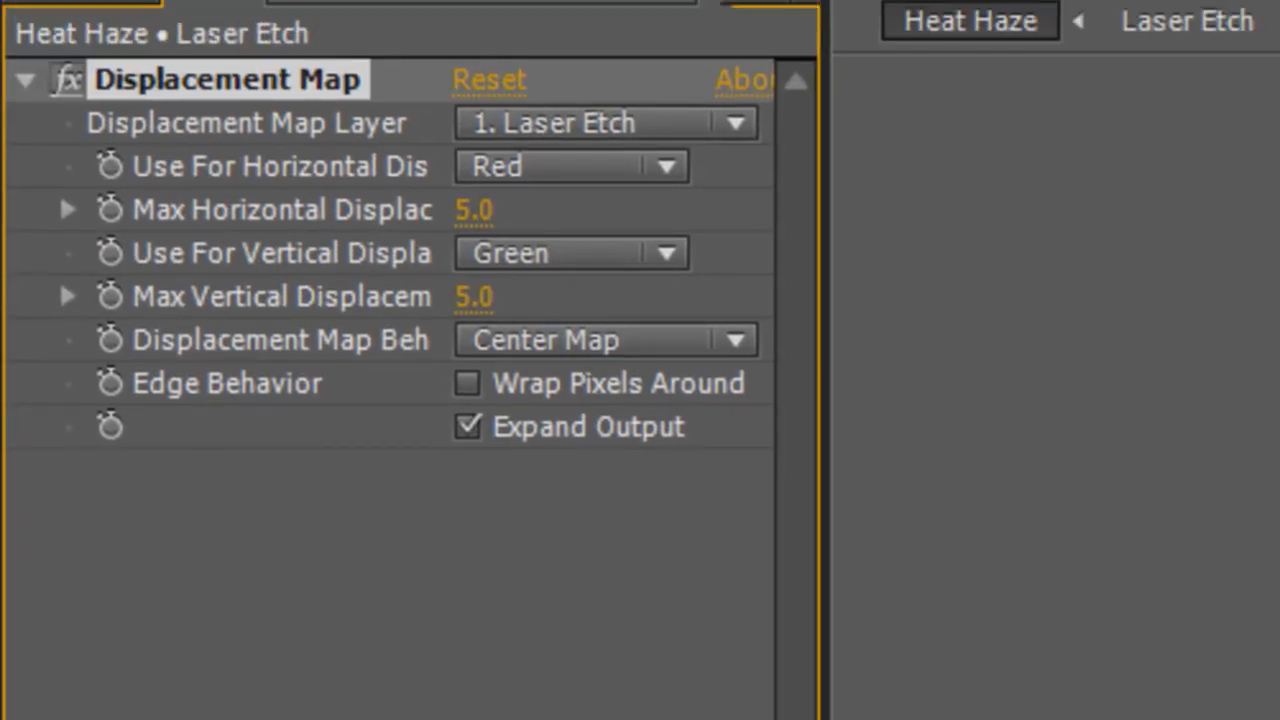
mouse_move(590, 140)
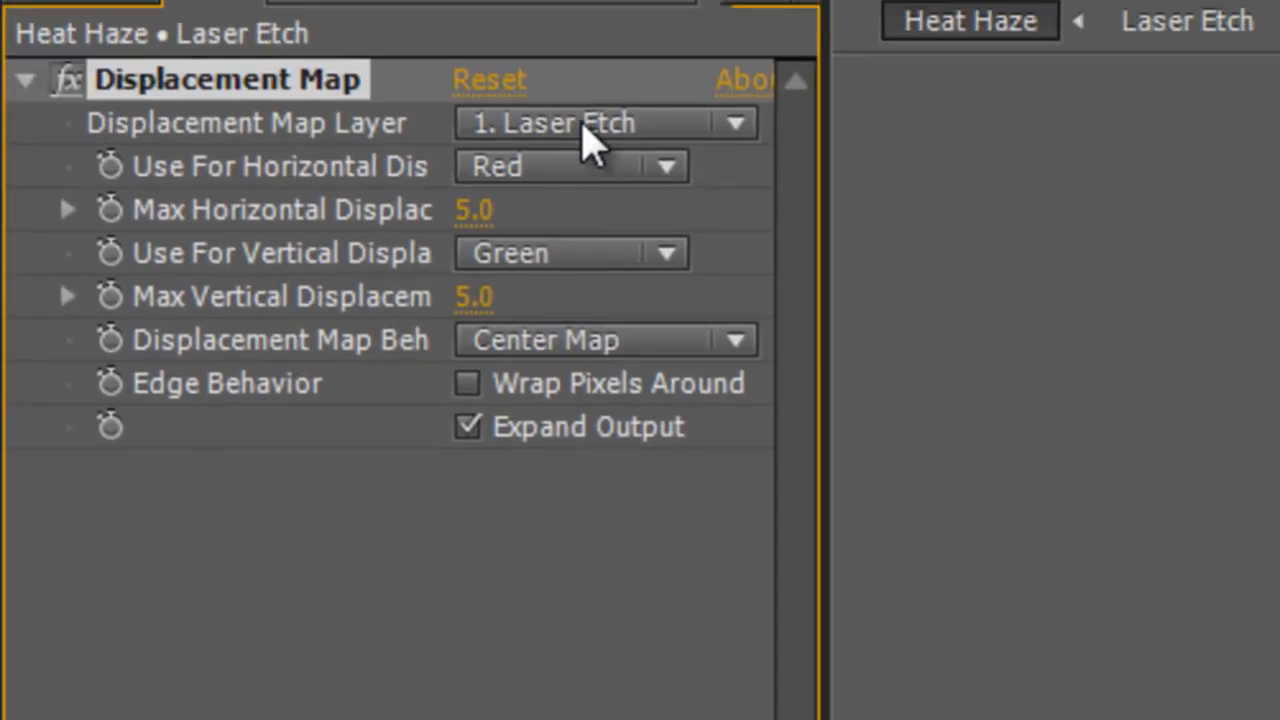
Drive Displacement Map from the precomp's Luminance horizontally and vertically, wrapping edge pixels
left_click(604, 124)
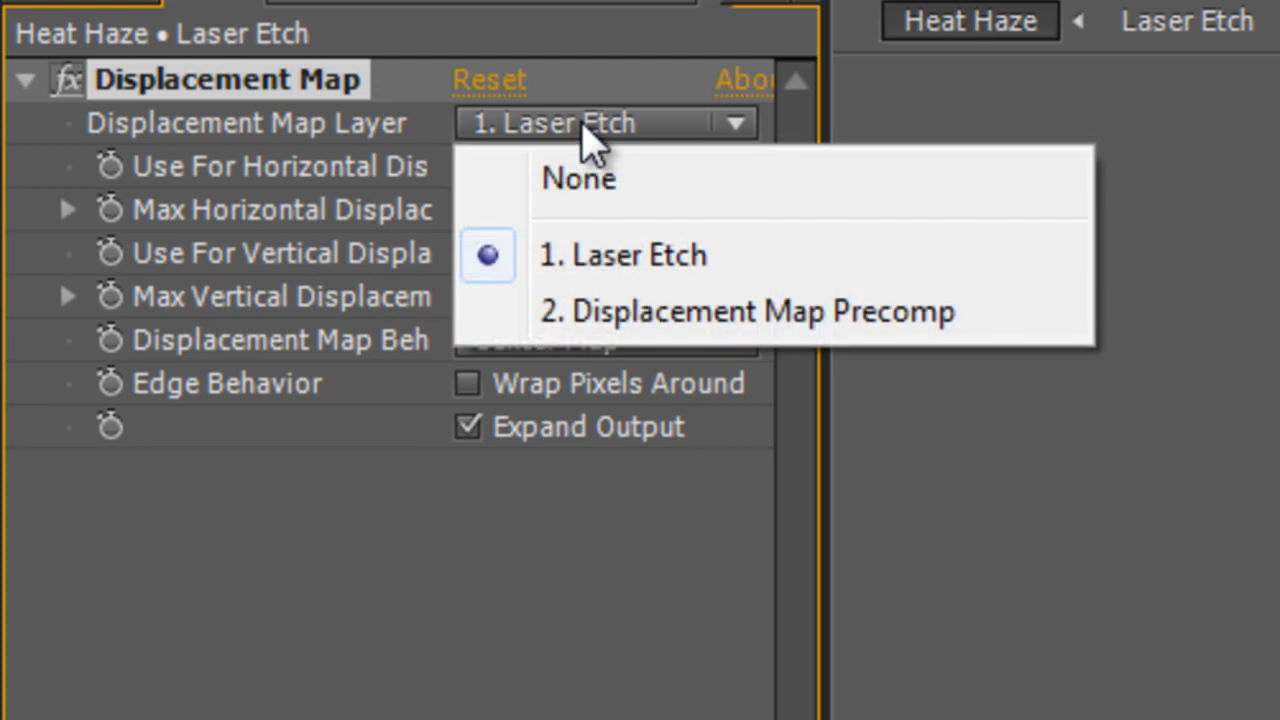
mouse_move(616, 350)
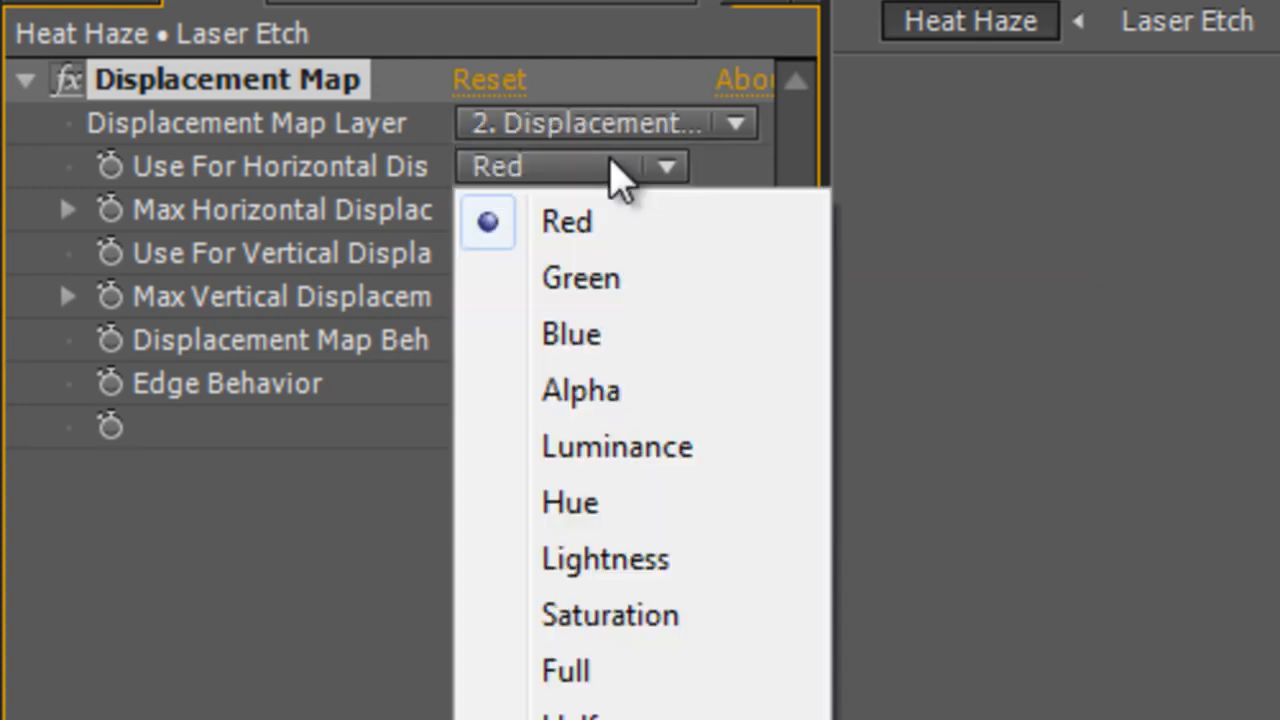
left_click(616, 446)
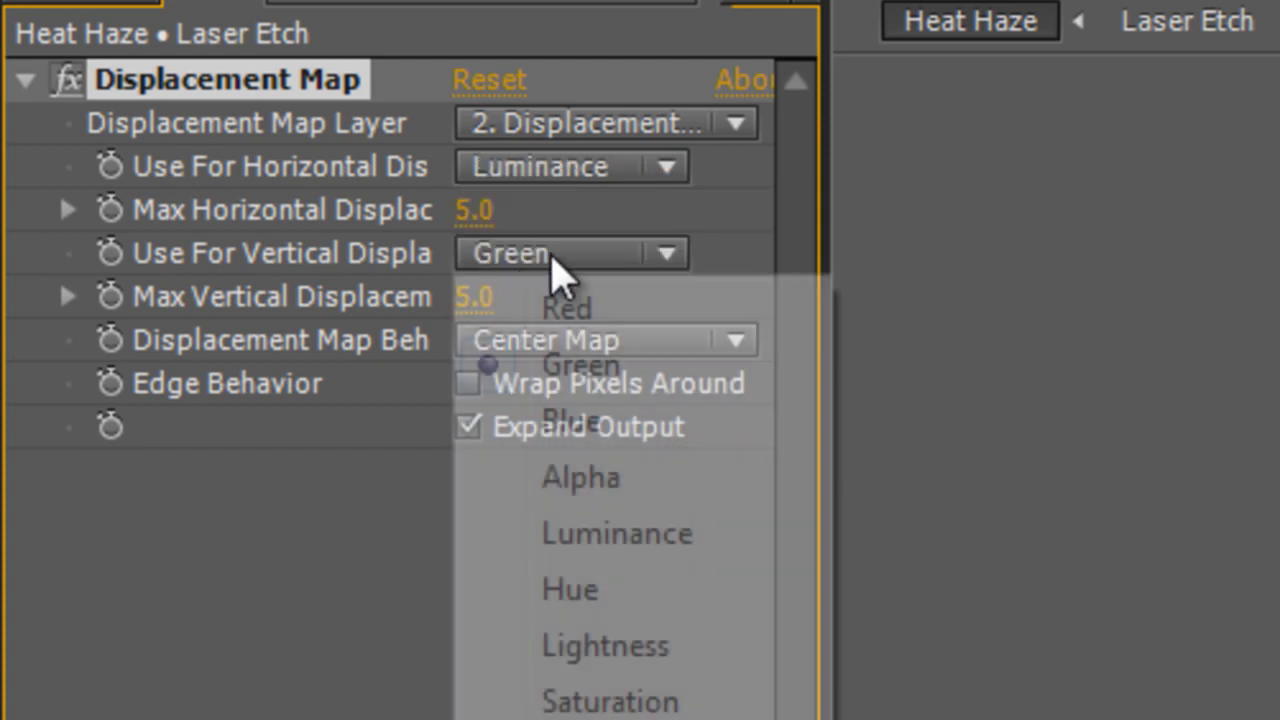
mouse_move(620, 500)
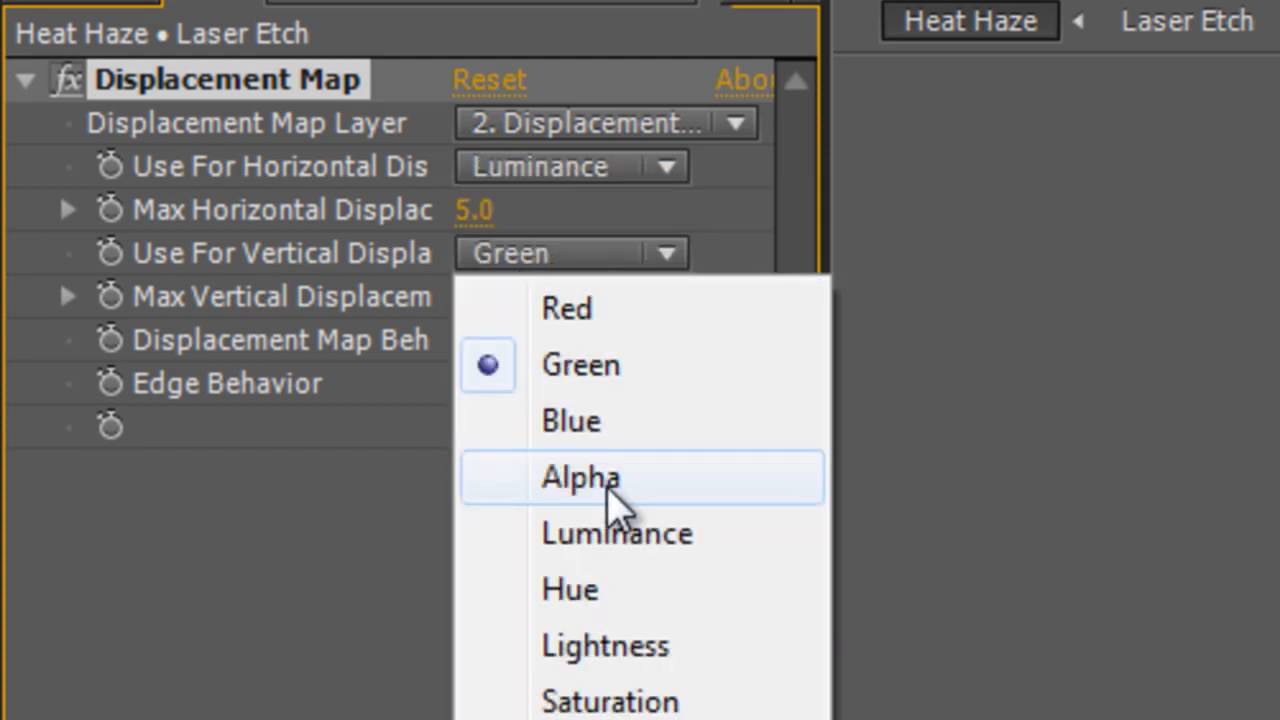
left_click(616, 532)
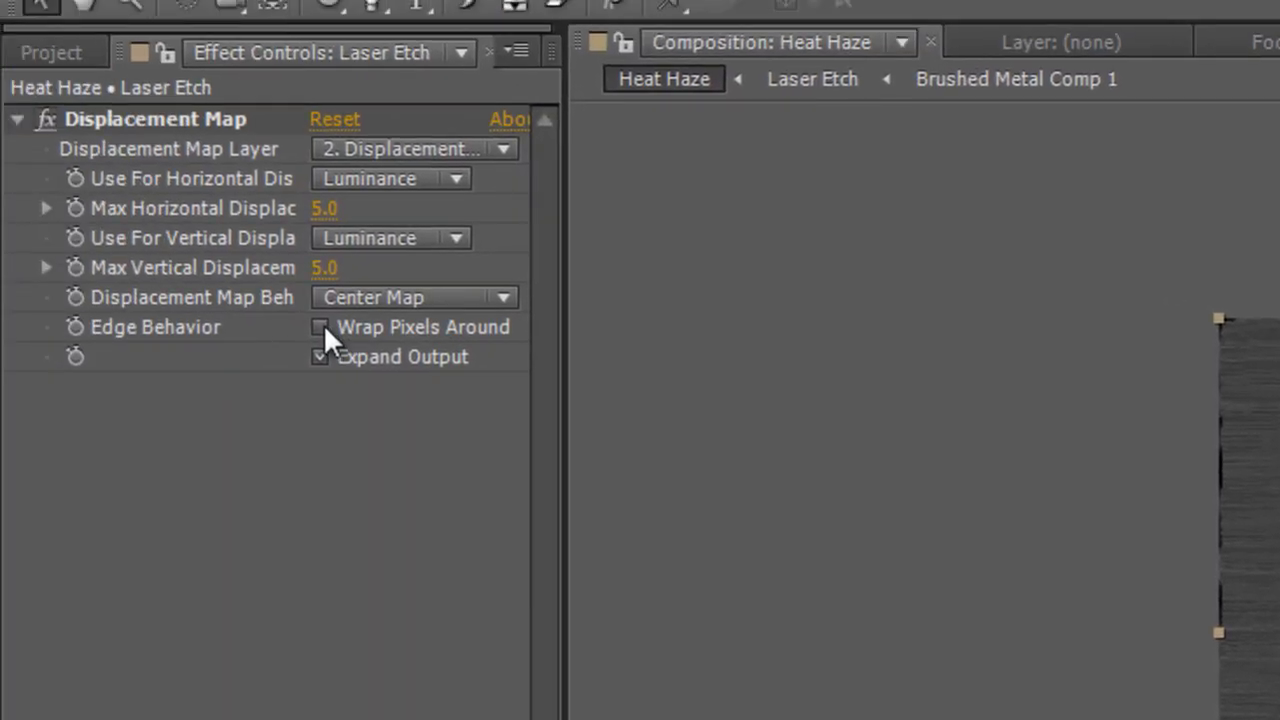
left_click(320, 328)
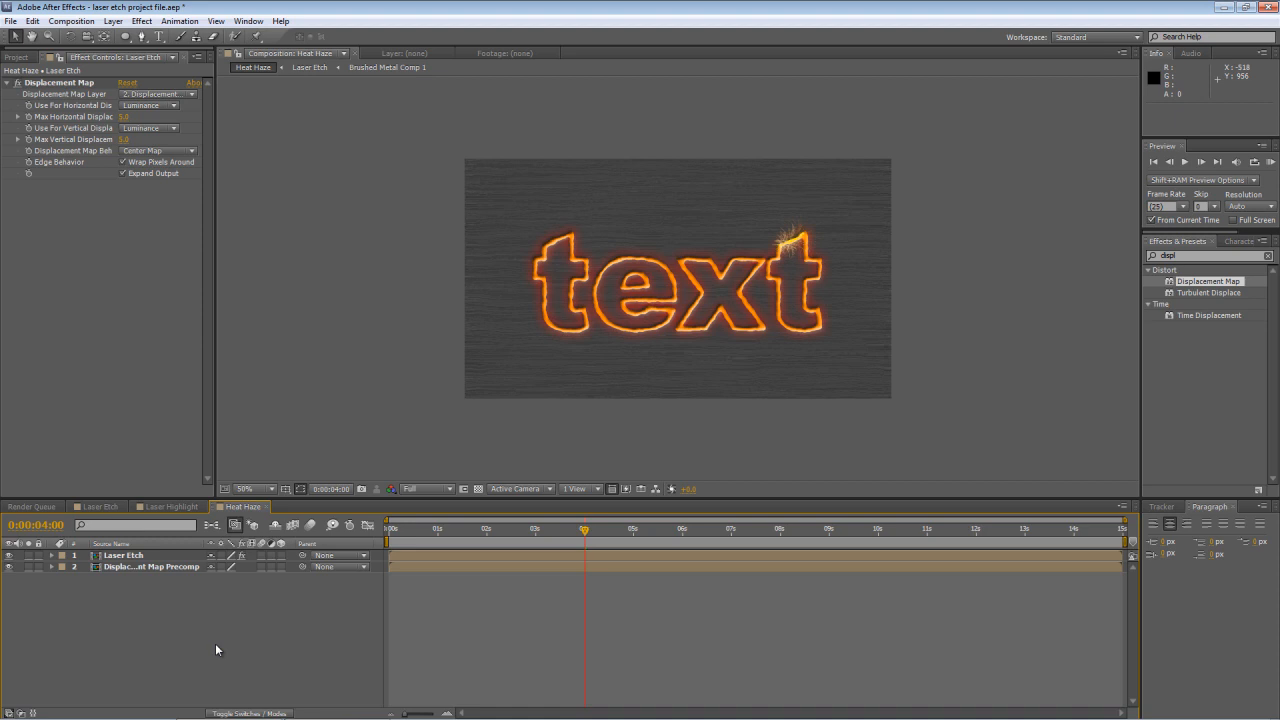
mouse_move(134, 636)
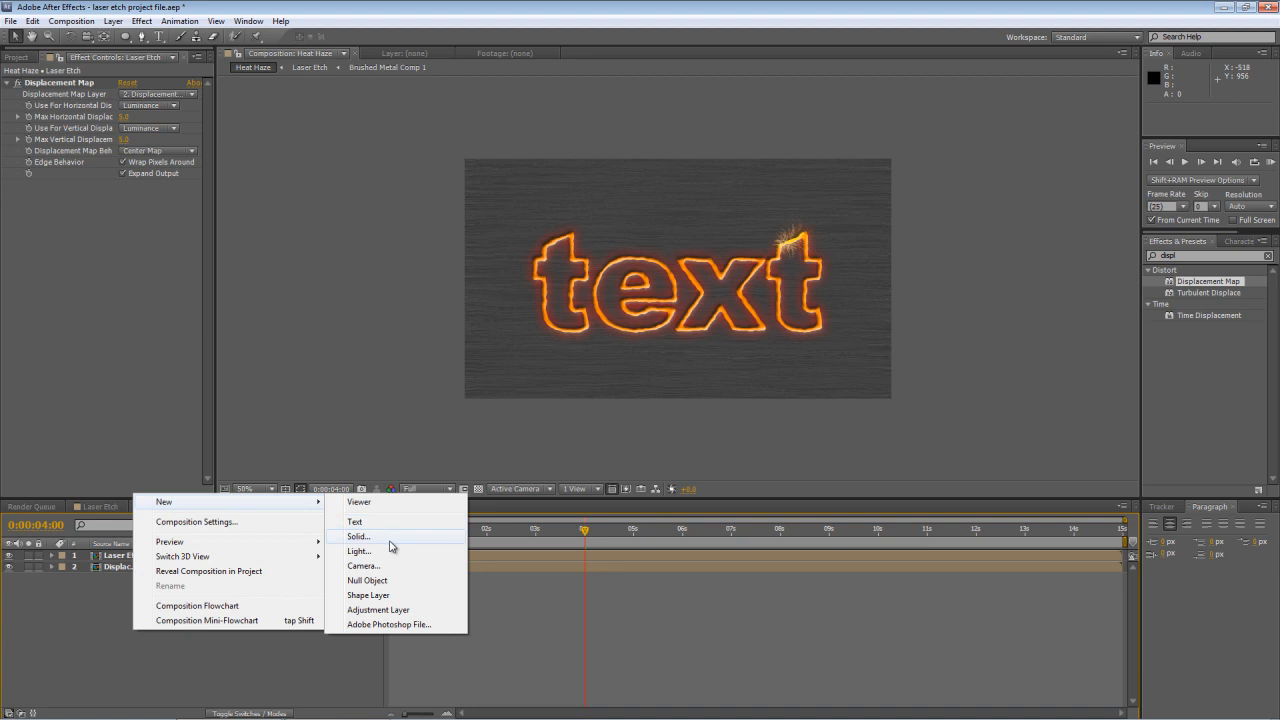
Add a grey comp-size solid named 'Smokey Layer'
left_click(358, 536)
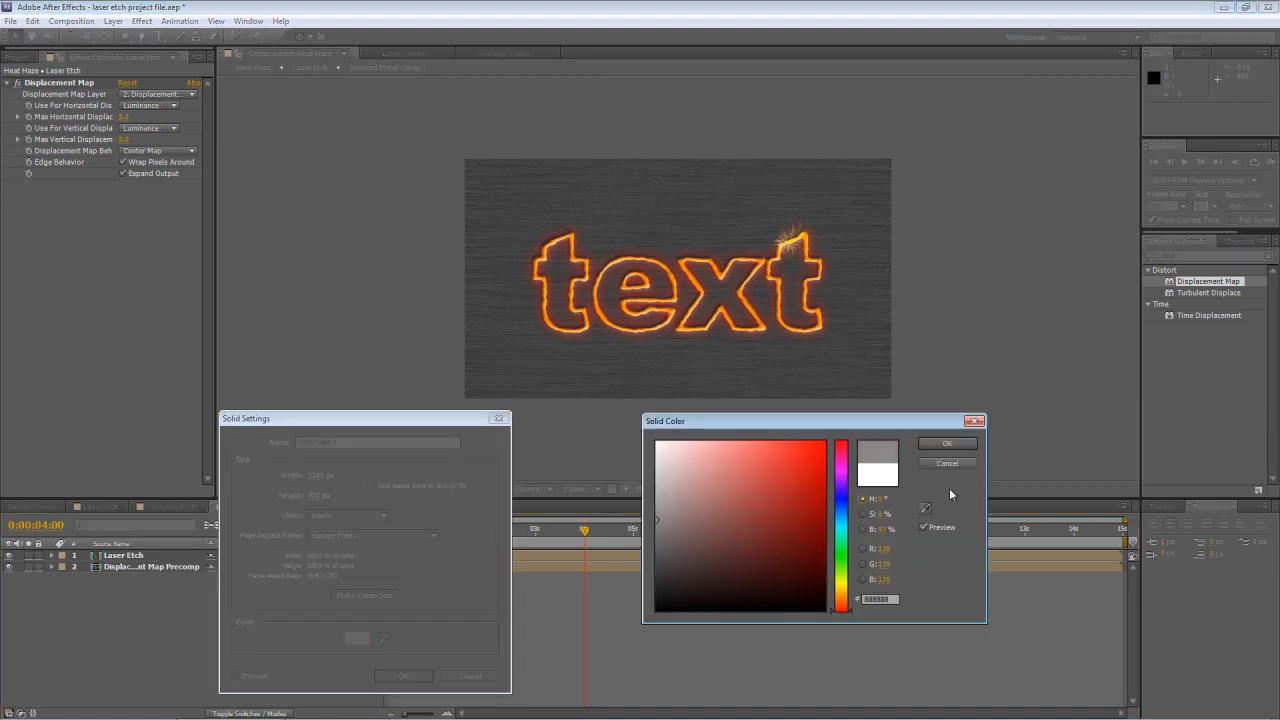
left_click(946, 444)
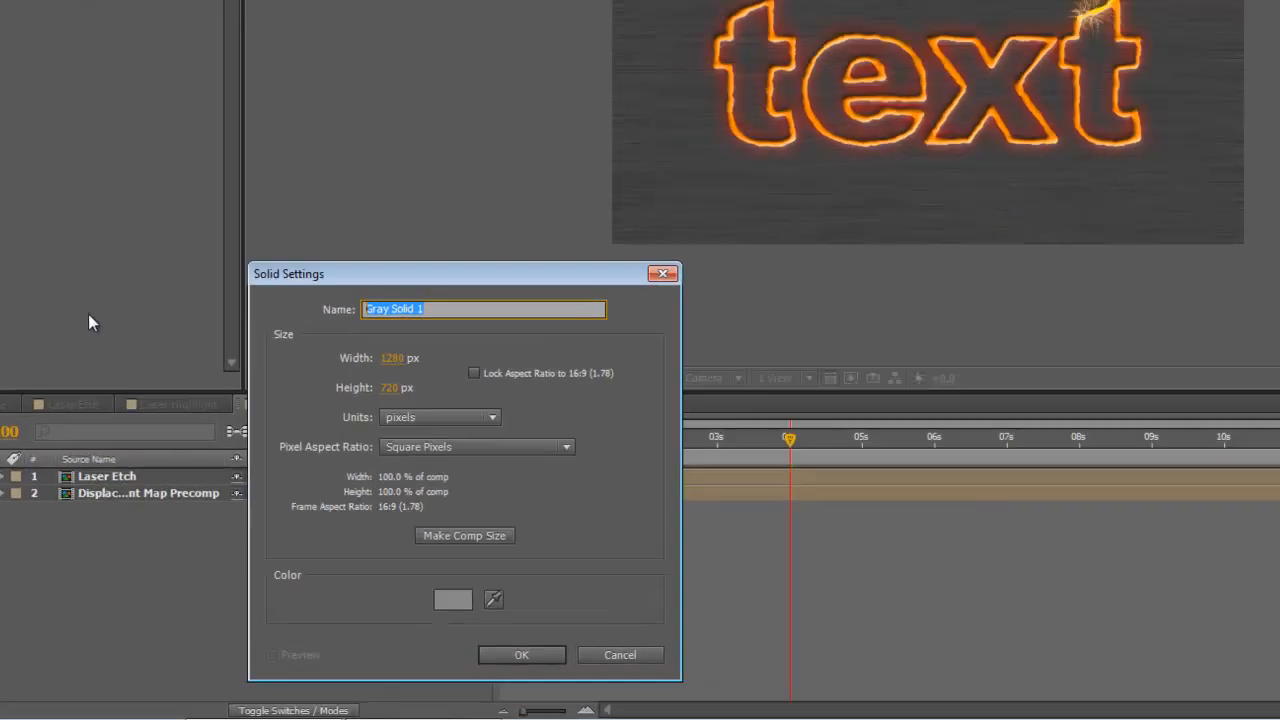
type("Smoke")
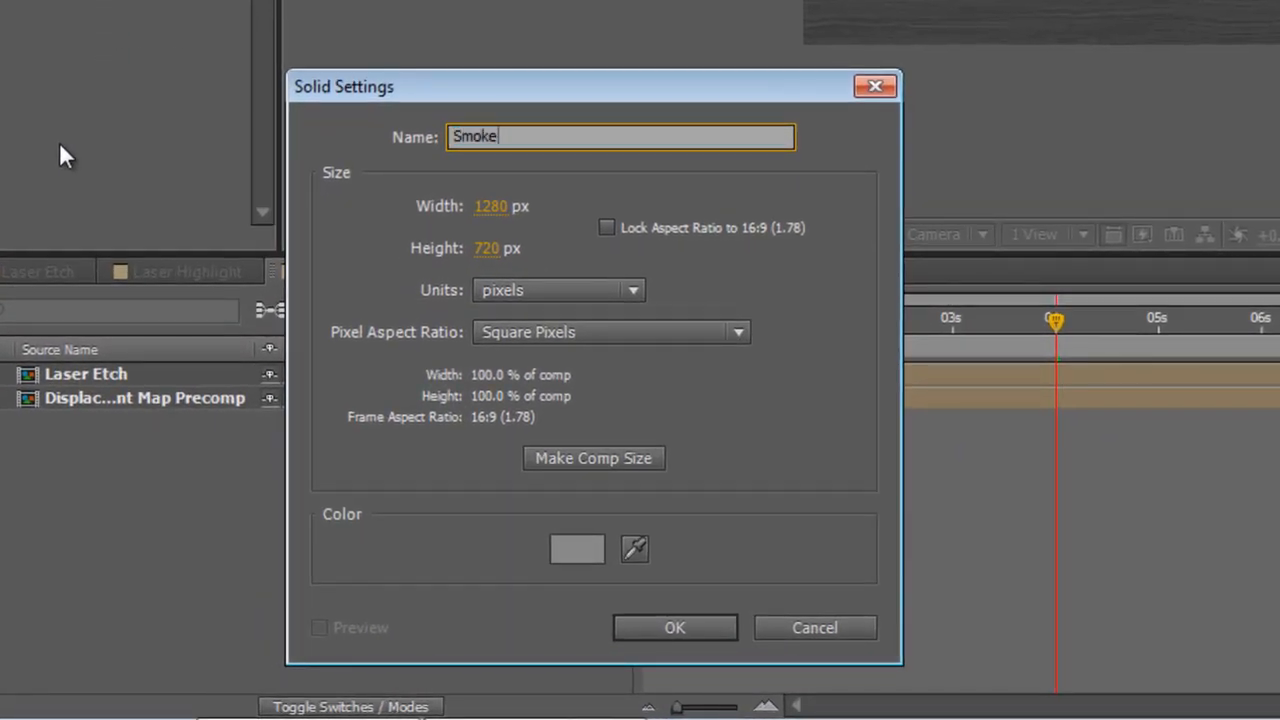
type("y Layer")
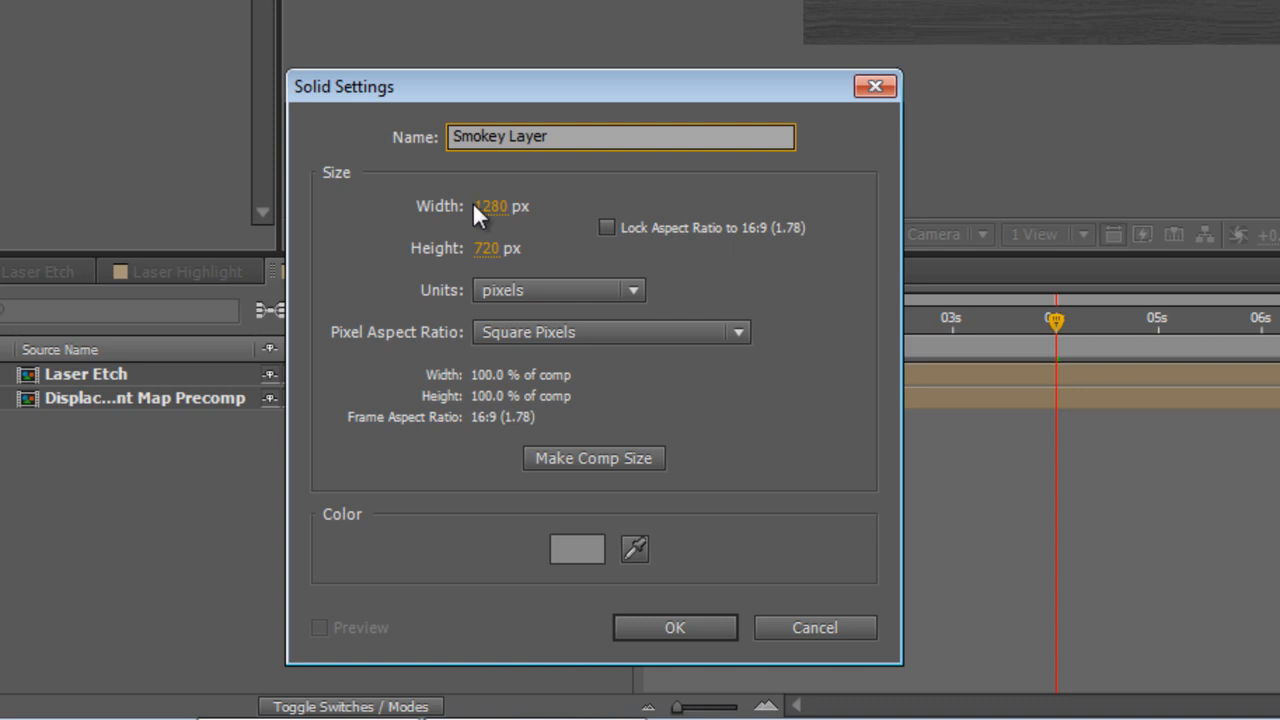
left_click(674, 628)
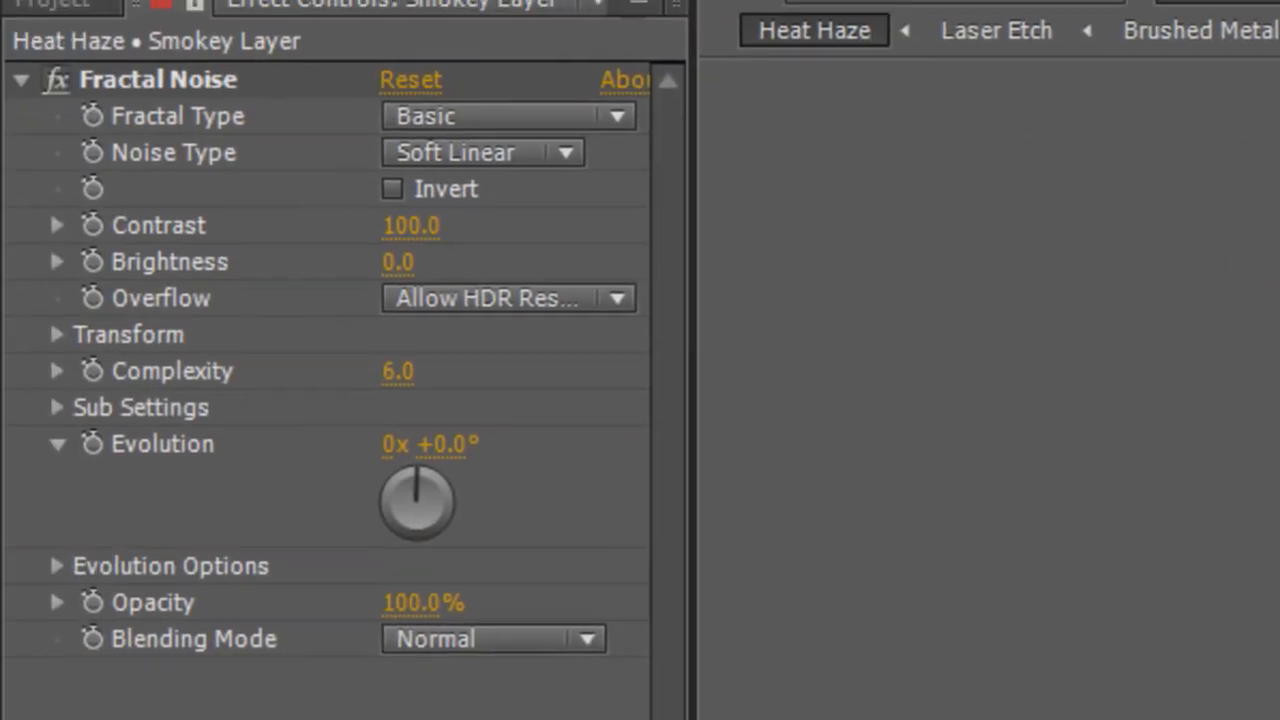
mouse_move(430, 270)
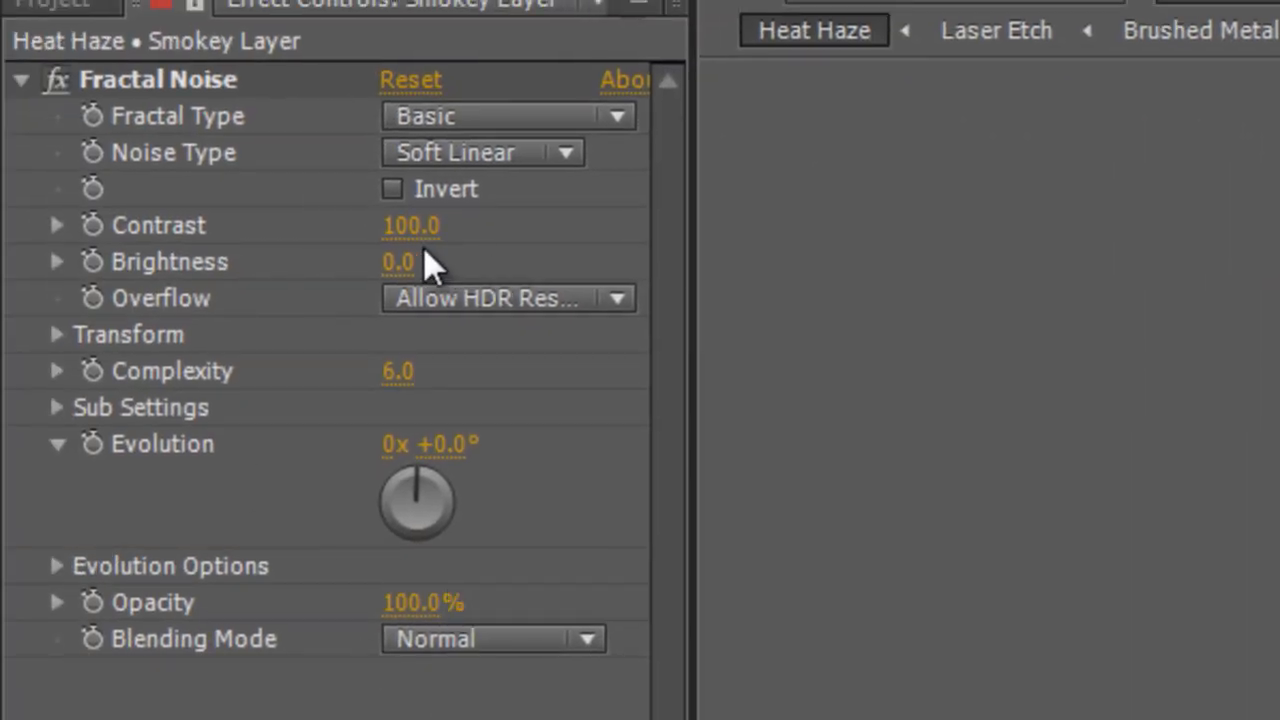
Set the smoke noise Contrast 150, Scale 125 and keyframe Offset Turbulence at 640, 360
left_click_drag(410, 224, 524, 220)
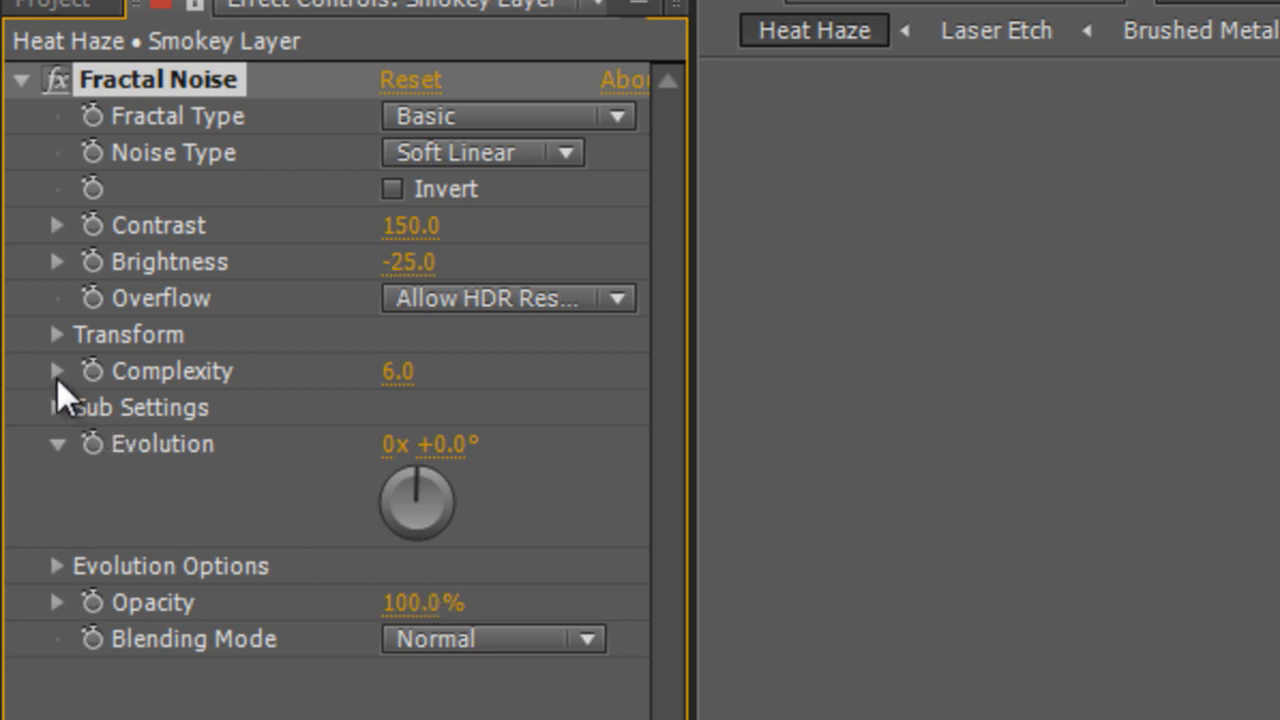
left_click(56, 334)
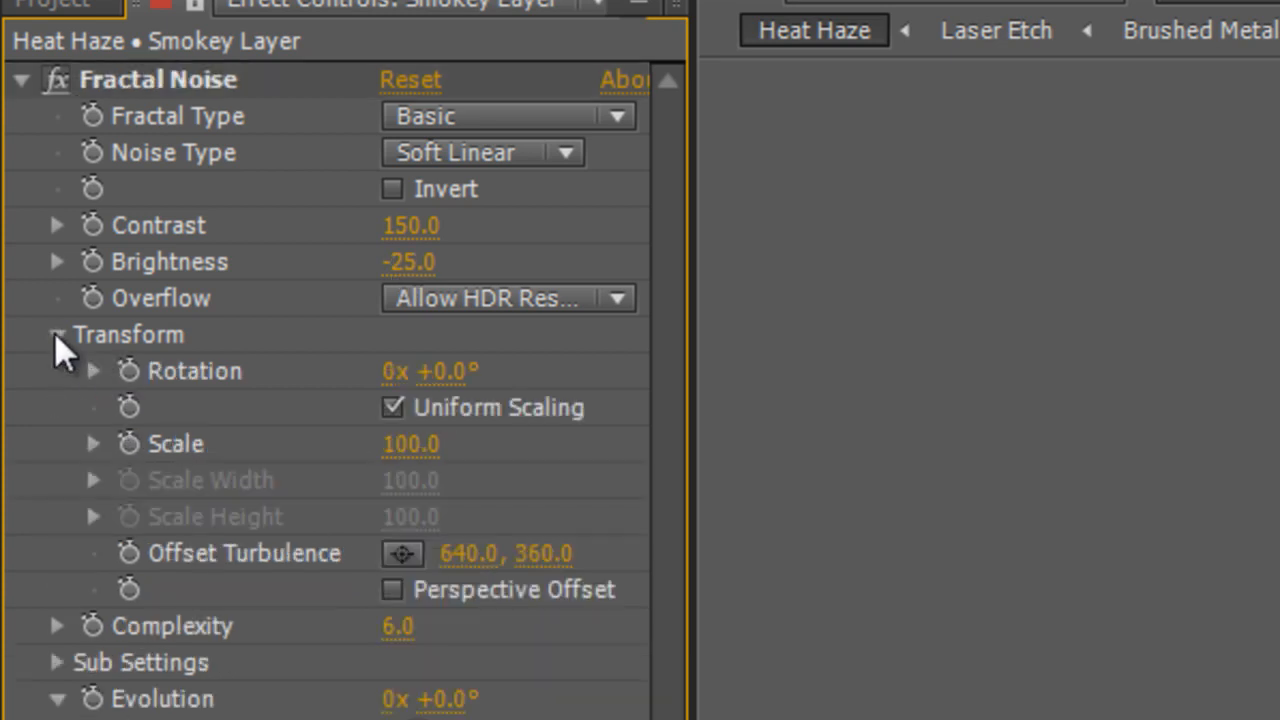
mouse_move(376, 464)
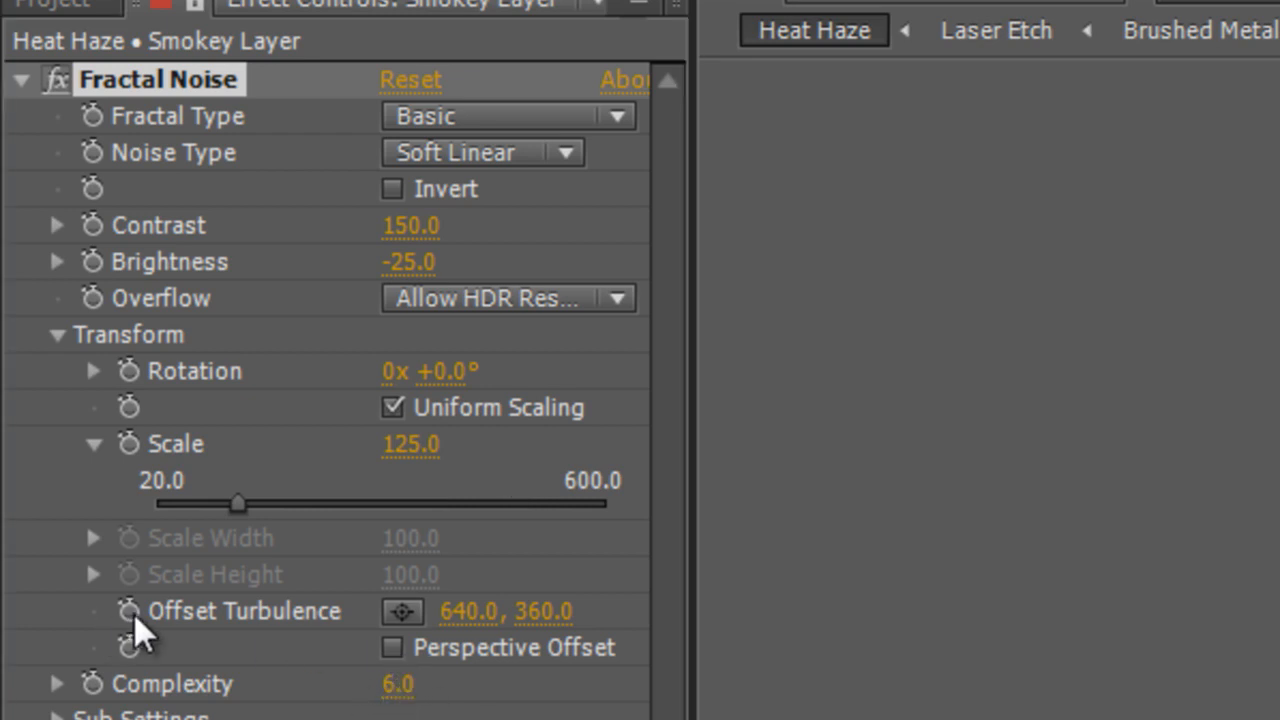
left_click(128, 612)
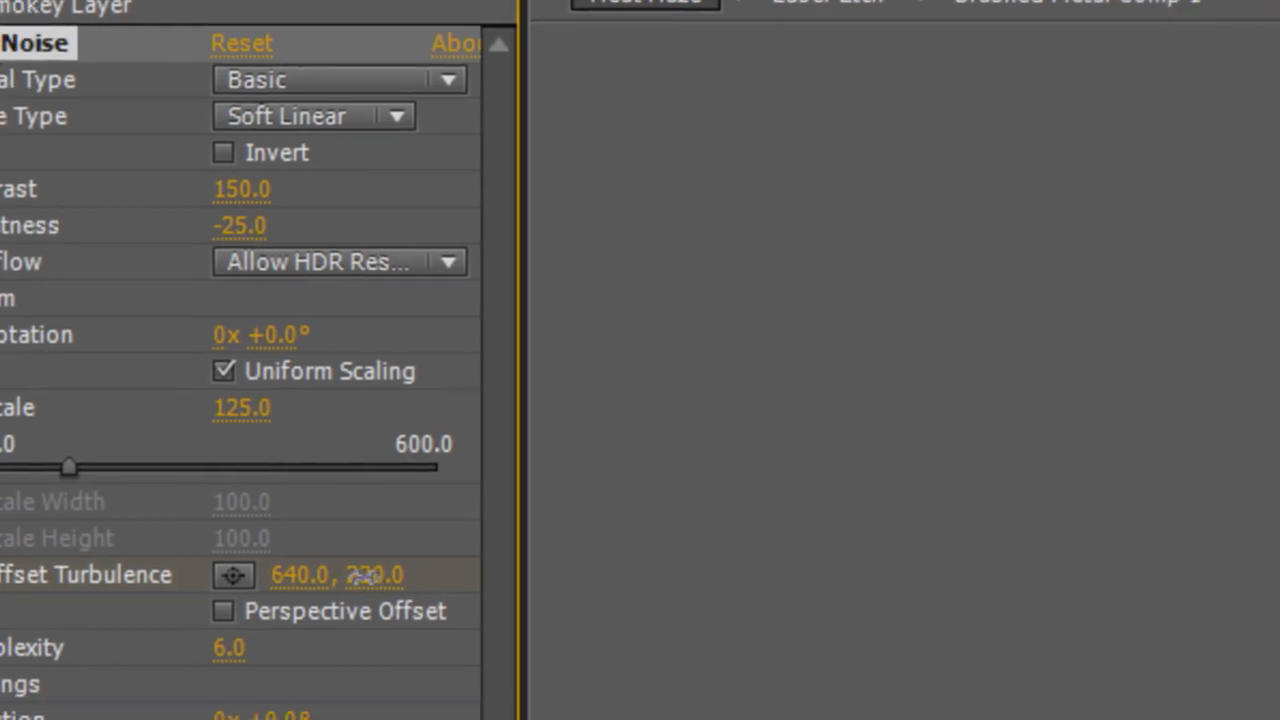
scroll("down", 3)
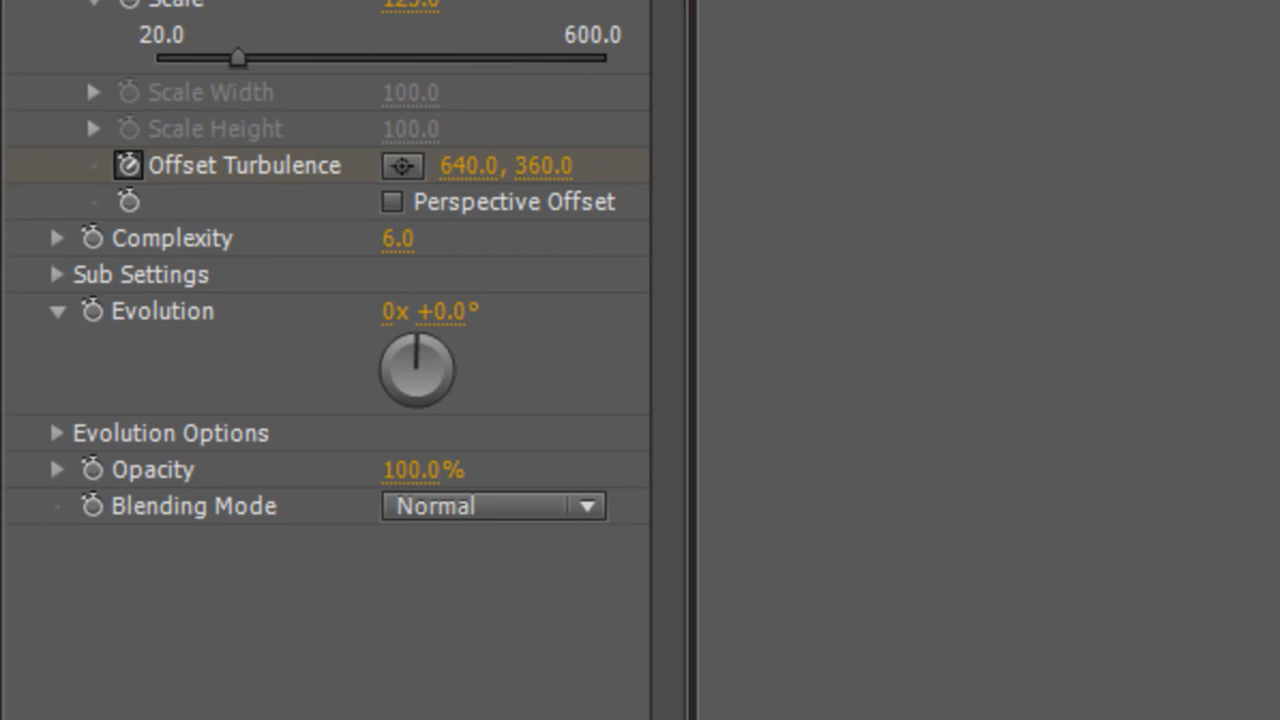
Animate Offset Turbulence to 640, -50, keyframe Evolution to 3 revolutions and preview
left_click(92, 312)
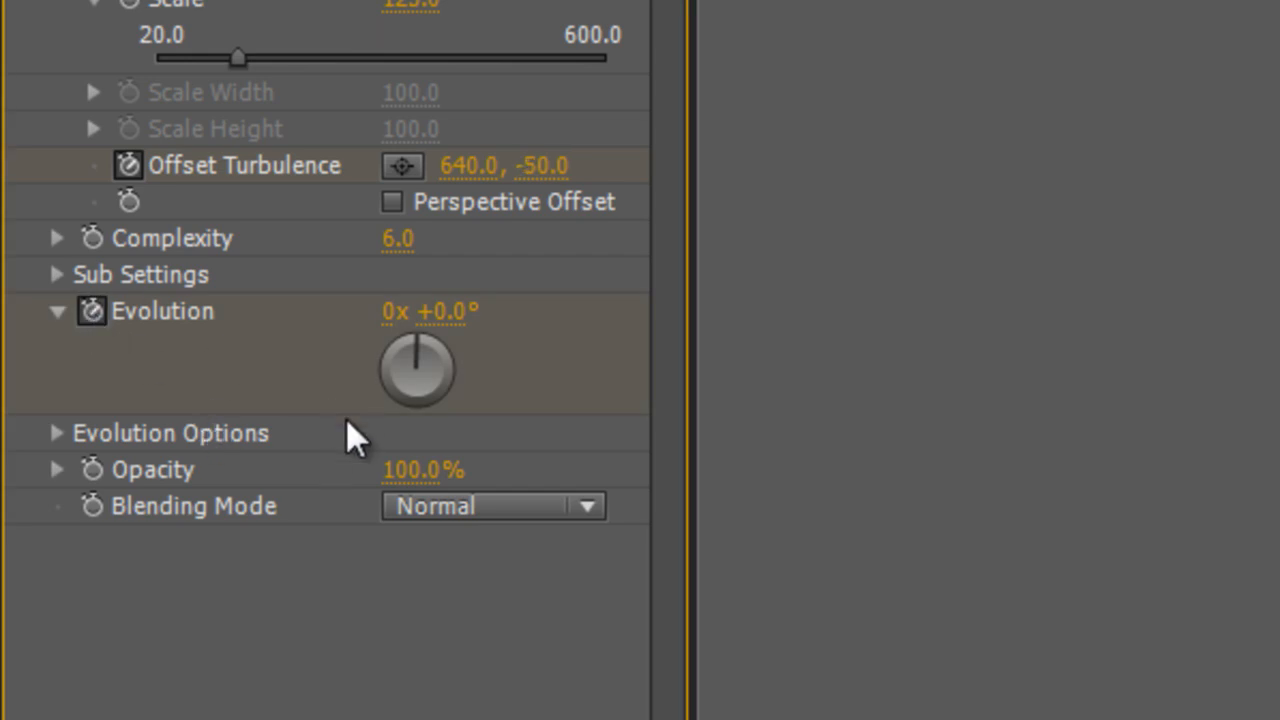
double_click(398, 312)
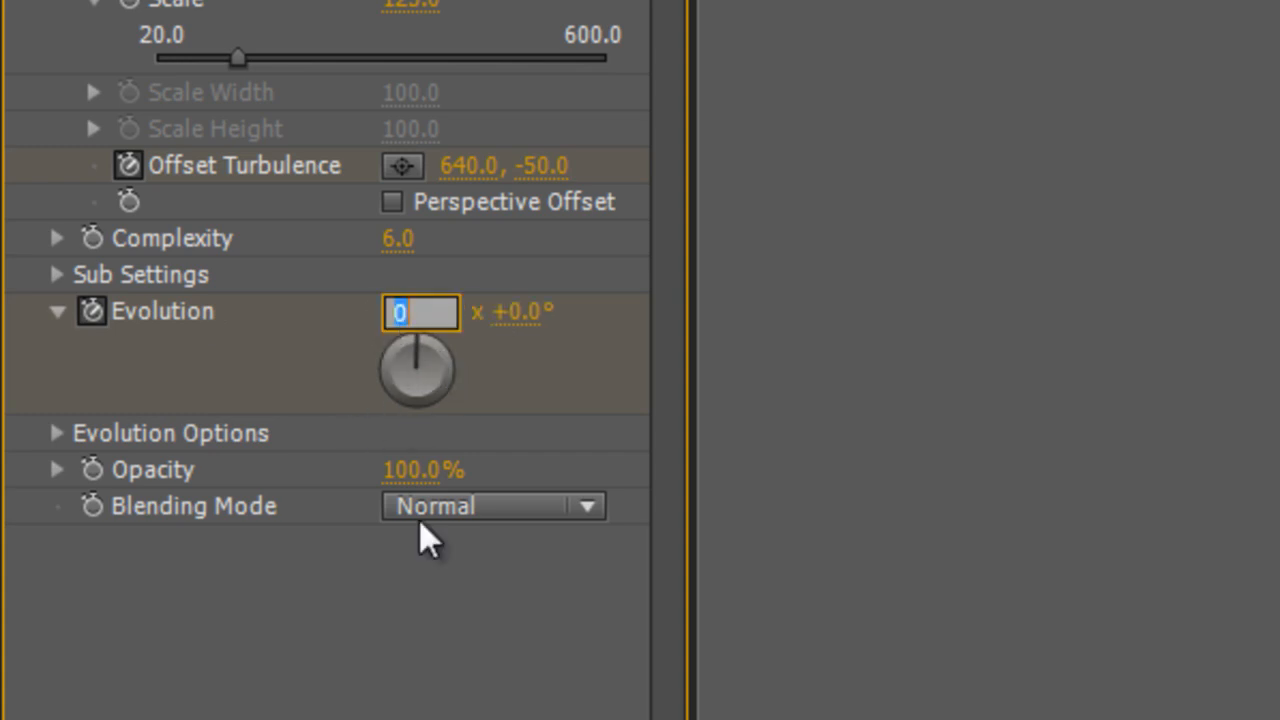
type("3")
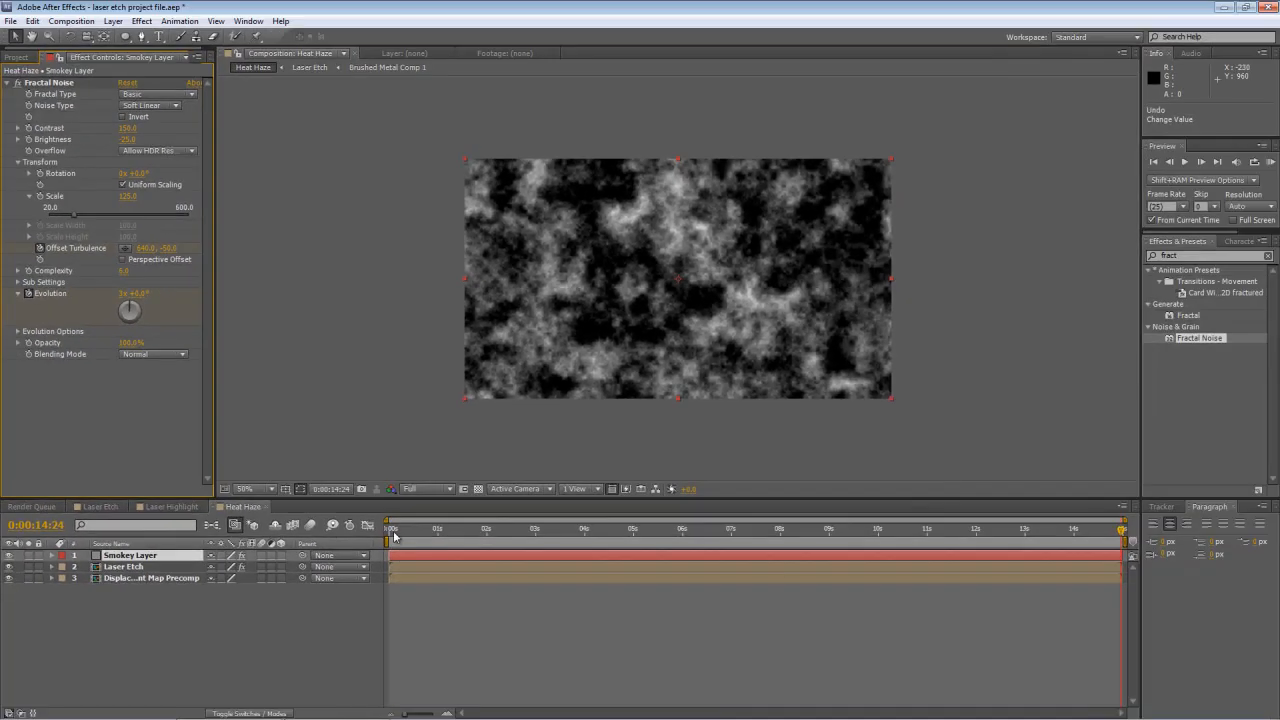
left_click(544, 528)
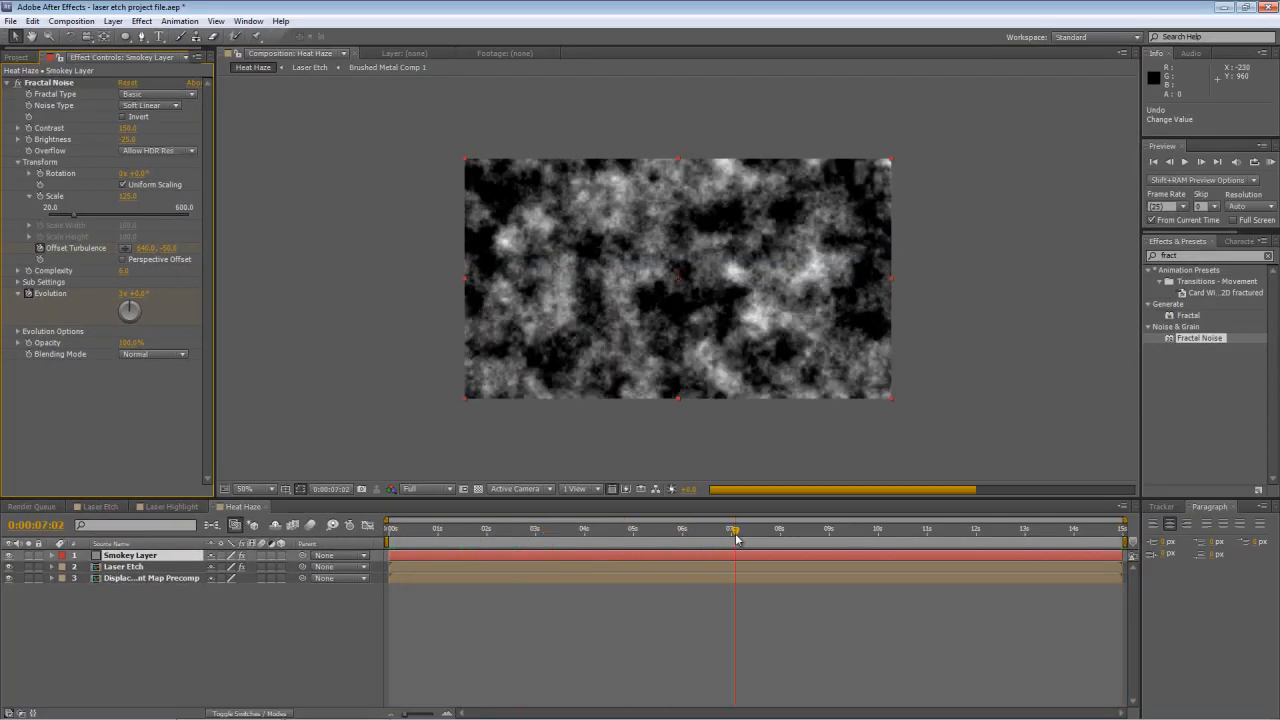
right_click(130, 556)
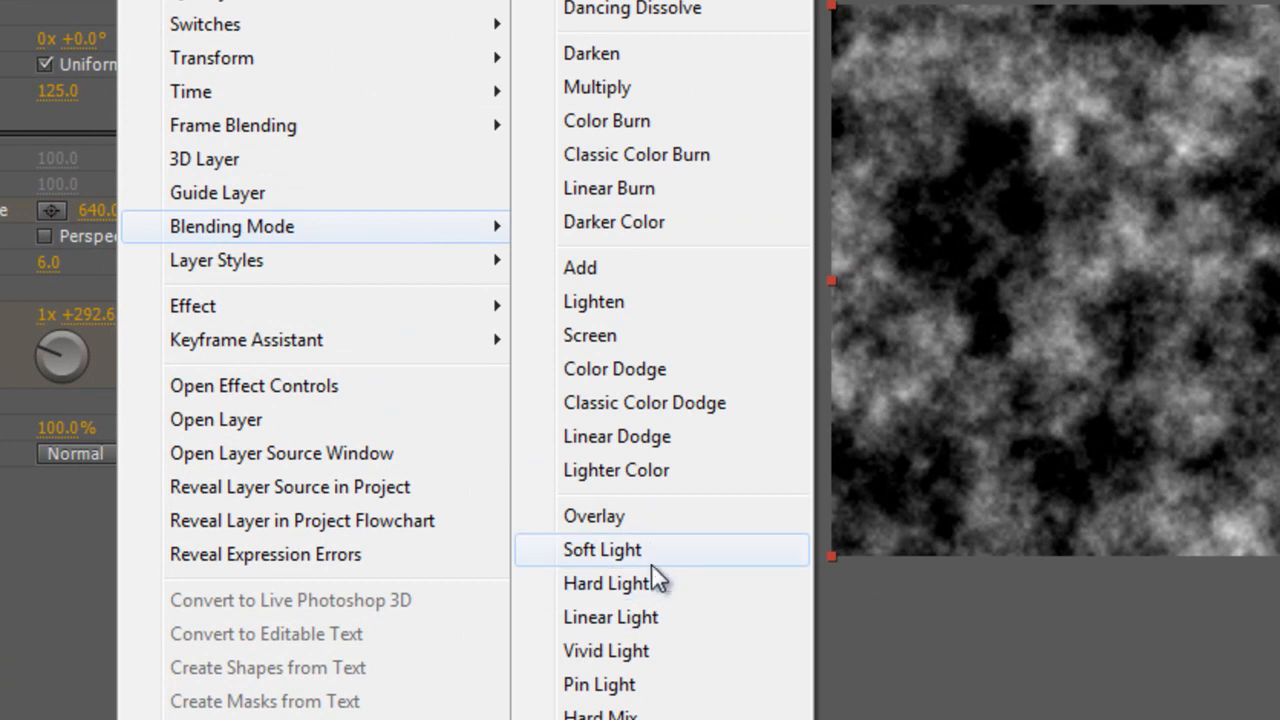
Blend Smokey Layer in Soft Light and lower its opacity to 41%
left_click(602, 548)
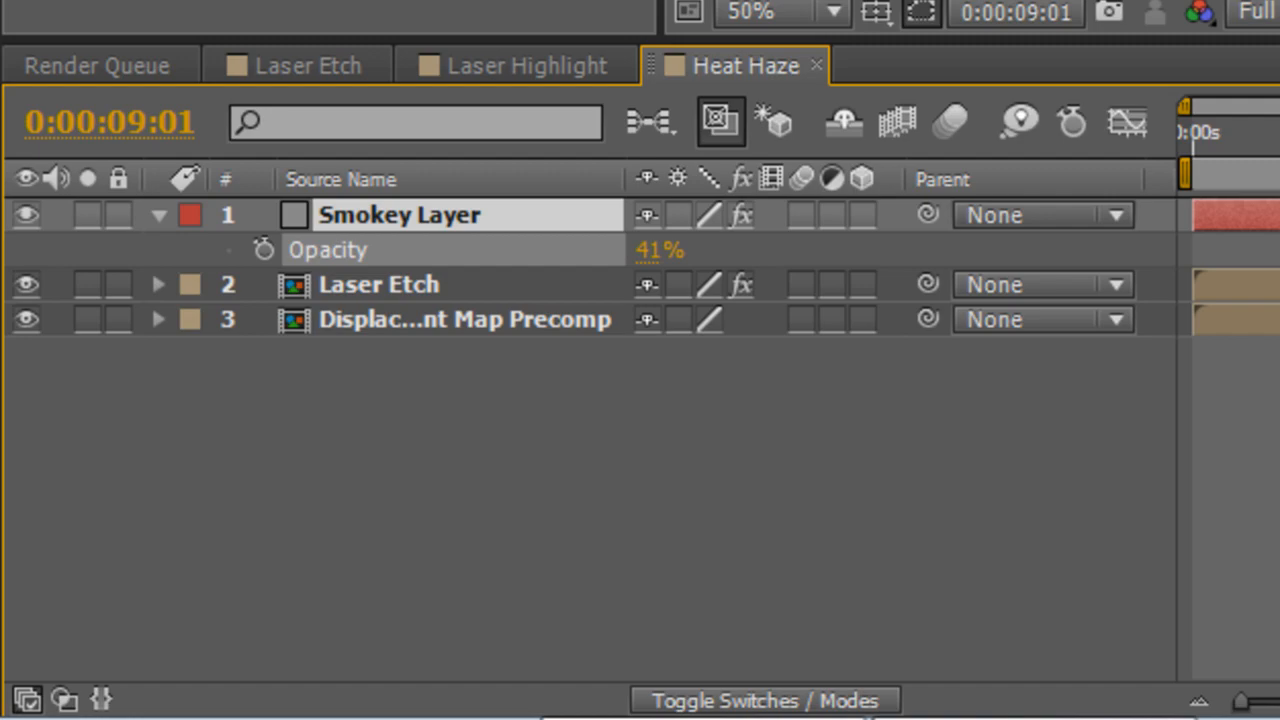
left_click(156, 216)
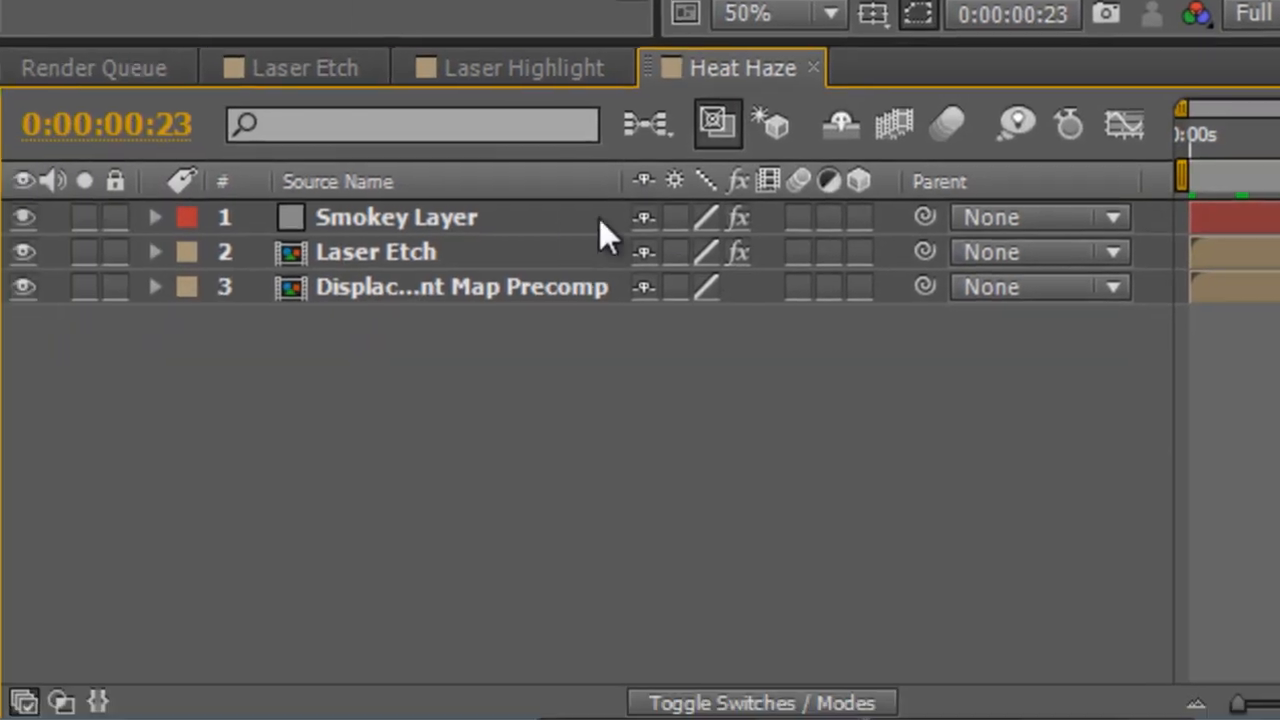
Keyframe Smokey Layer's opacity at 40% and move the time indicator to a later frame
left_click(156, 216)
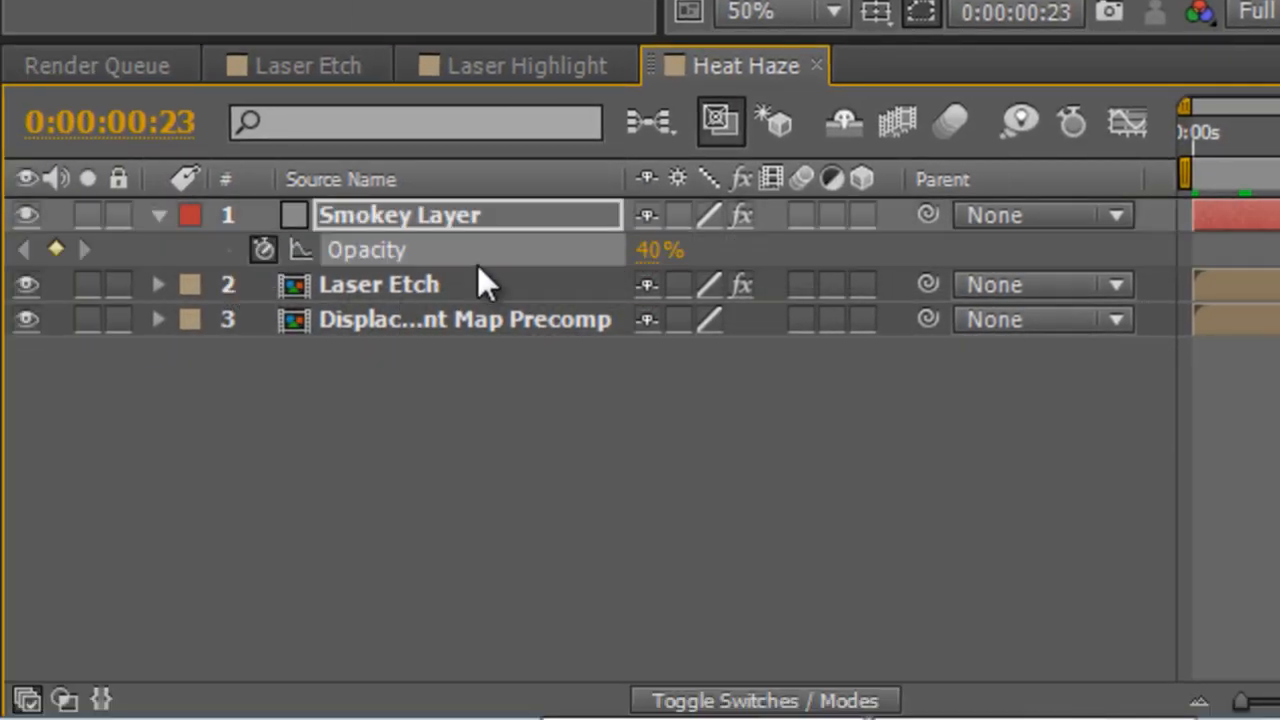
mouse_move(1260, 156)
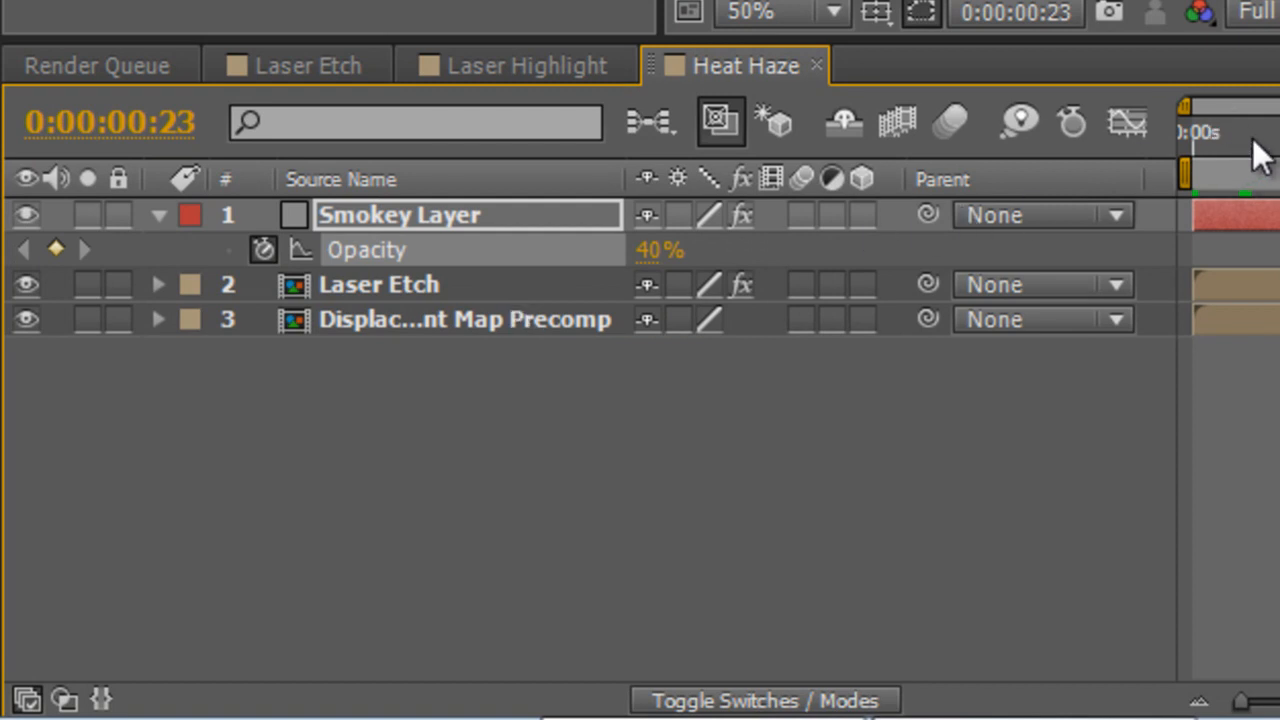
left_click_drag(1184, 136, 1244, 136)
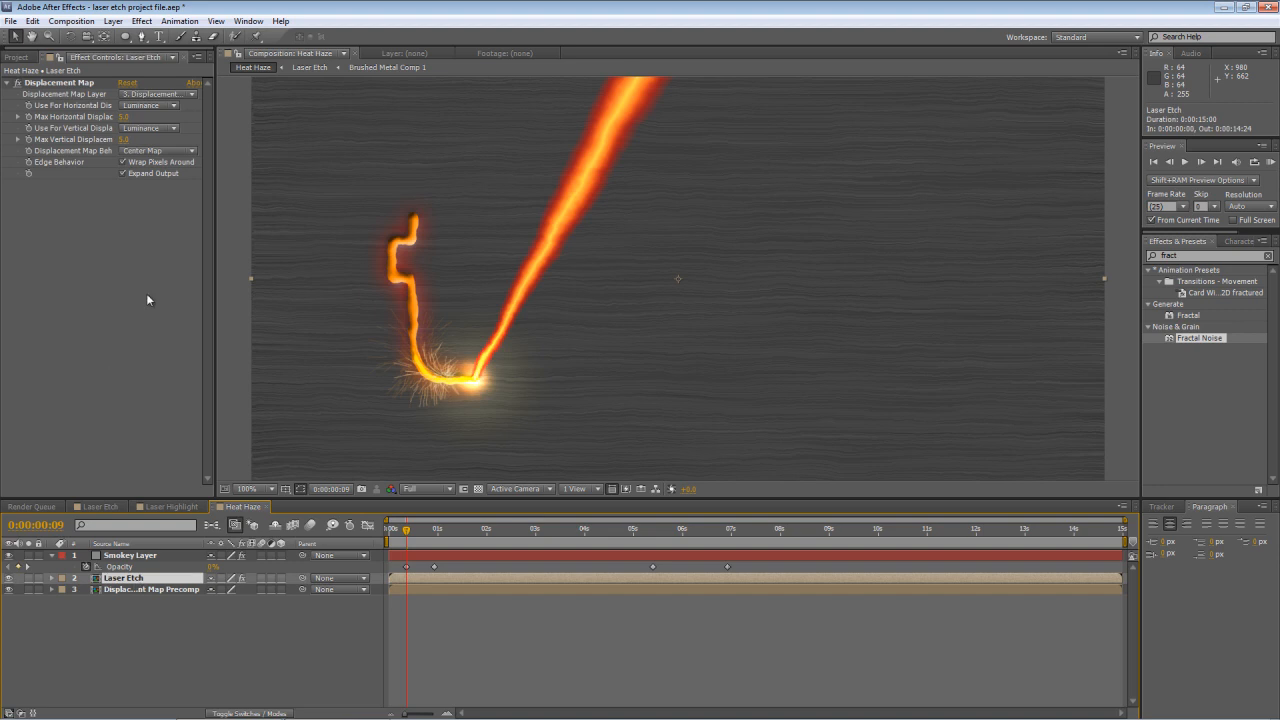
mouse_move(416, 580)
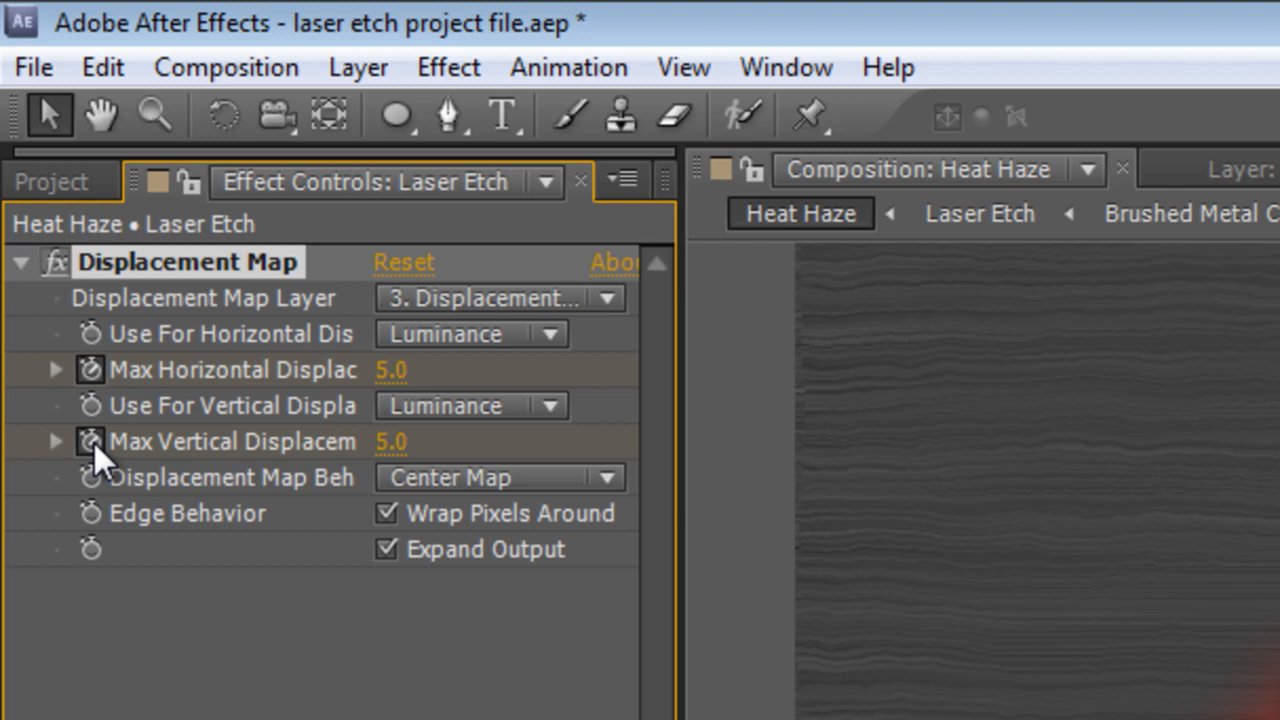
Keyframe Laser Etch's Displacement Map amounts, with Max Horizontal set to -50
double_click(390, 368)
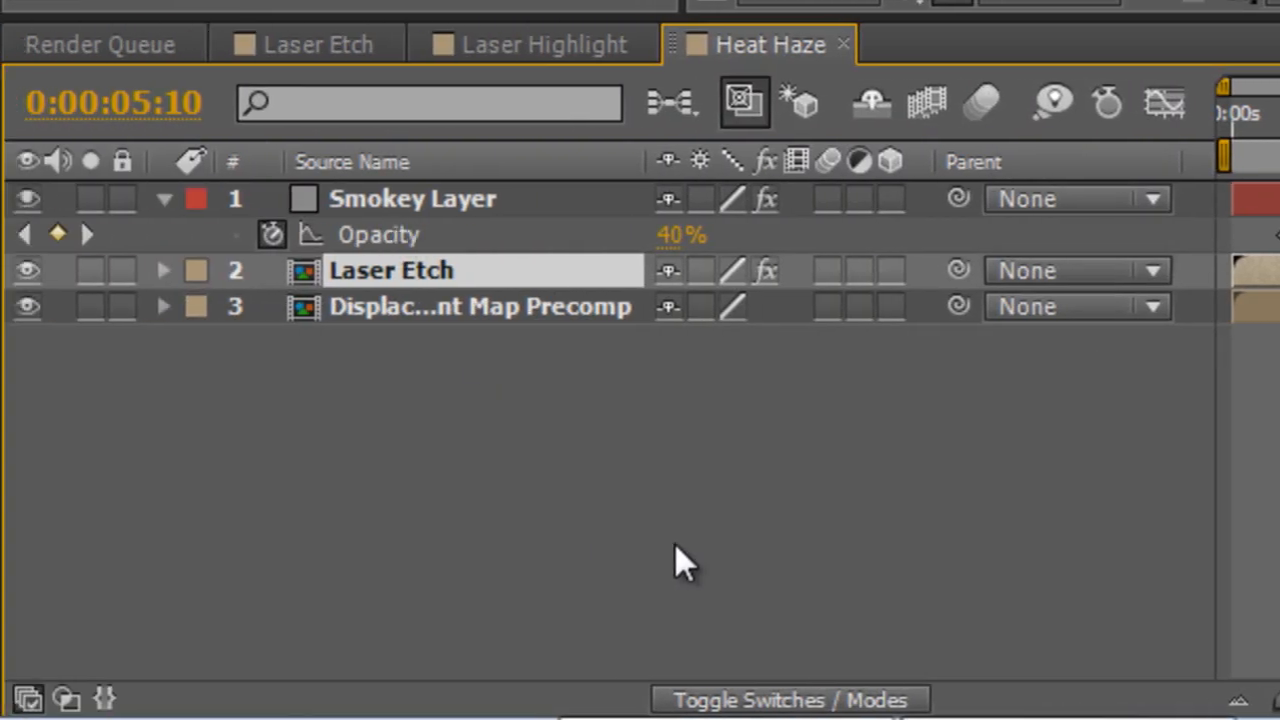
left_click(164, 270)
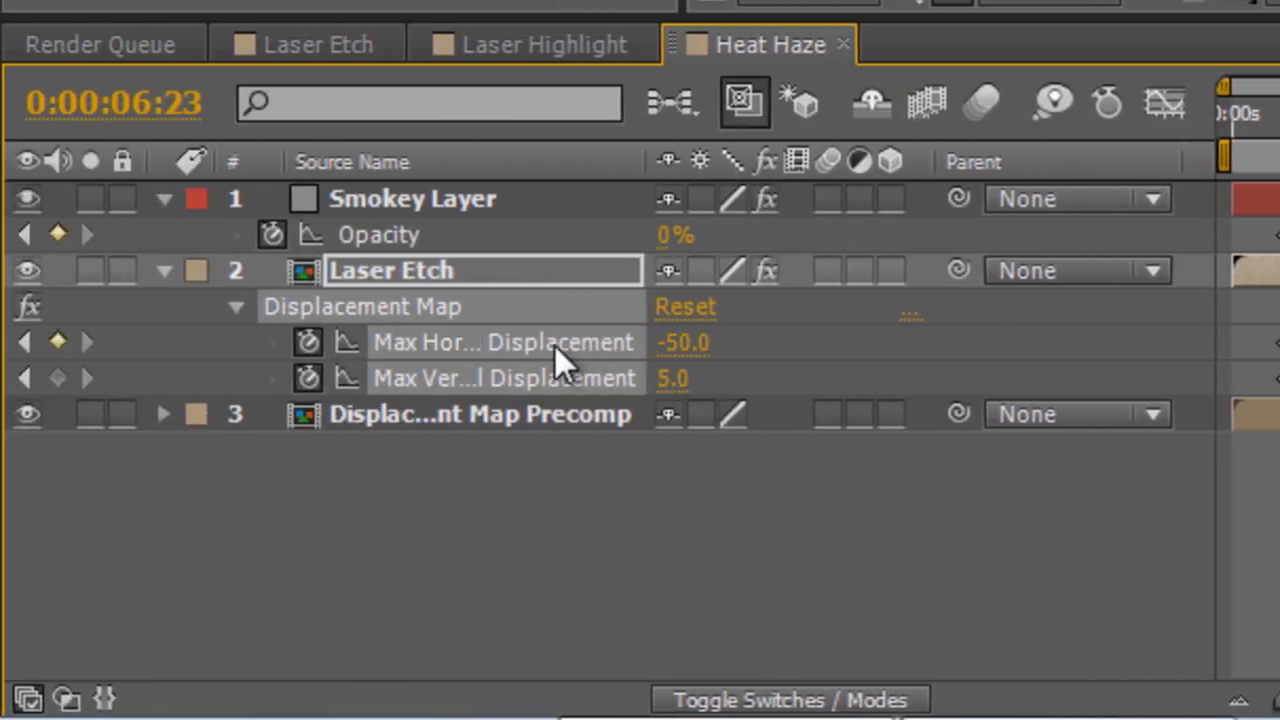
double_click(684, 342)
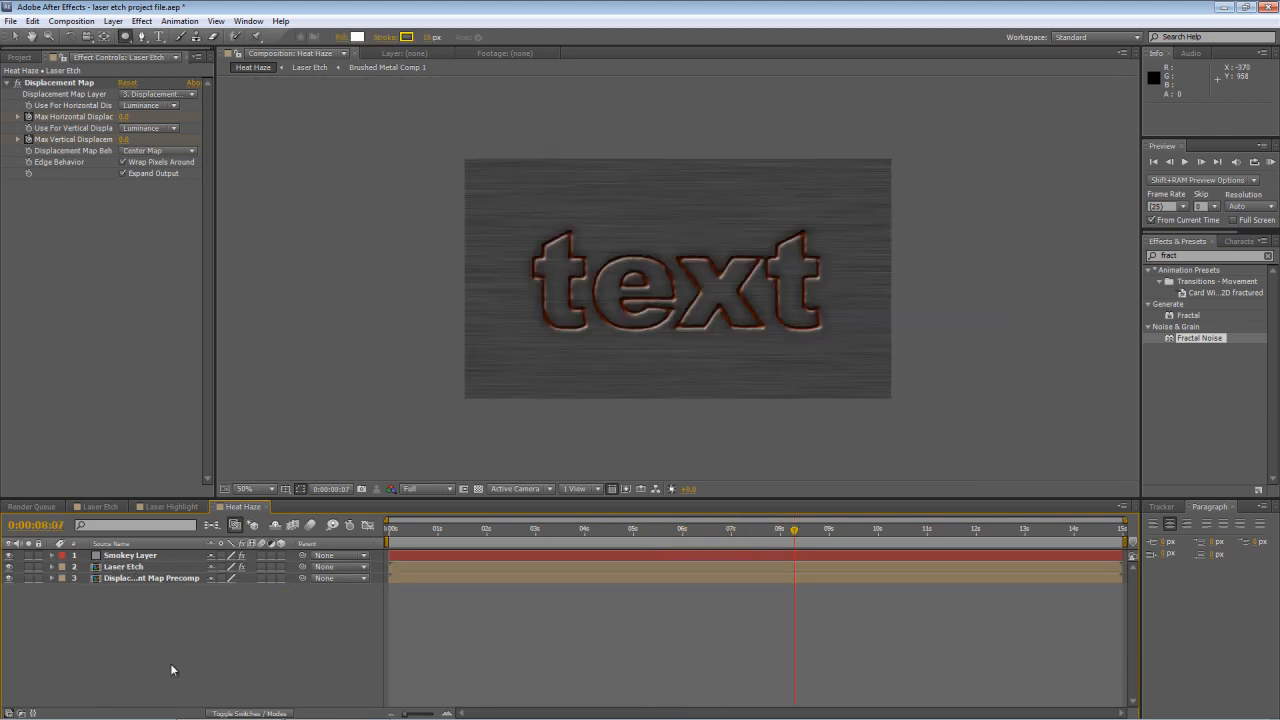
Create a black 1280×720 solid named Vignette in the Heat Haze composition
left_click(72, 20)
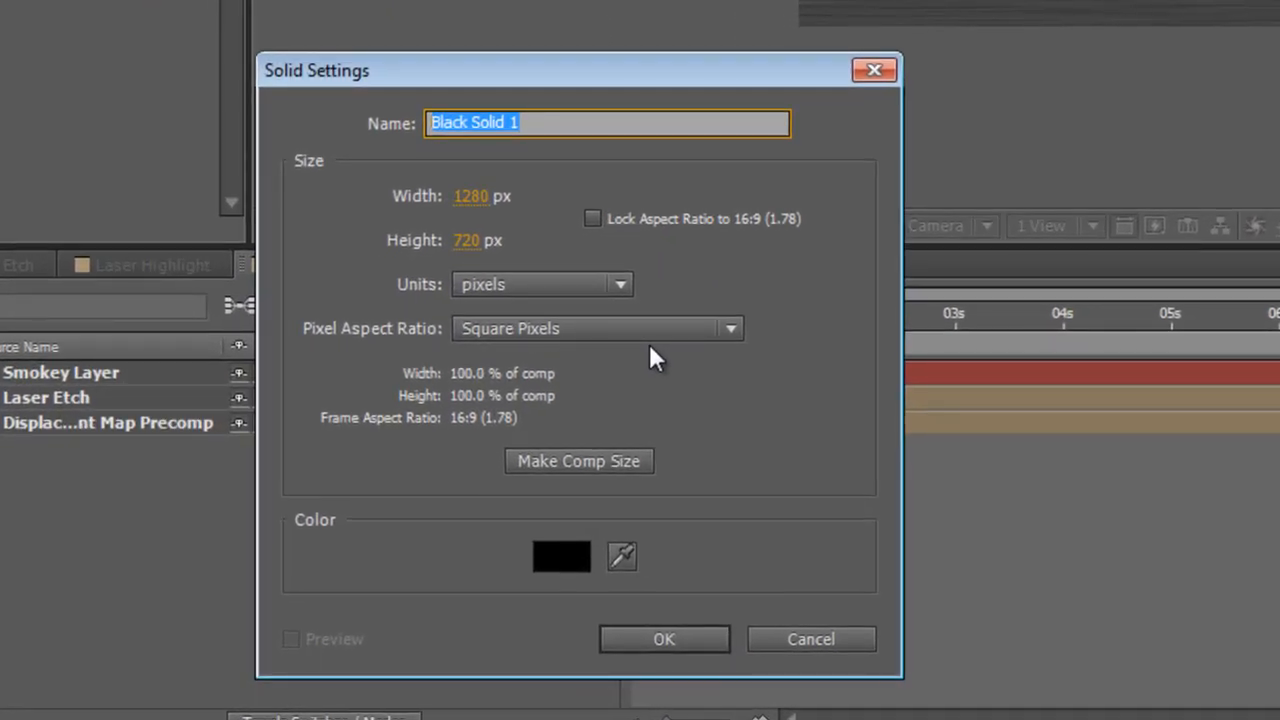
type("Vignet")
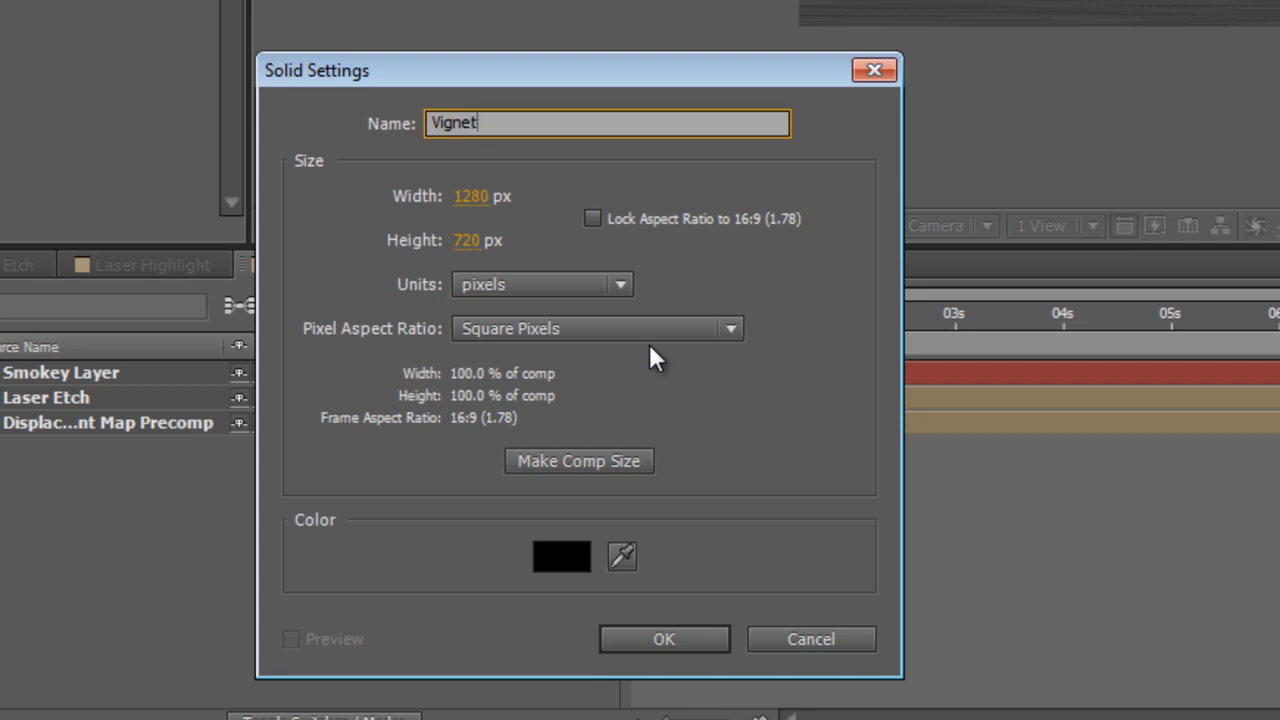
left_click(560, 556)
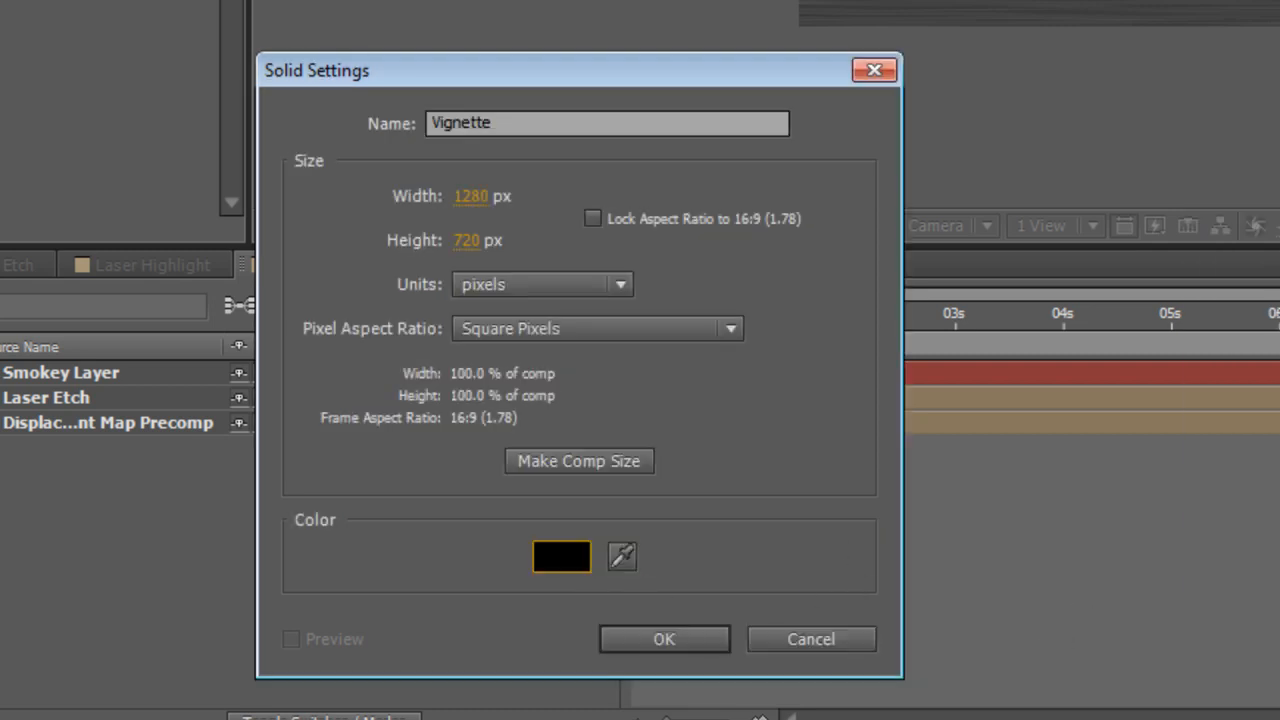
left_click(664, 640)
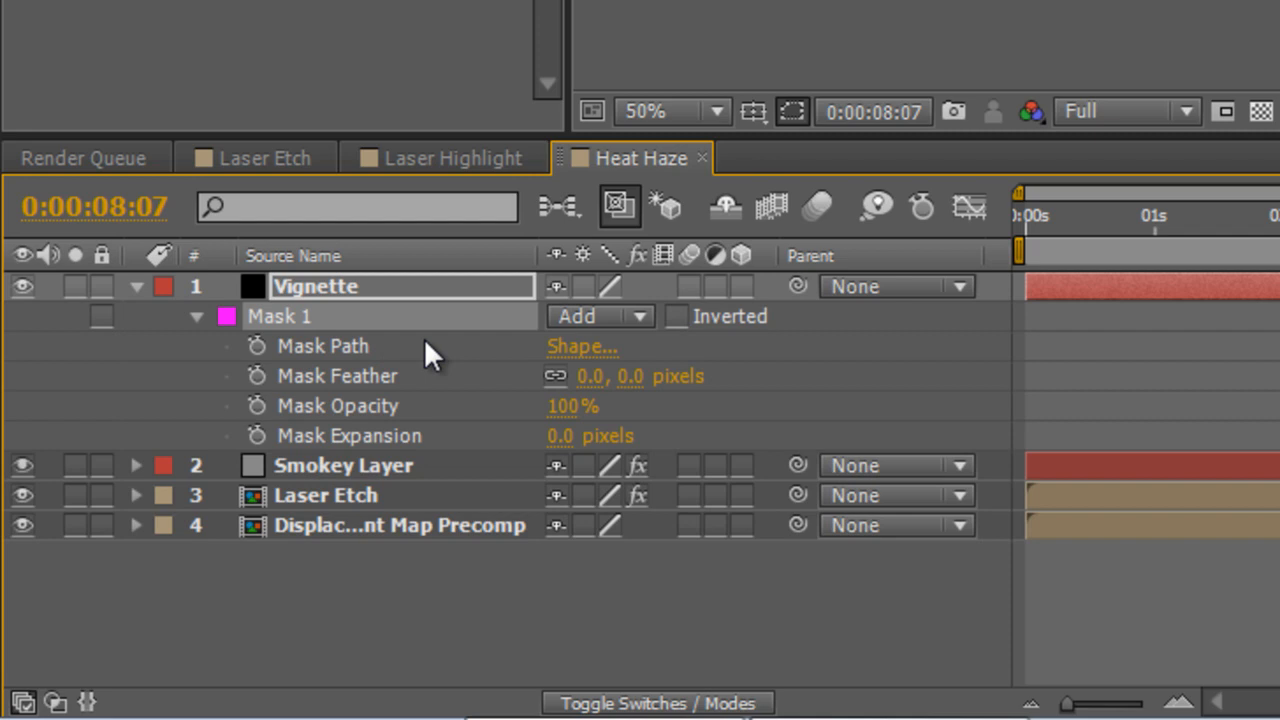
Set the Vignette mask to Subtract and feather it to 164 pixels
left_click(596, 316)
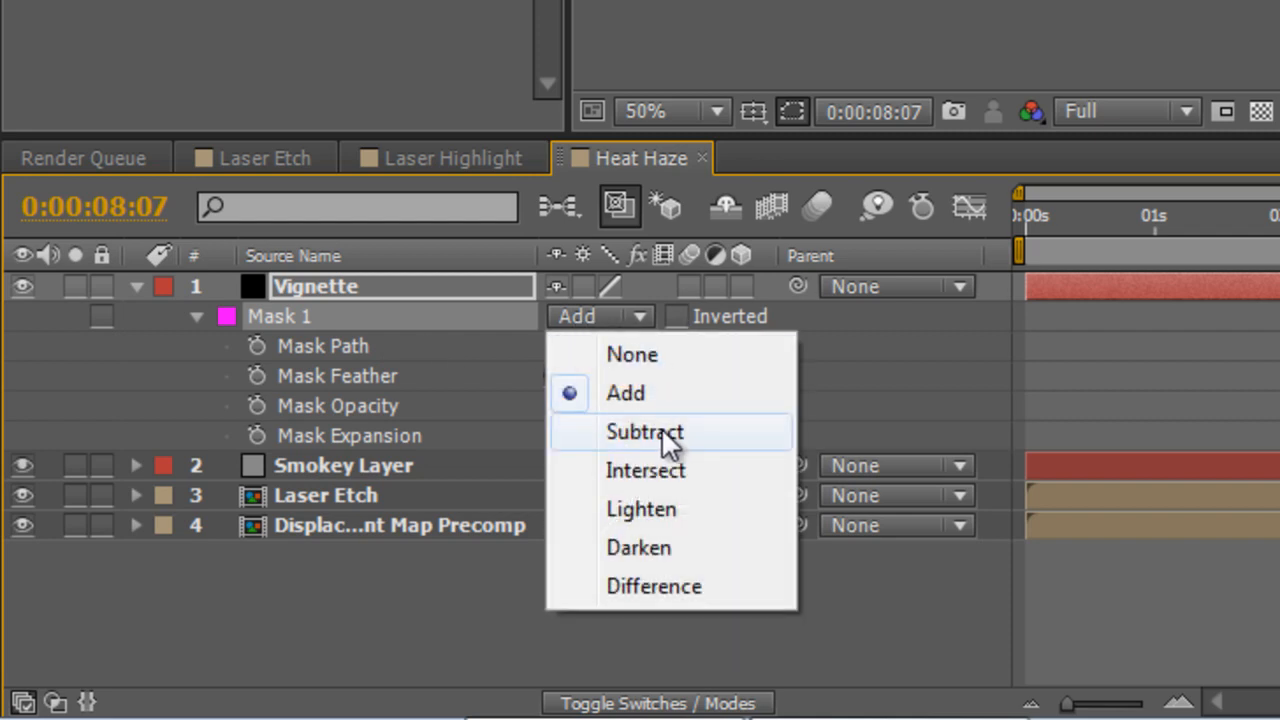
left_click(644, 432)
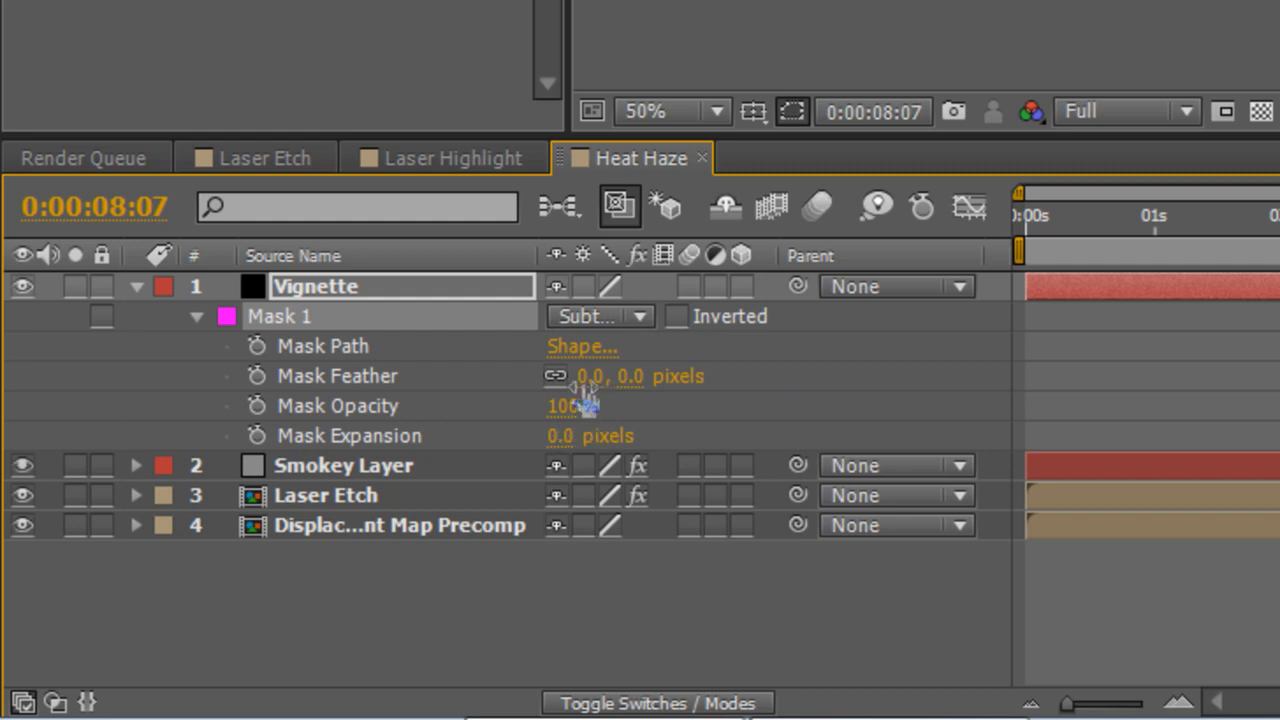
left_click_drag(600, 376, 900, 378)
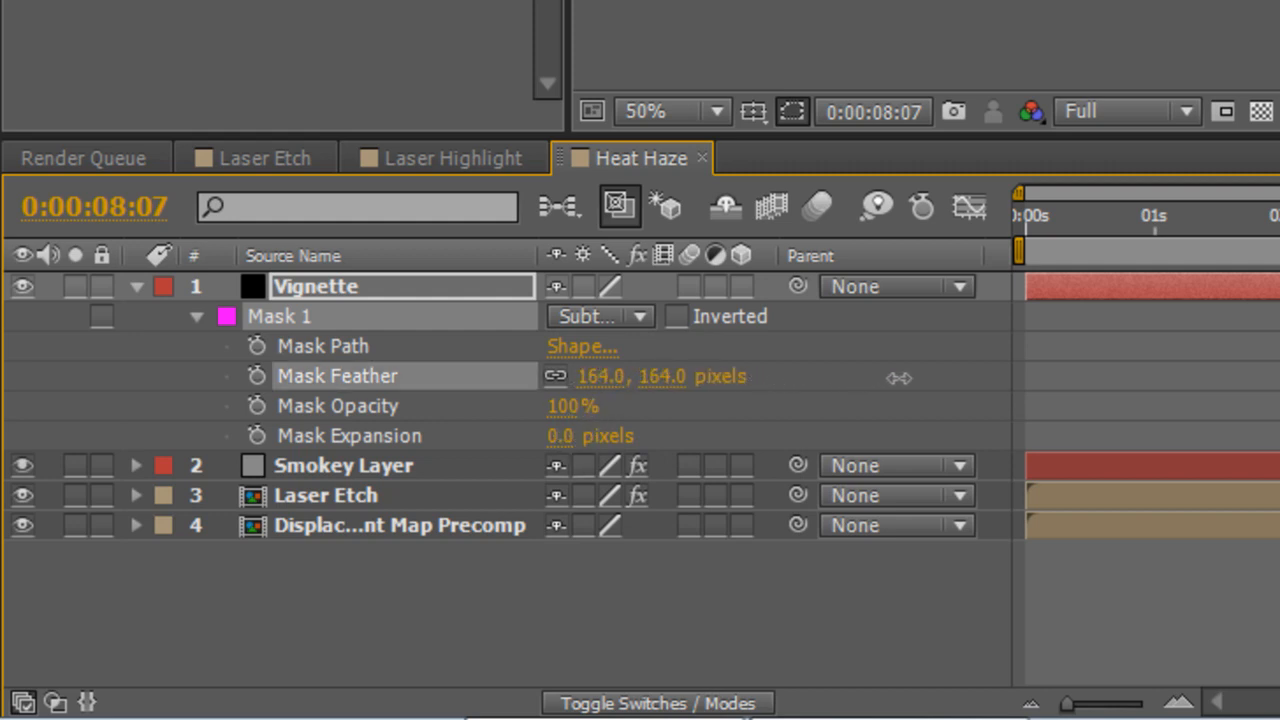
left_click_drag(900, 378, 1024, 384)
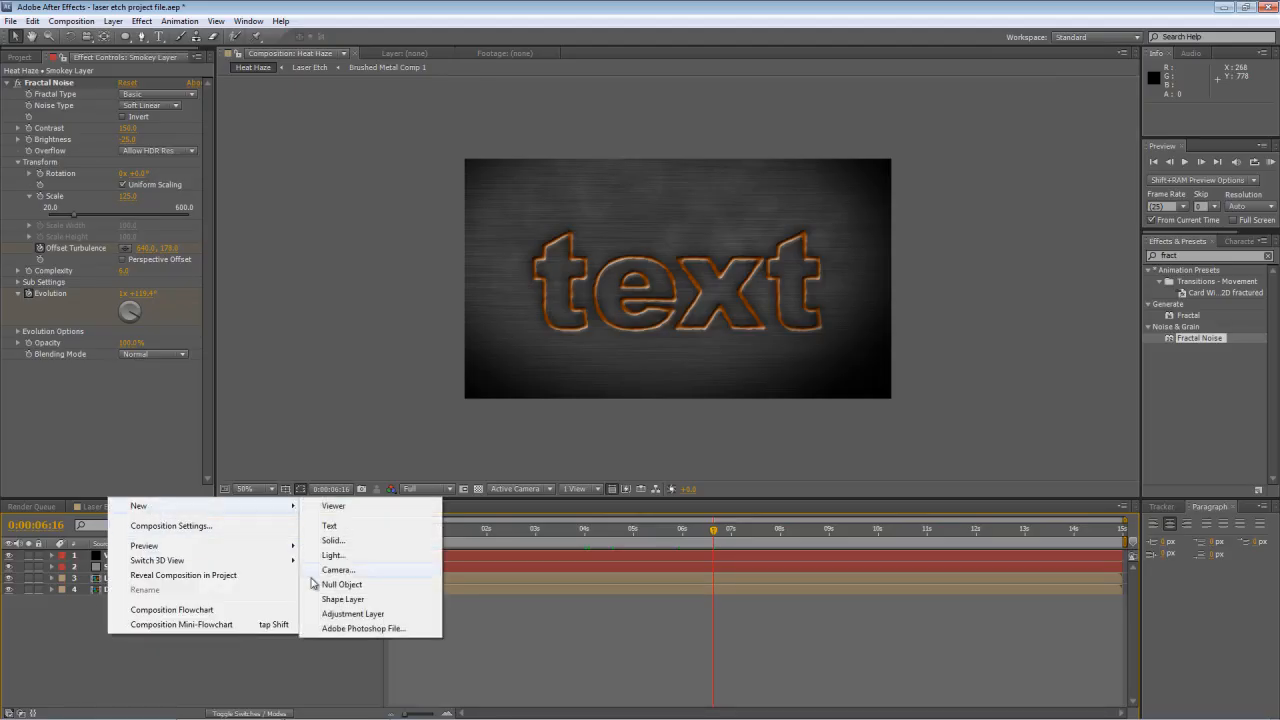
Add an adjustment layer with Curves and bend the RGB curve to darken the image
left_click(352, 612)
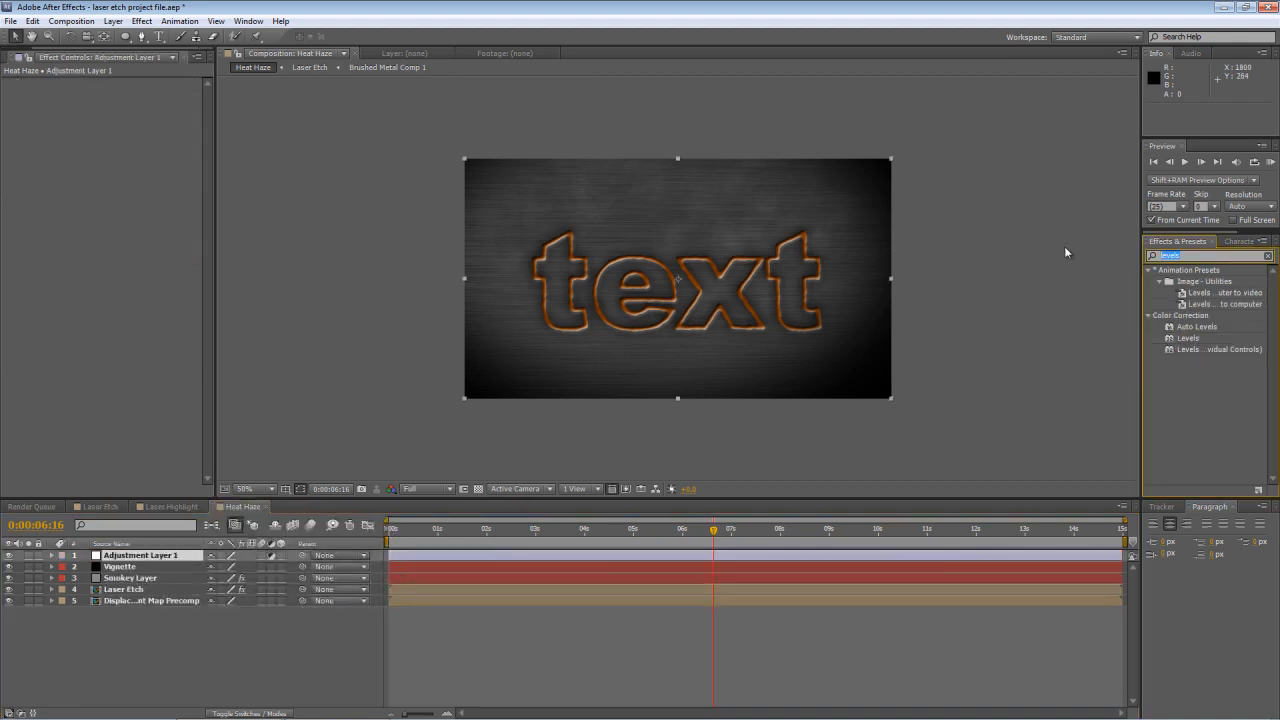
type("curves")
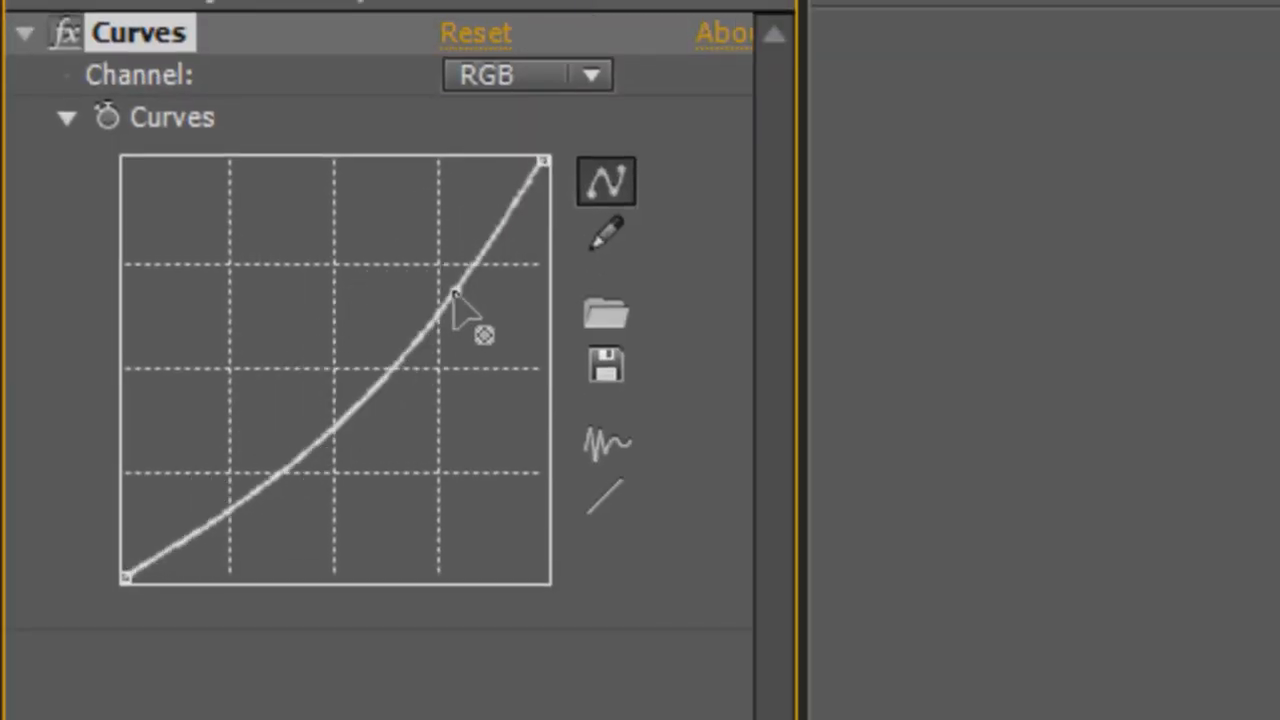
left_click_drag(456, 300, 284, 450)
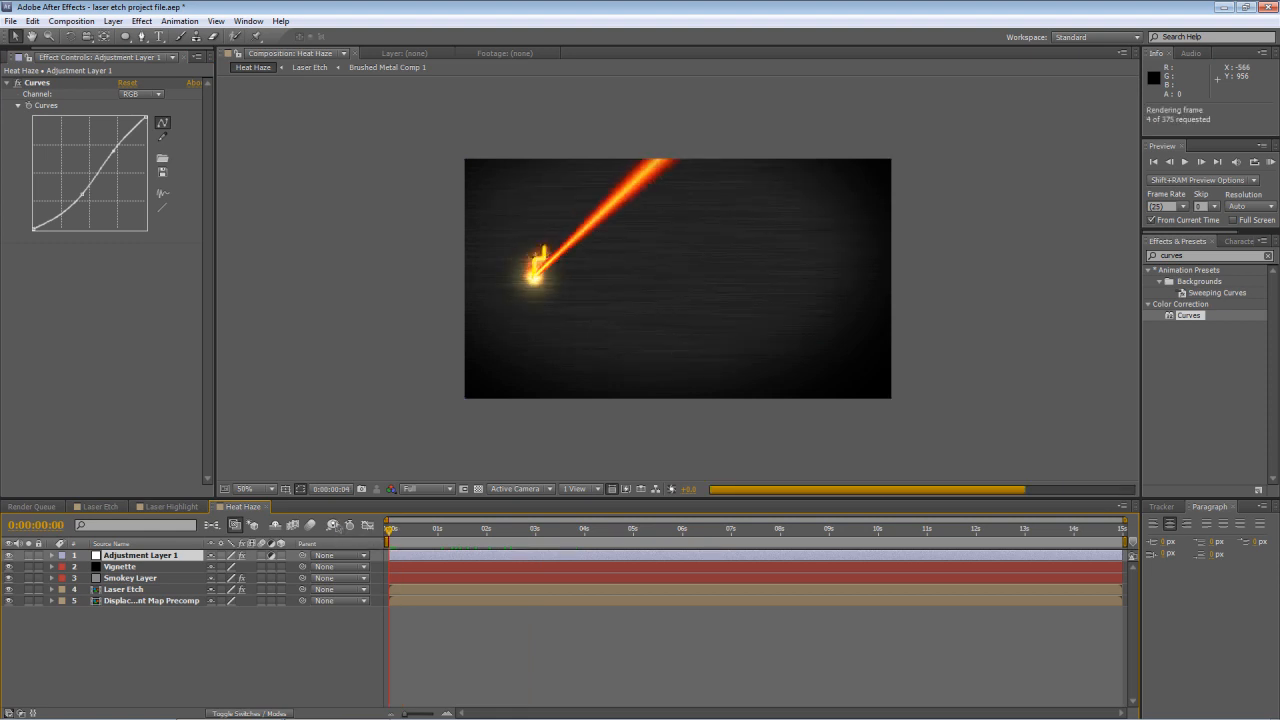
left_click(1184, 160)
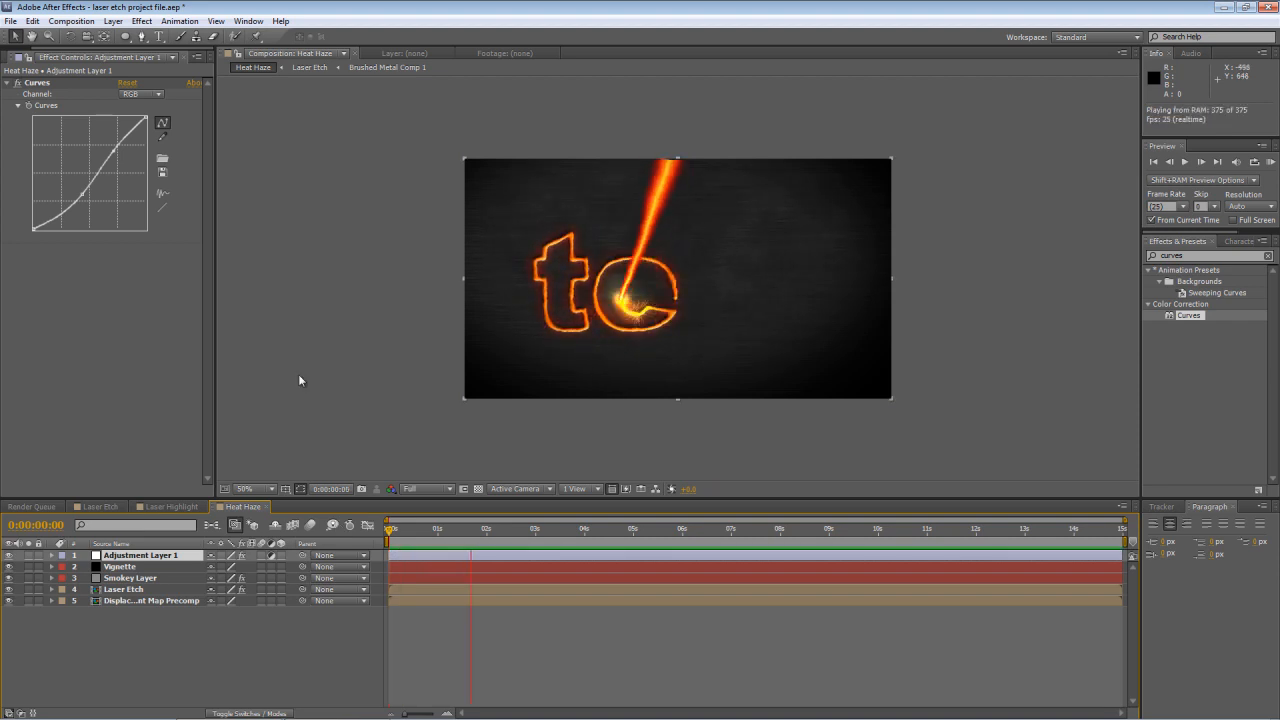